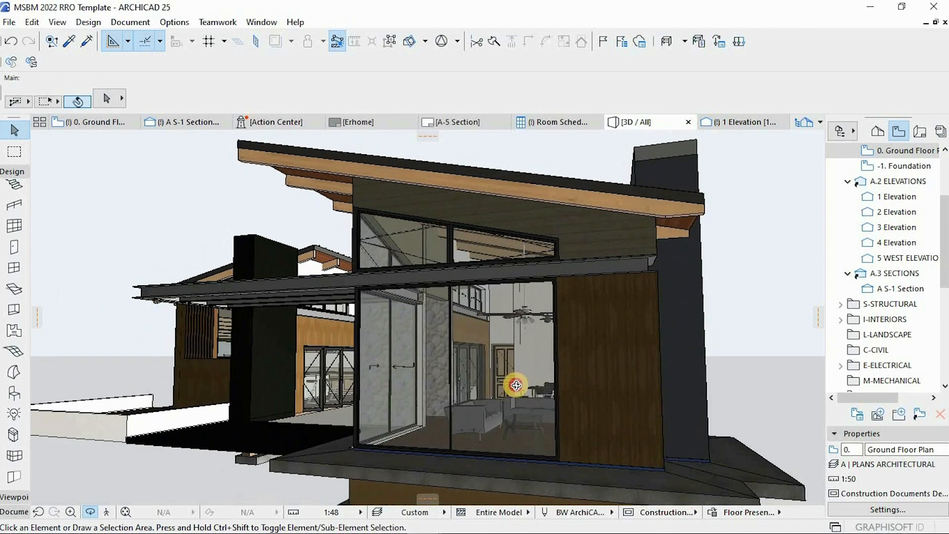
Orbit toward the stone wall, move into the passage and look around the wood-panelled interior and upper windows
drag(516, 385, 551, 359)
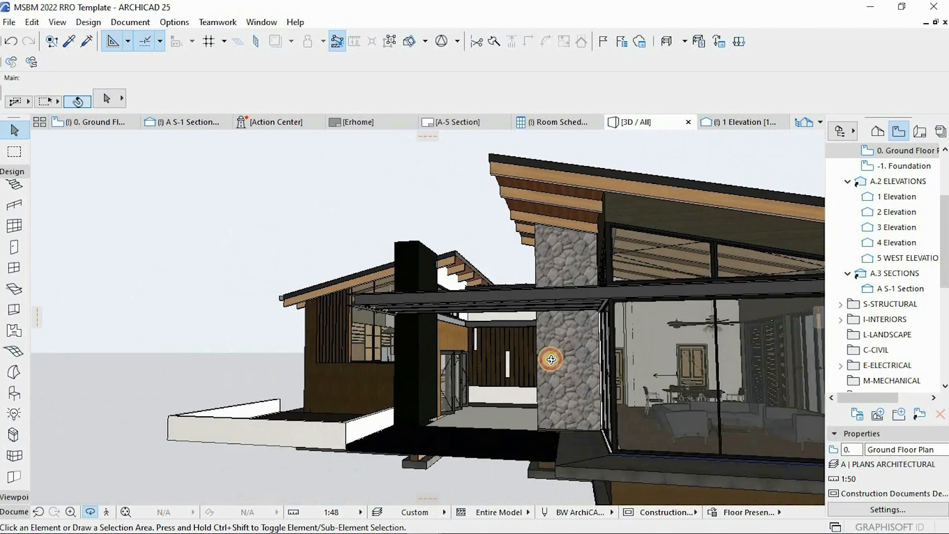
drag(551, 360, 468, 383)
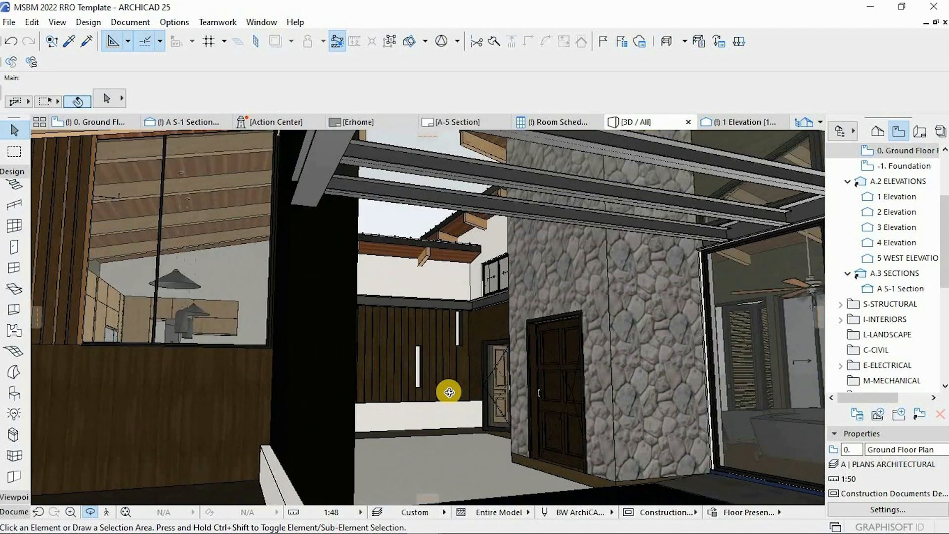
drag(449, 392, 419, 388)
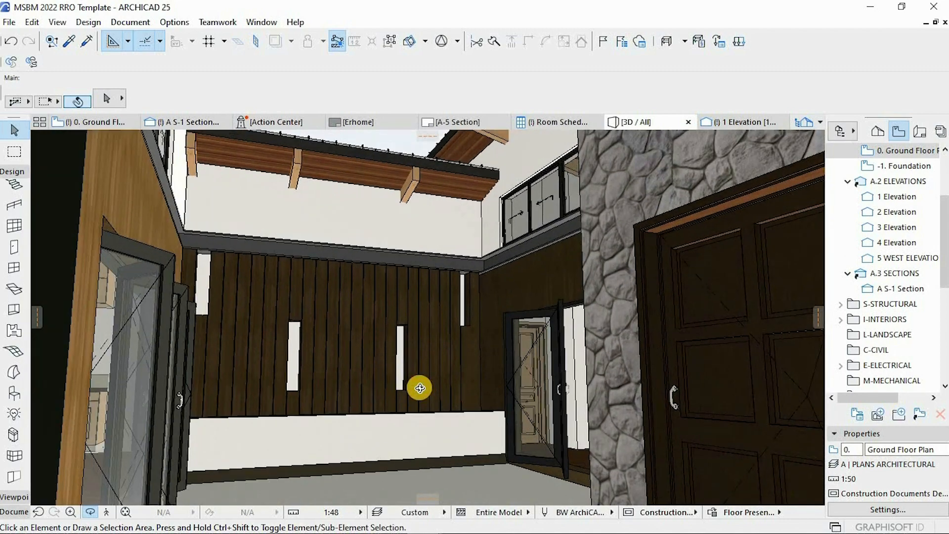
drag(420, 388, 426, 411)
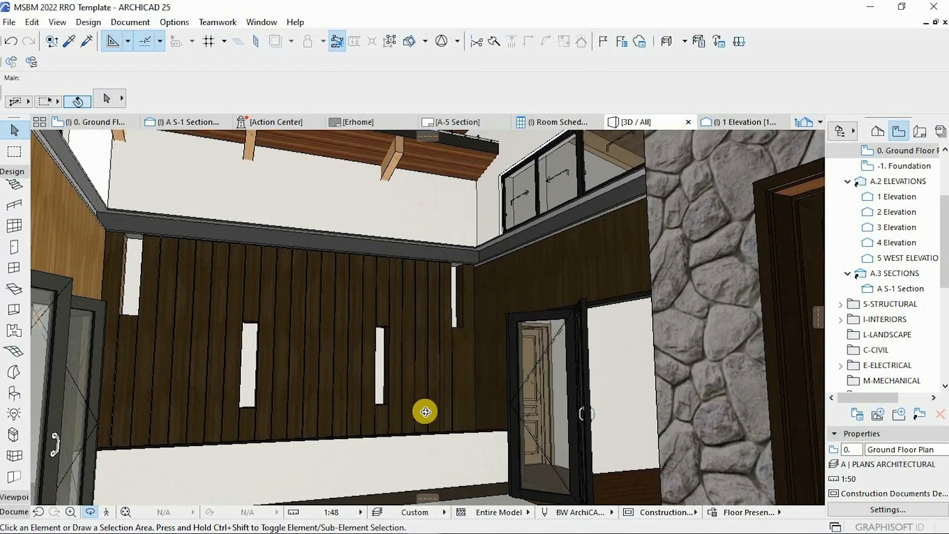
drag(424, 411, 350, 303)
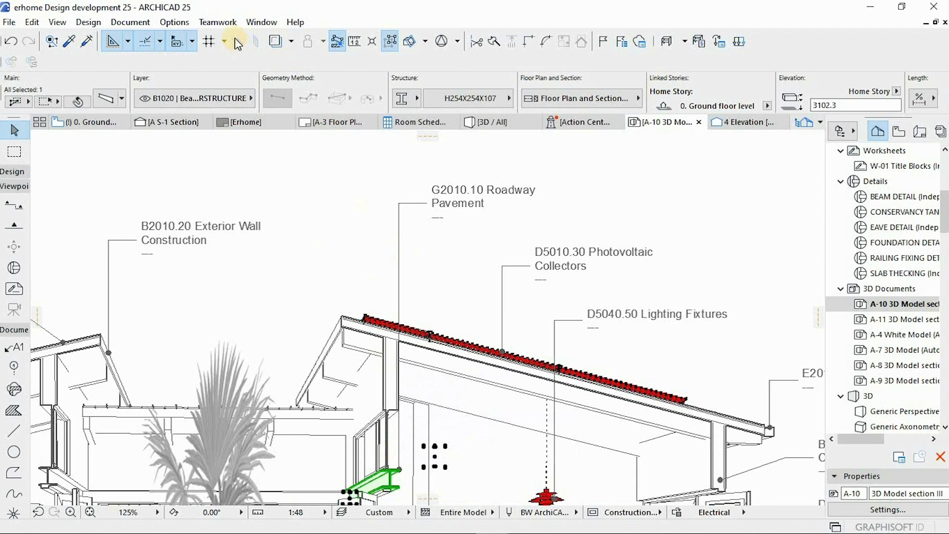
Bring up the Classification Manager and browse the top-level Uniformat groups: A SUBSTRUCTURE and B SHELL
click(174, 22)
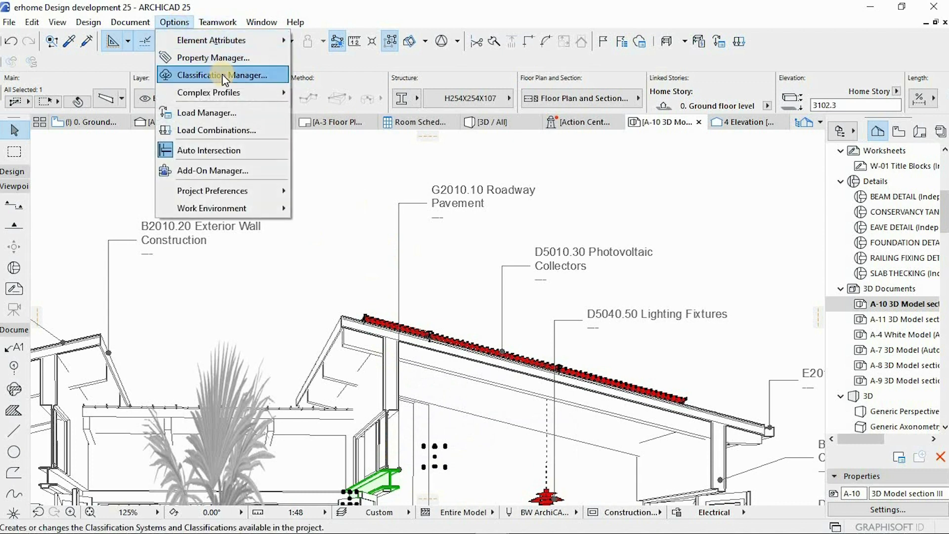
click(223, 75)
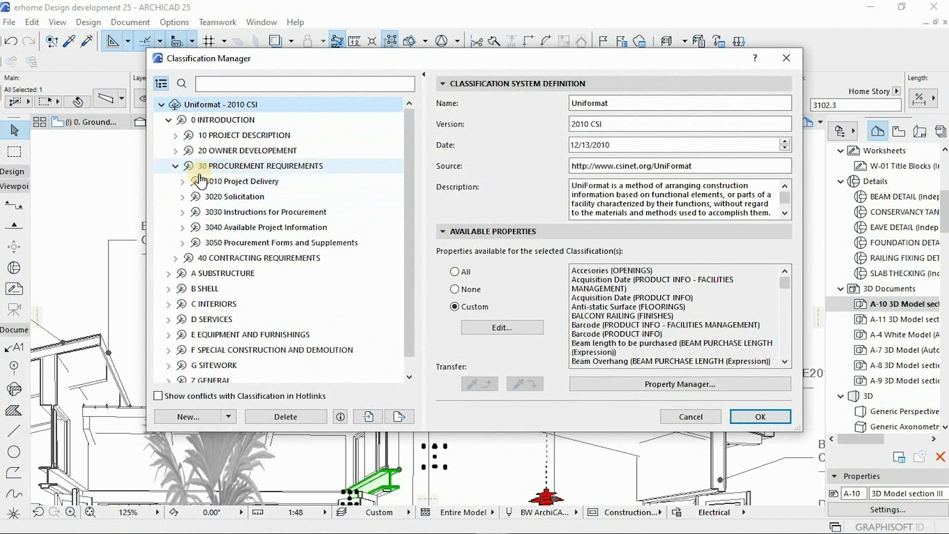
click(175, 166)
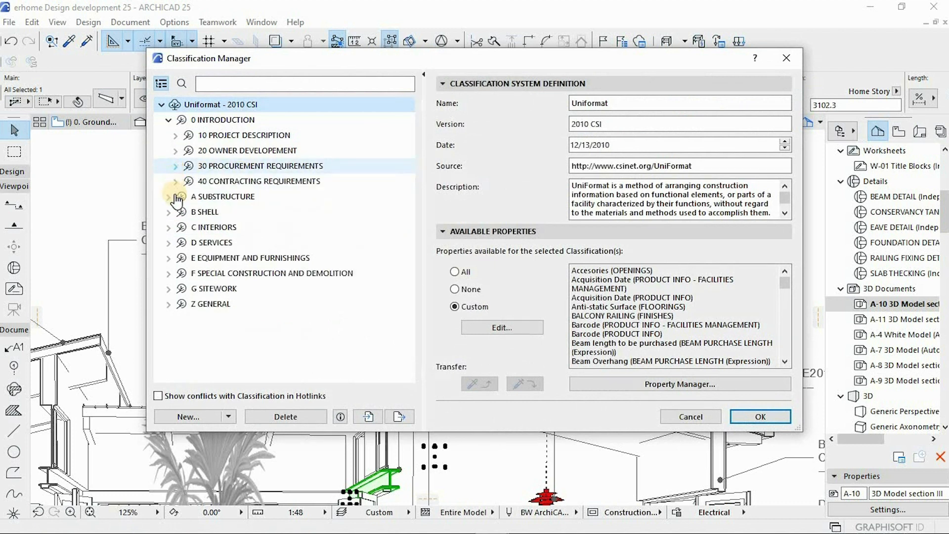
click(203, 212)
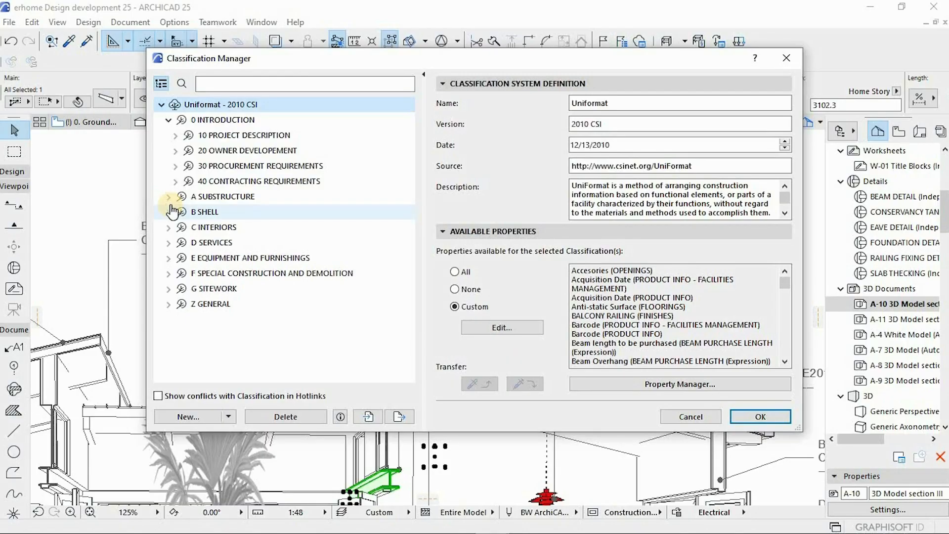
click(223, 196)
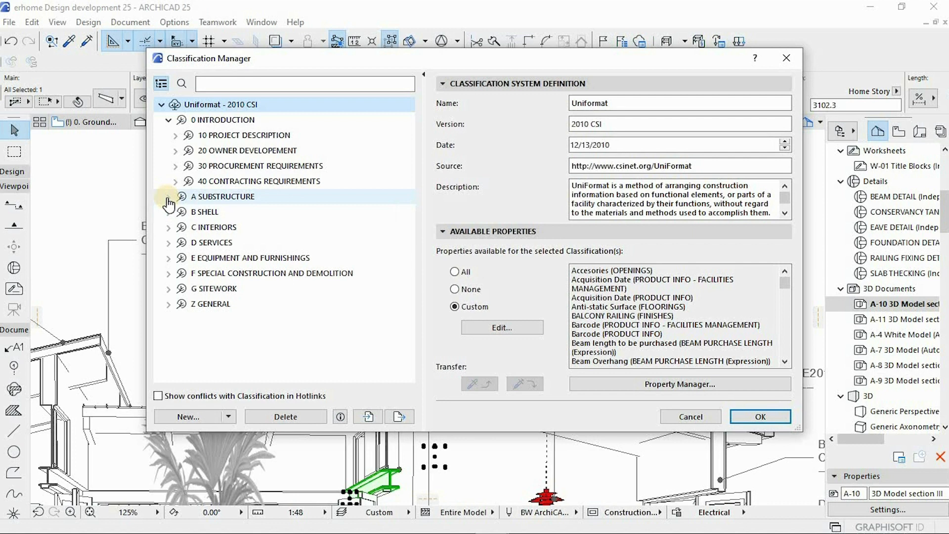
click(204, 211)
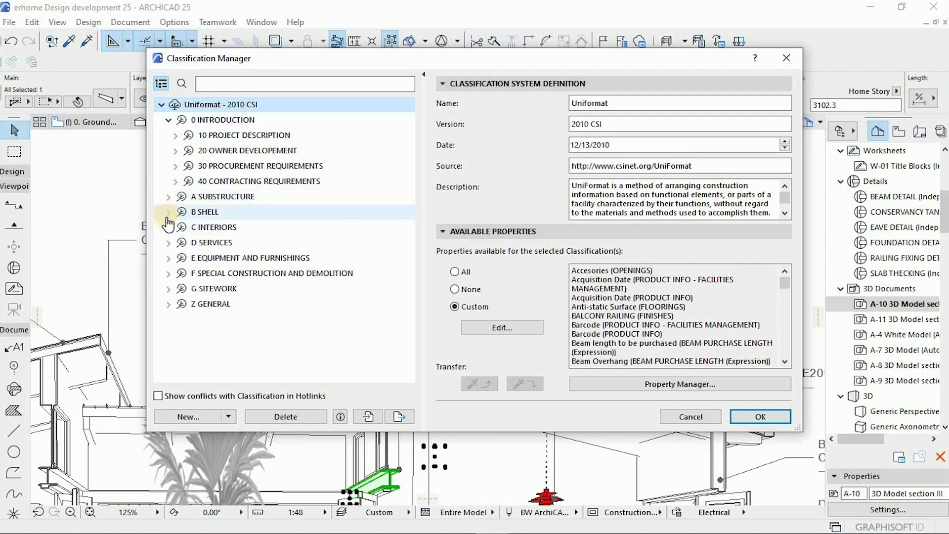
Expand B SHELL > B10 SUPERSTRUCTURE > B1020 Roof Construction to show its sub-classifications
click(168, 212)
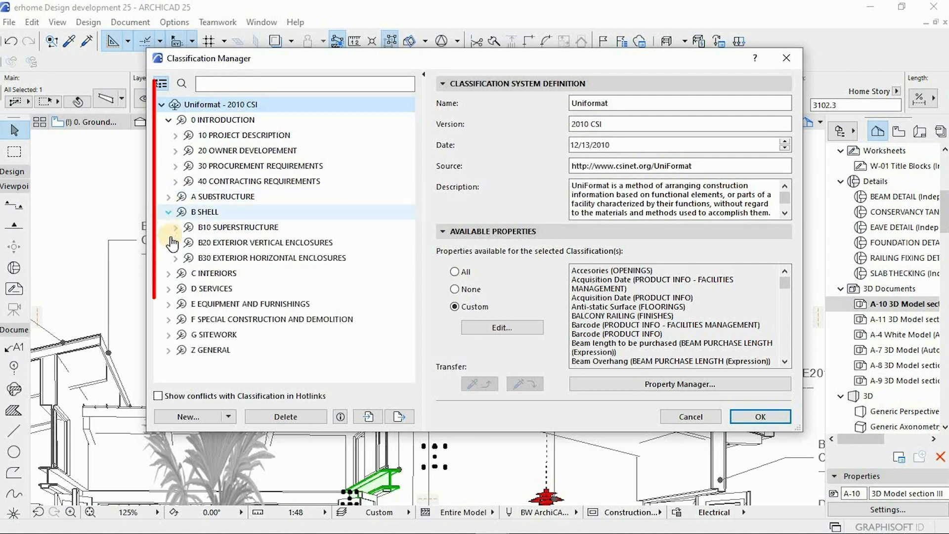
click(174, 227)
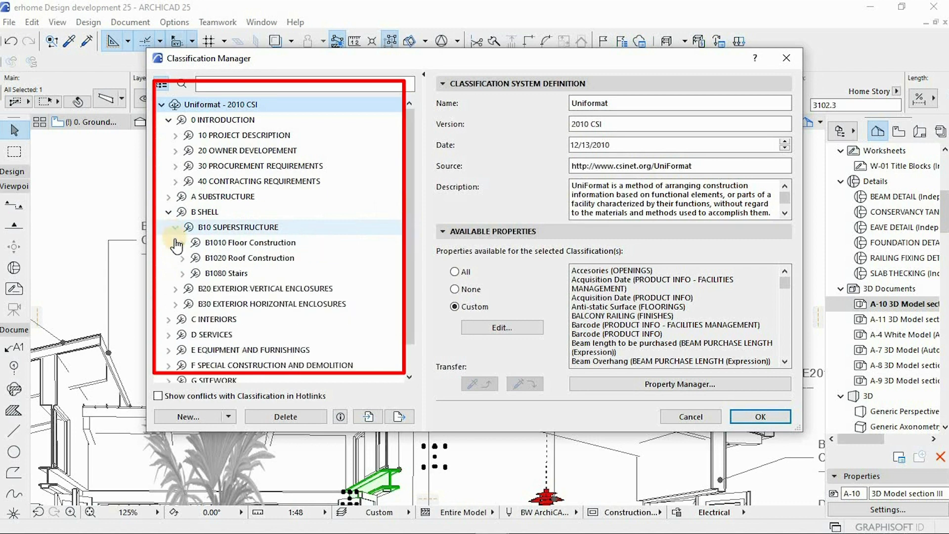
click(175, 257)
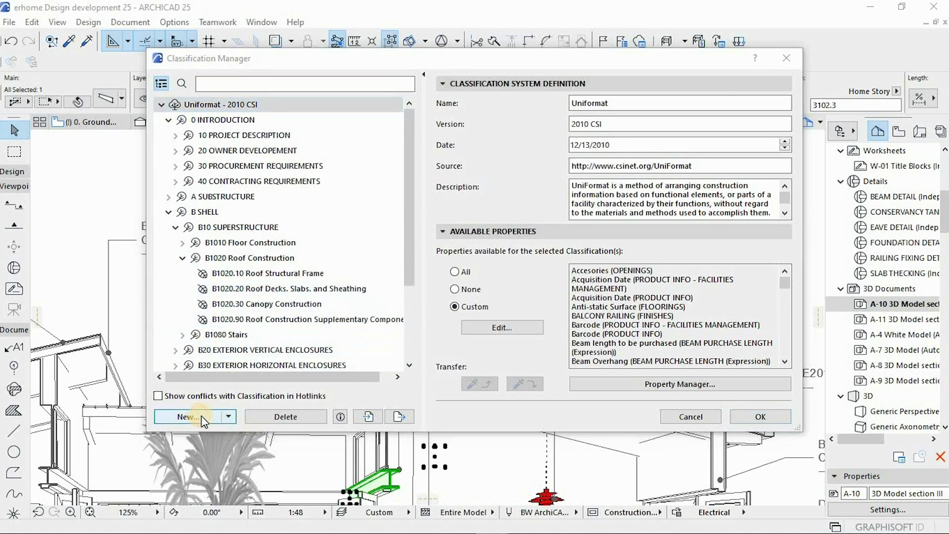
Start a new classification, cancel it, then inspect options for B1020 and pick B1020.10 Roof Structural Frame
click(186, 416)
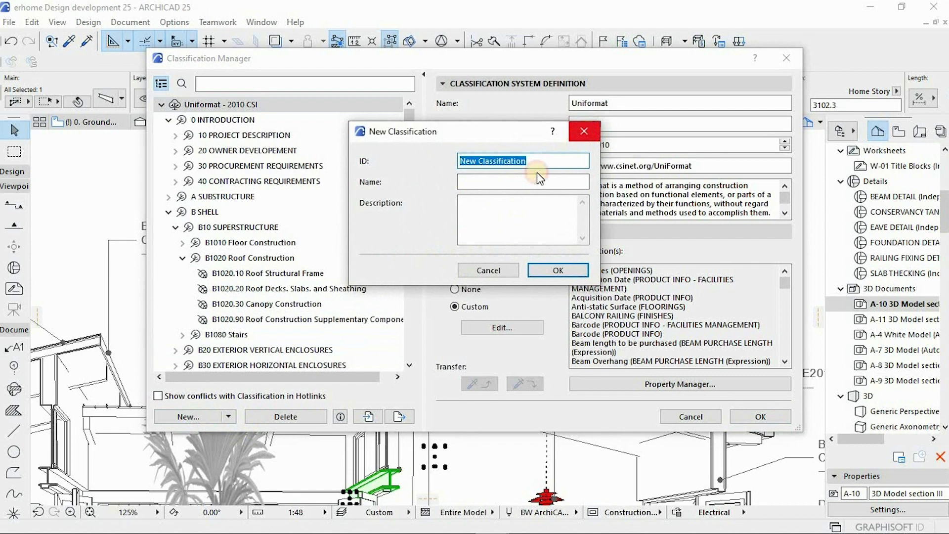
click(489, 270)
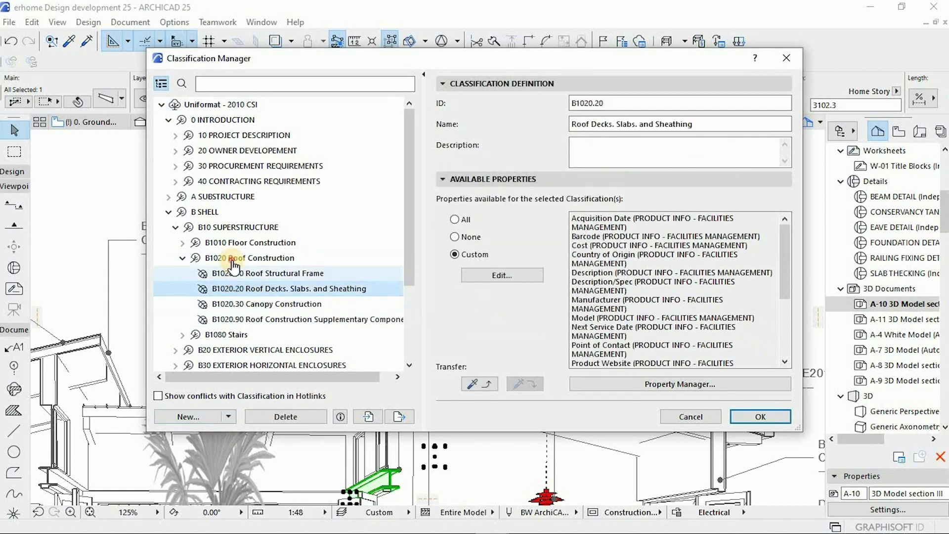
right_click(236, 258)
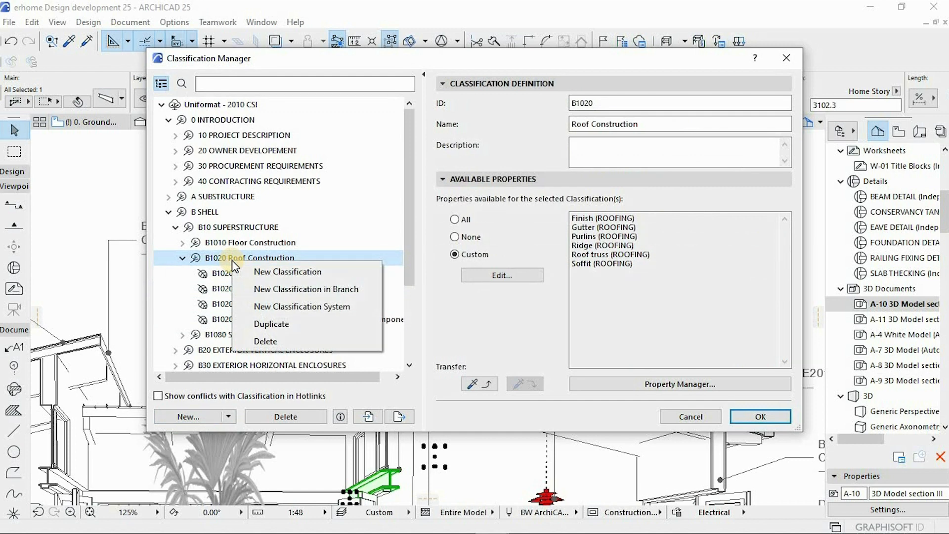
mouse_move(287, 318)
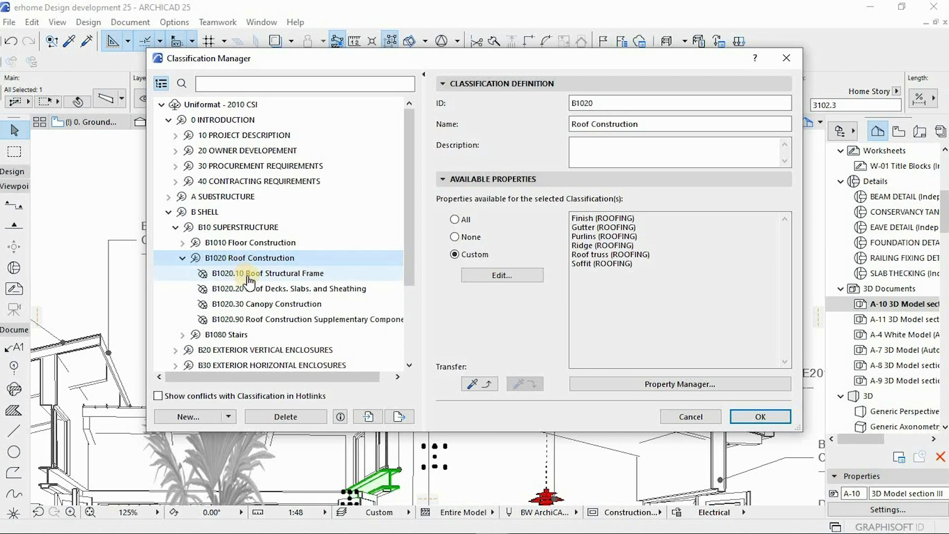
click(259, 273)
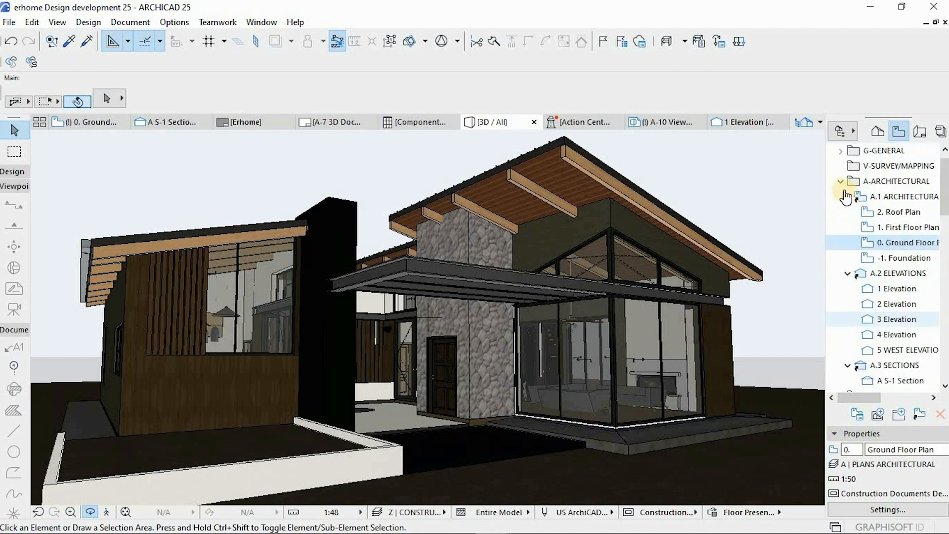
Collapse the A-ARCHITECTURAL folder, browse the discipline folders and switch to the Components by Layers schedule
click(841, 181)
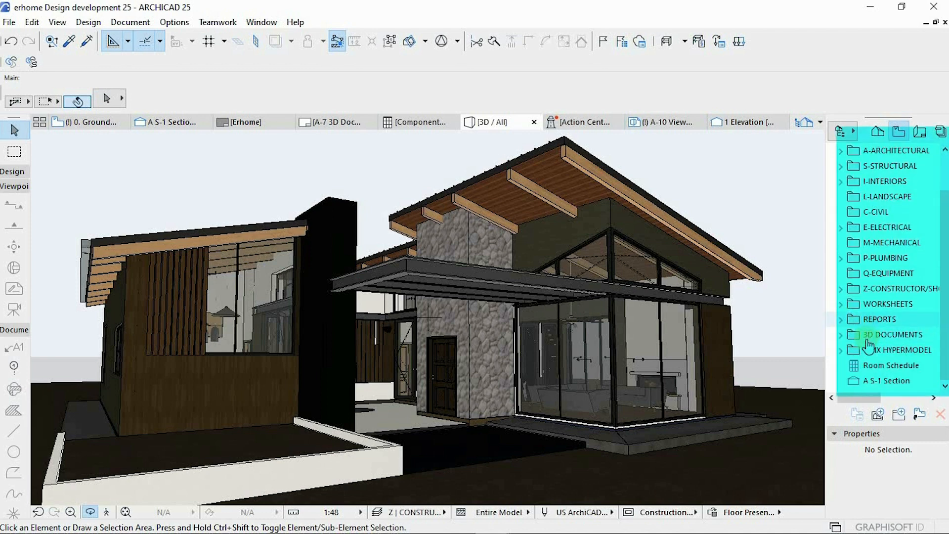
click(841, 350)
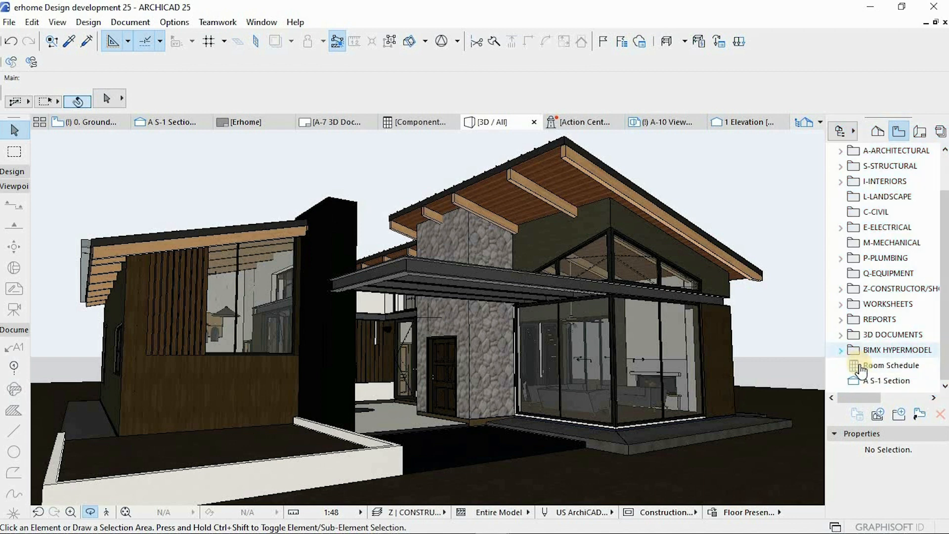
click(841, 350)
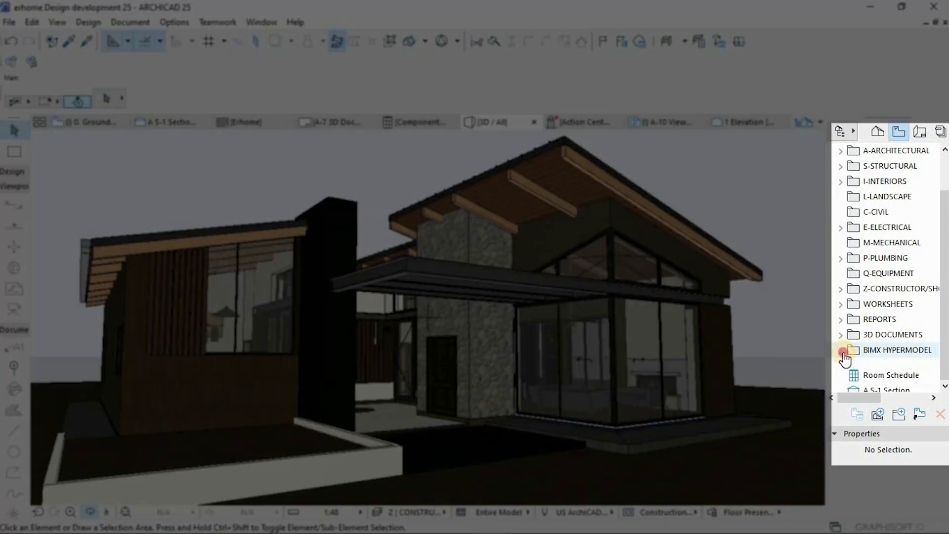
click(841, 350)
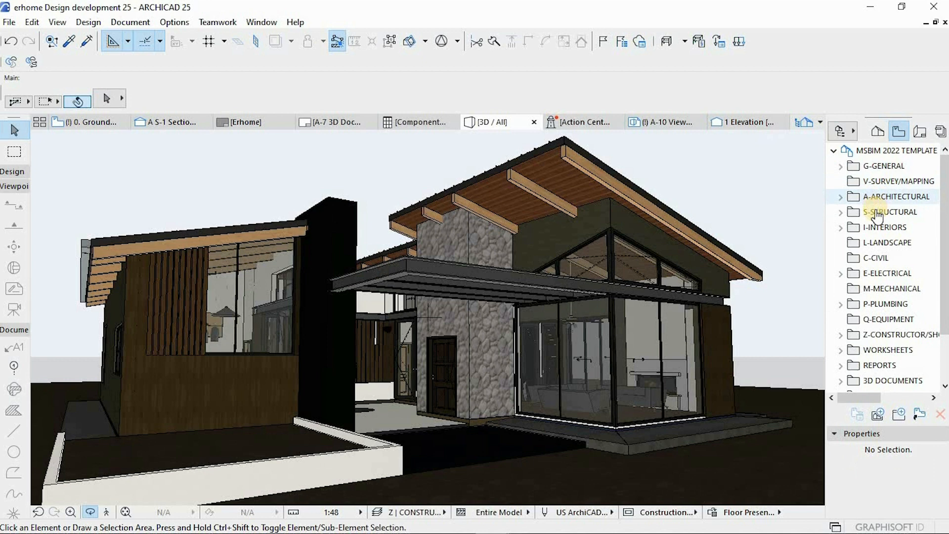
mouse_move(879, 273)
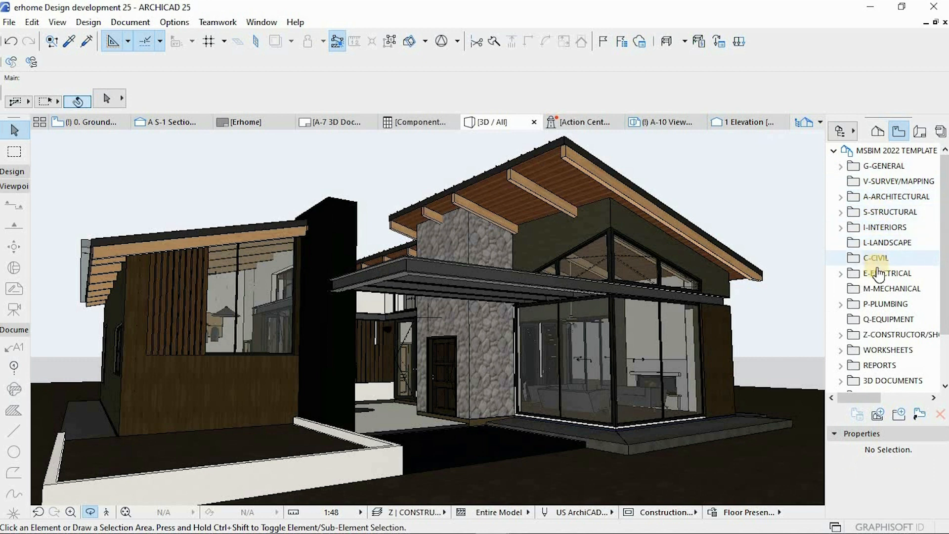
click(419, 122)
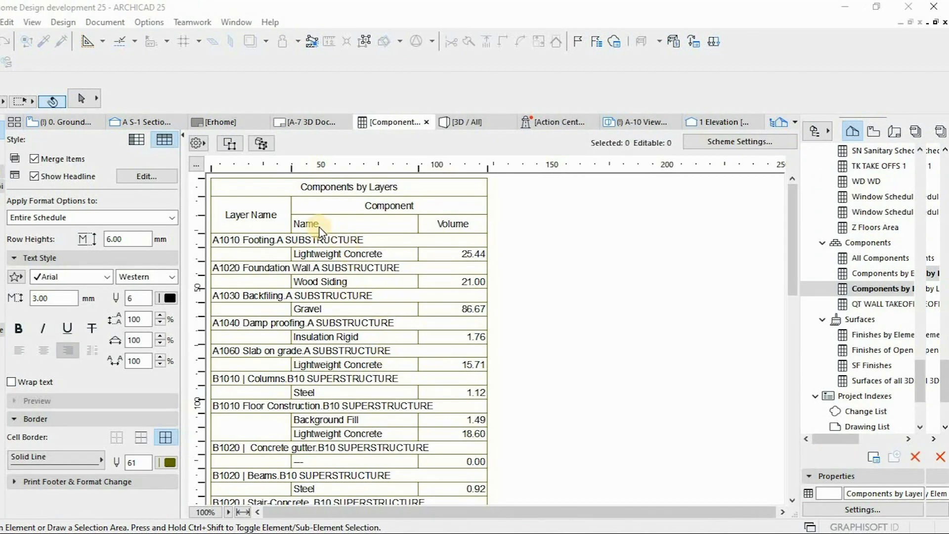
Scroll down the Components schedule and switch to the A-8 3D Model section with the Roof Accessories label
scroll(down, 3)
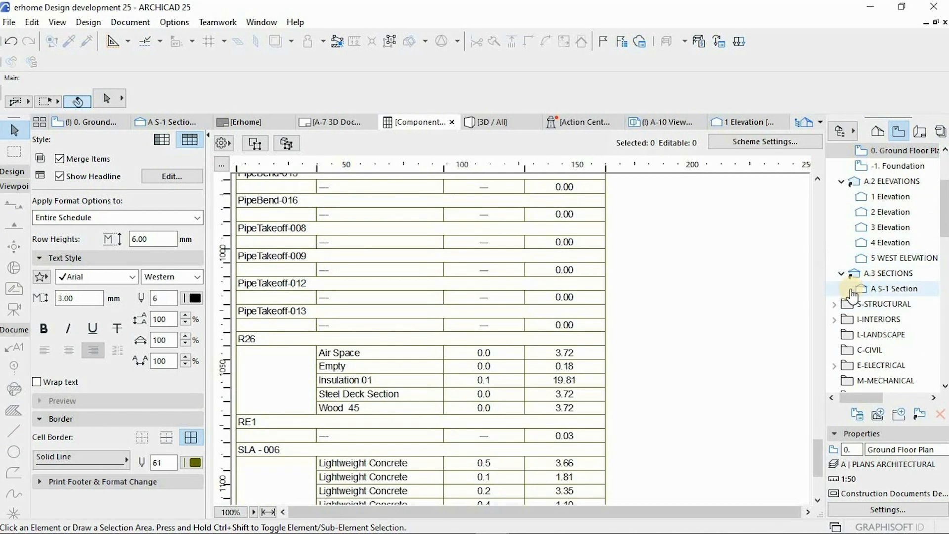
click(660, 122)
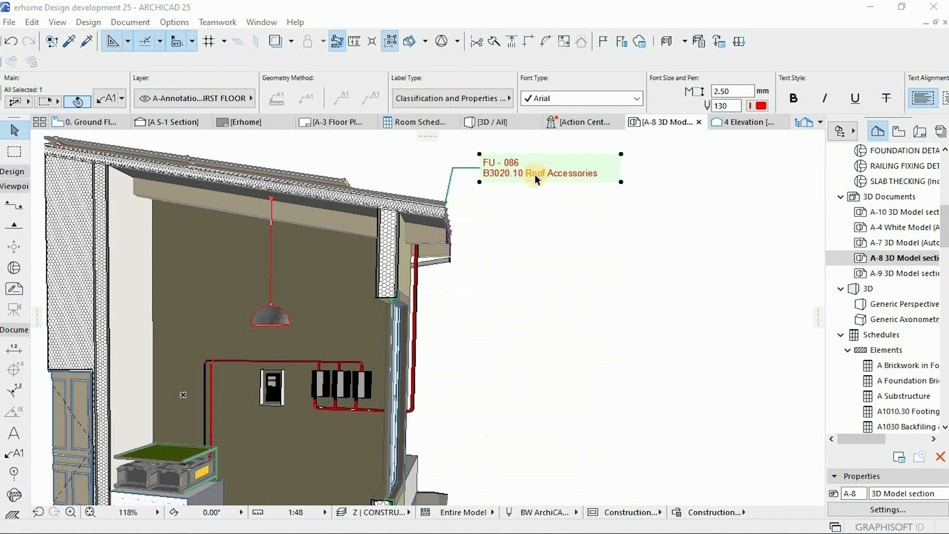
mouse_move(635, 153)
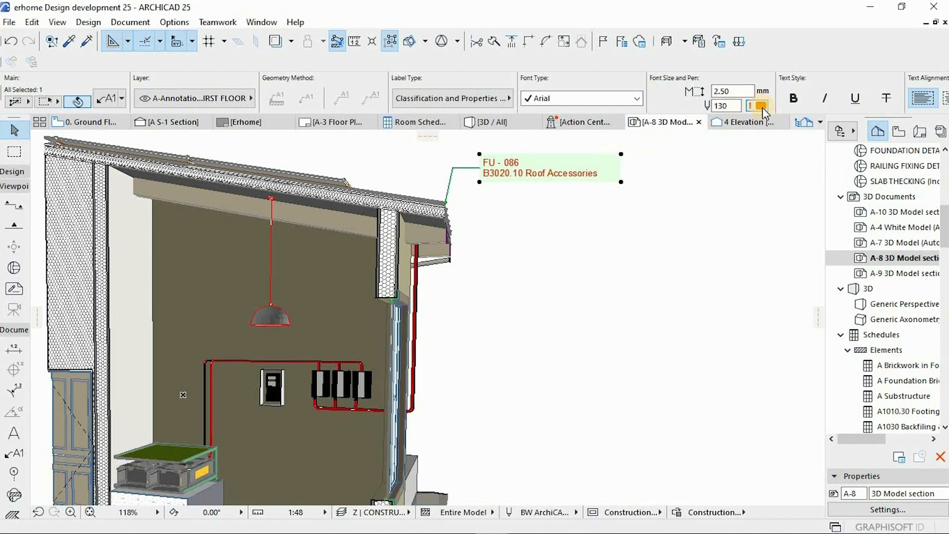
Give the selected Roof Accessories label a dark text pen and deselect it
click(757, 105)
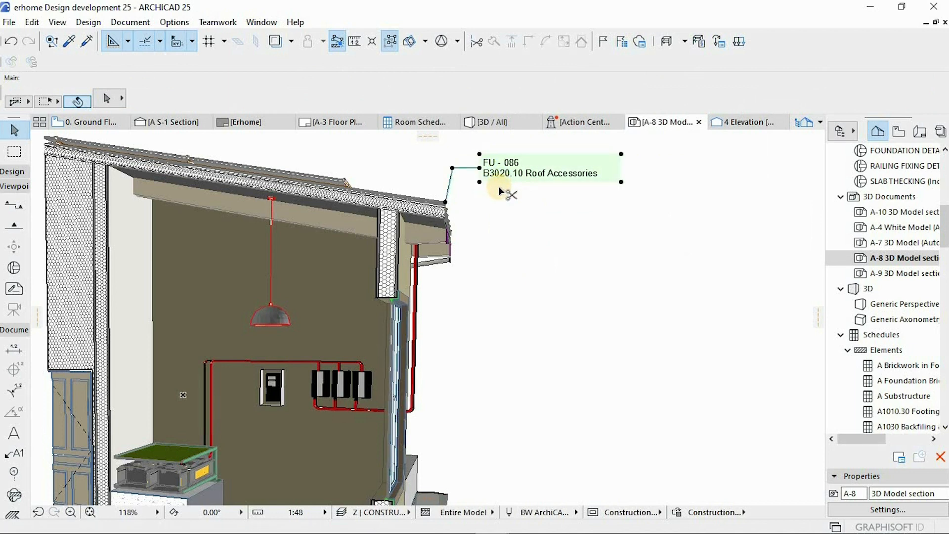
click(490, 122)
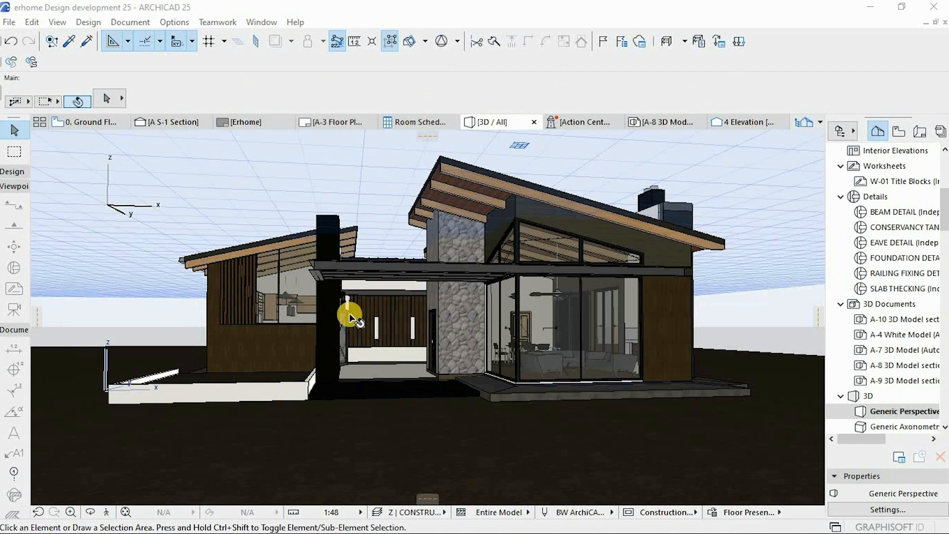
drag(351, 318, 479, 255)
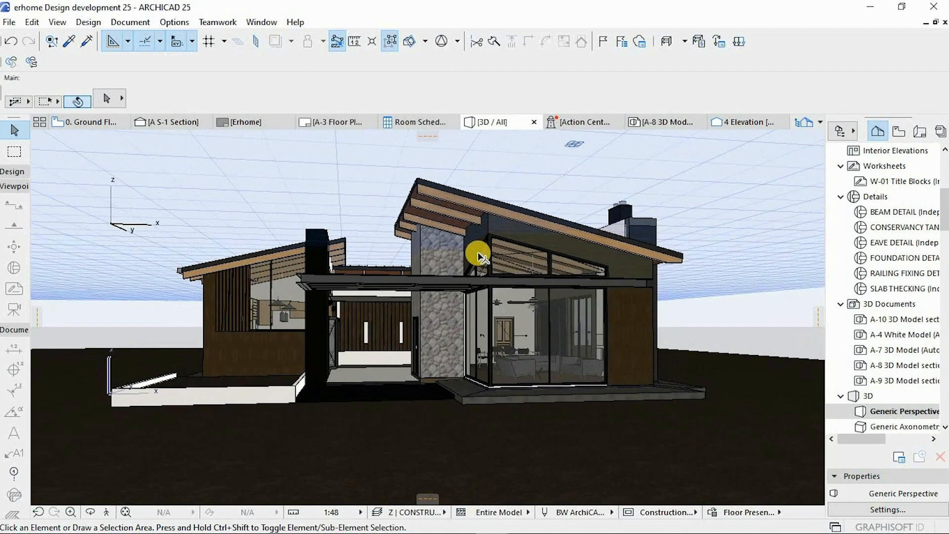
drag(479, 255, 434, 269)
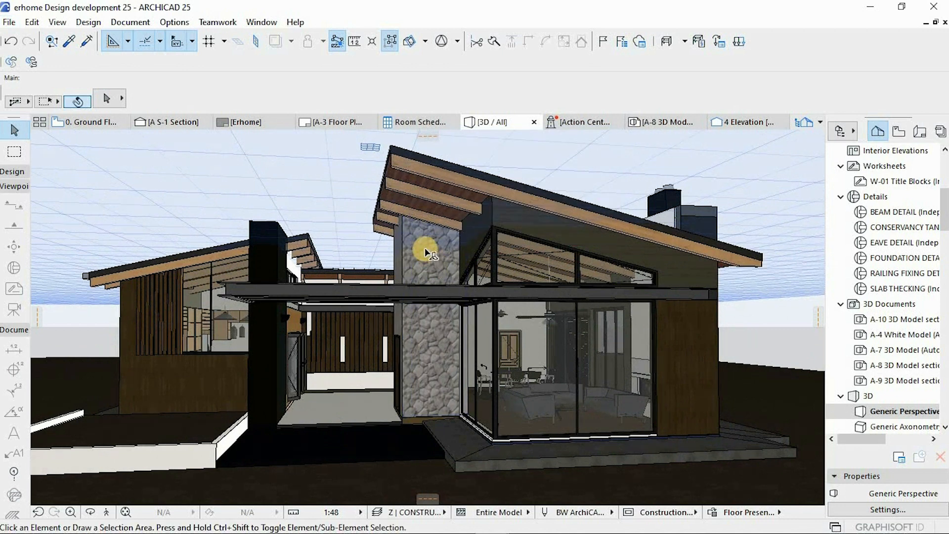
mouse_move(211, 185)
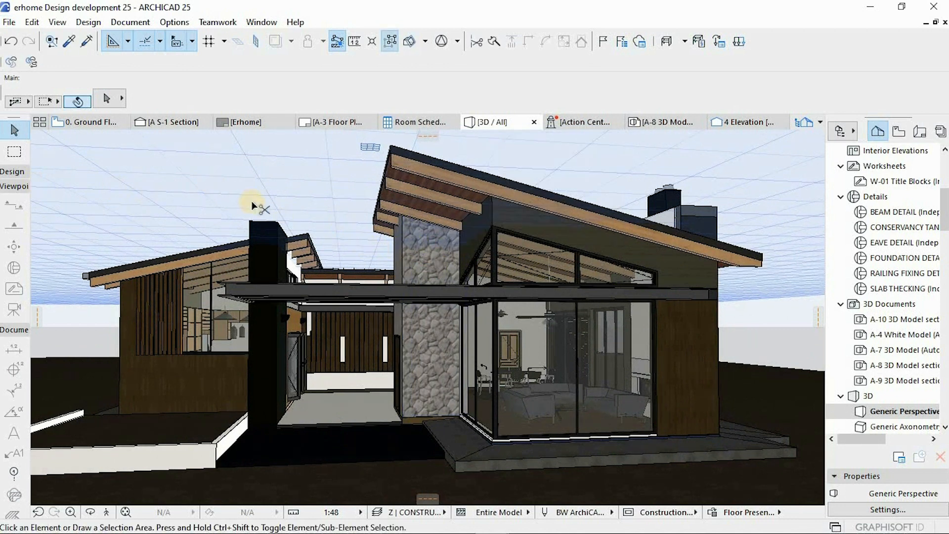
mouse_move(431, 267)
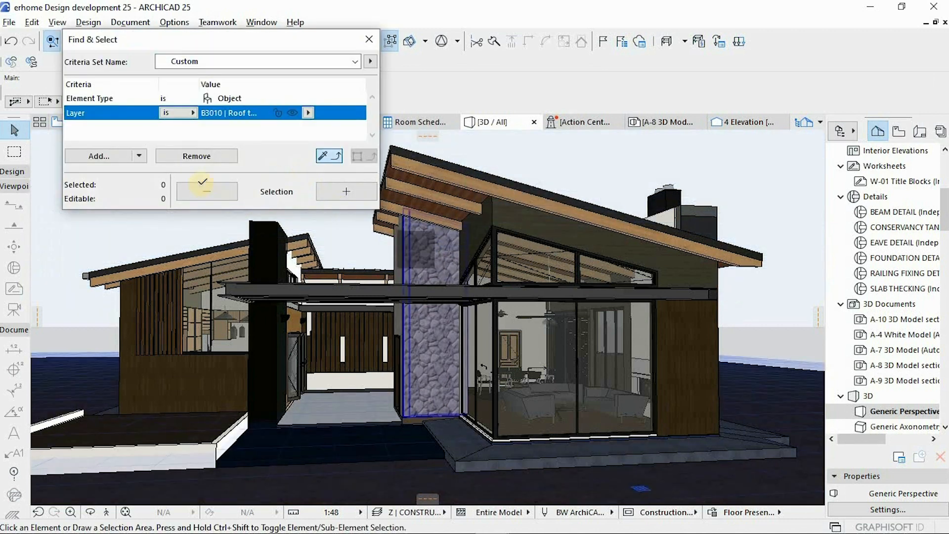
Select all walls on the B2010 Exterior Wall layer and orbit the walls-only 3D model from several angles
click(346, 192)
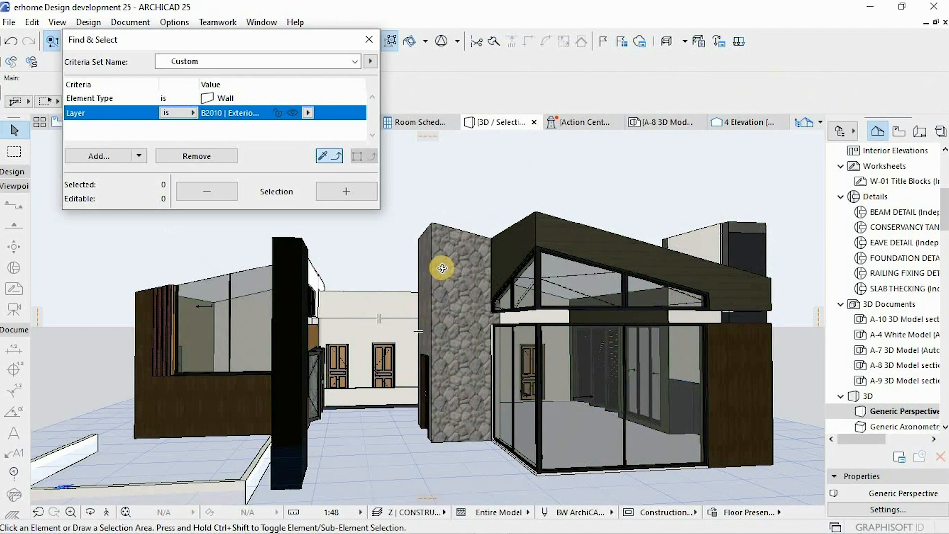
drag(442, 268, 481, 348)
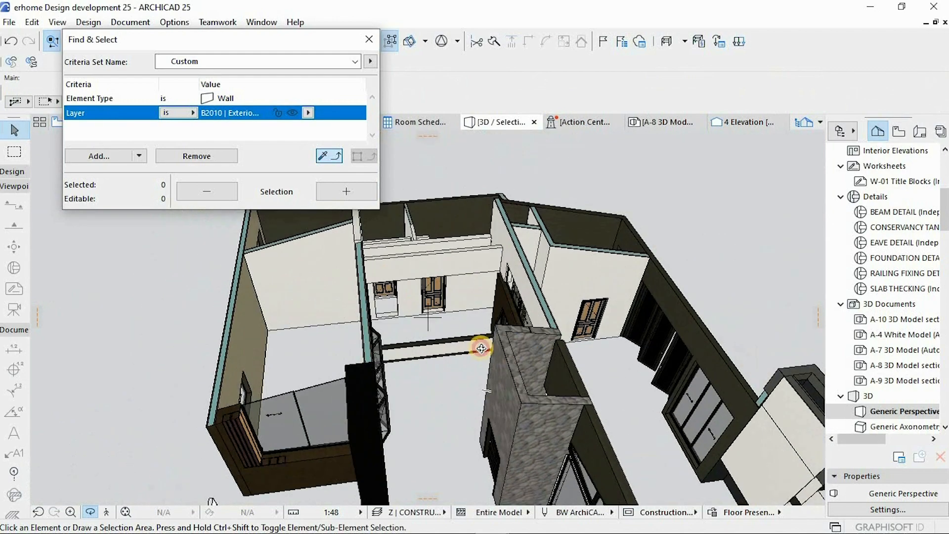
drag(482, 348, 566, 318)
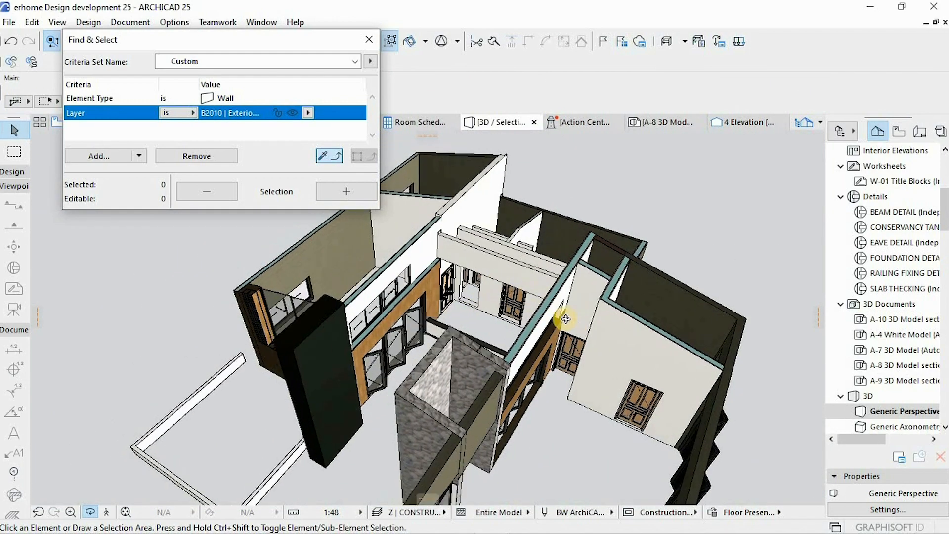
drag(565, 319, 457, 266)
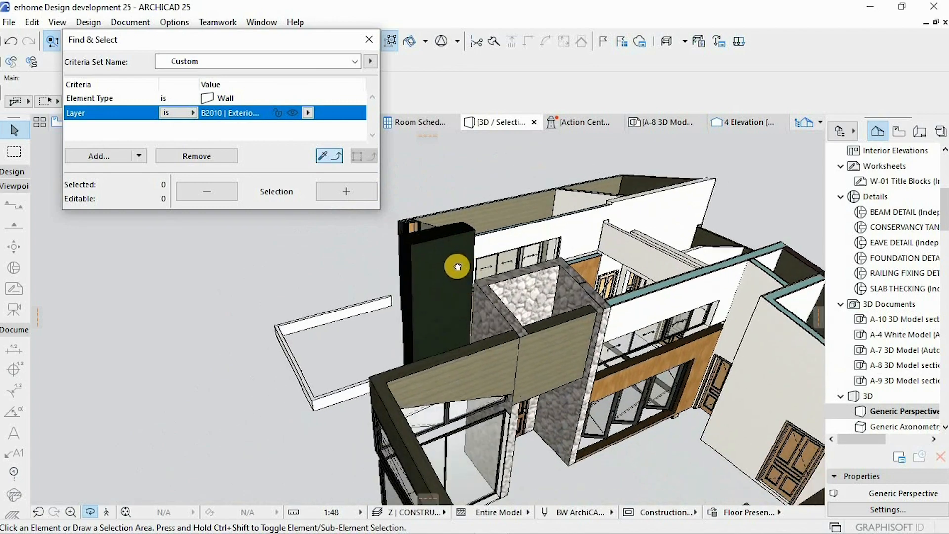
drag(457, 266, 549, 322)
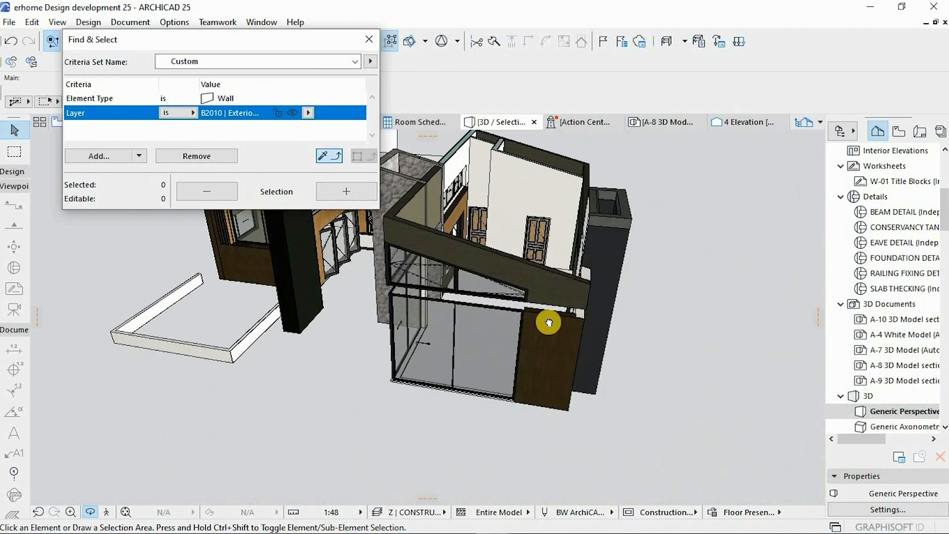
drag(548, 322, 490, 398)
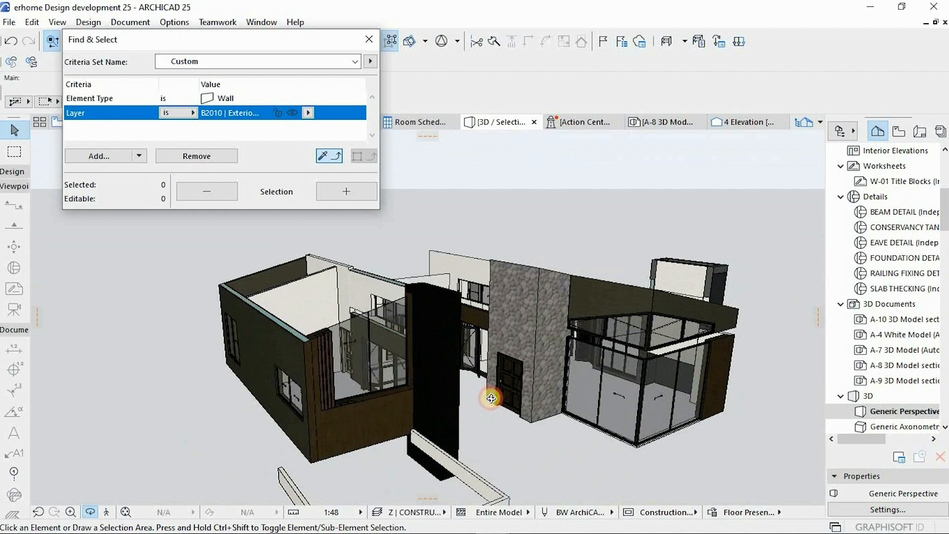
drag(490, 398, 493, 372)
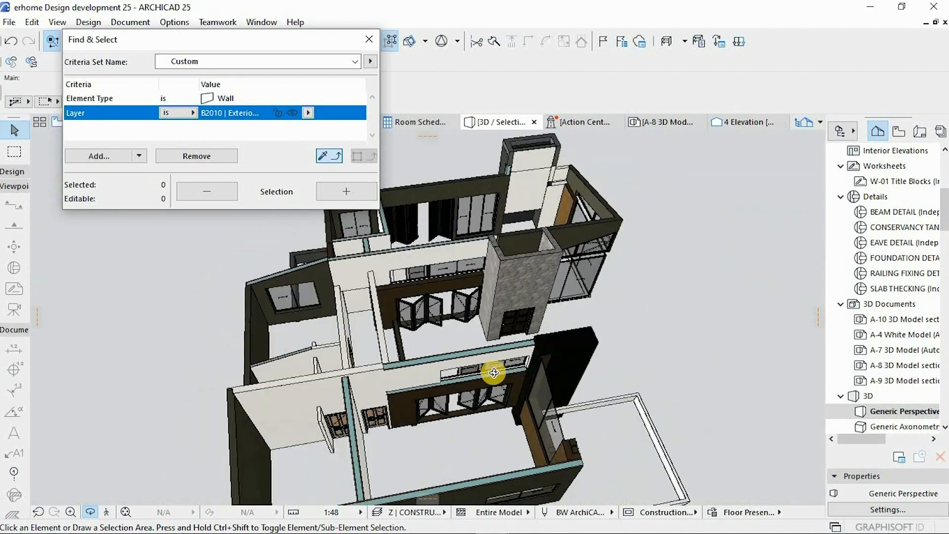
drag(493, 373, 448, 371)
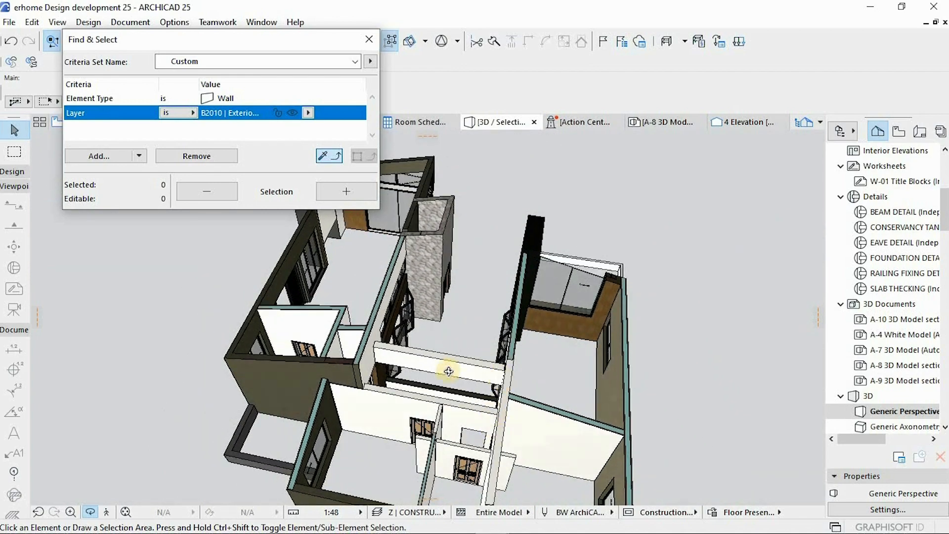
drag(448, 371, 547, 325)
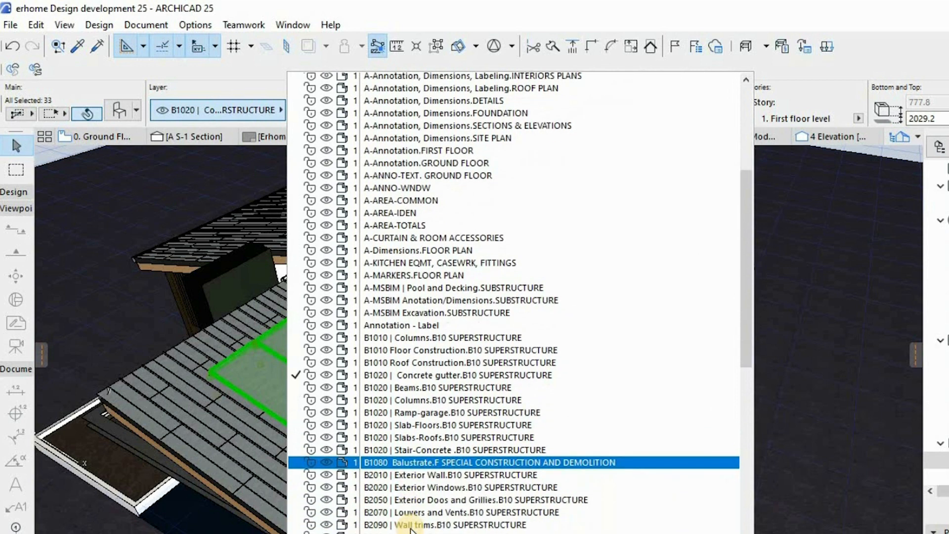
Scroll down the project layer list before opening Layer Settings for the ground floor plan
scroll(down, 3)
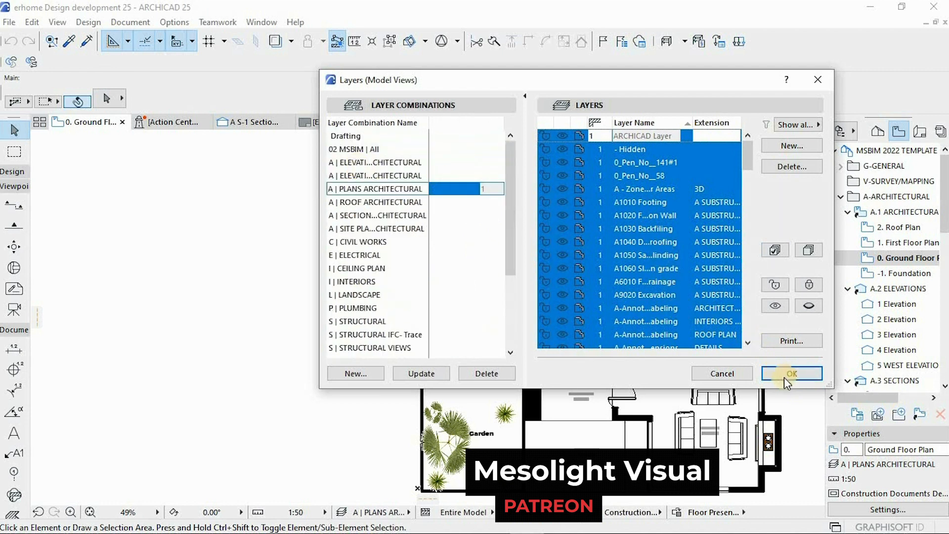
Apply the A | PLANS ARCHITECTURAL combination, zoom out and show the 0. Ground Floor Plan from the View Map
click(791, 374)
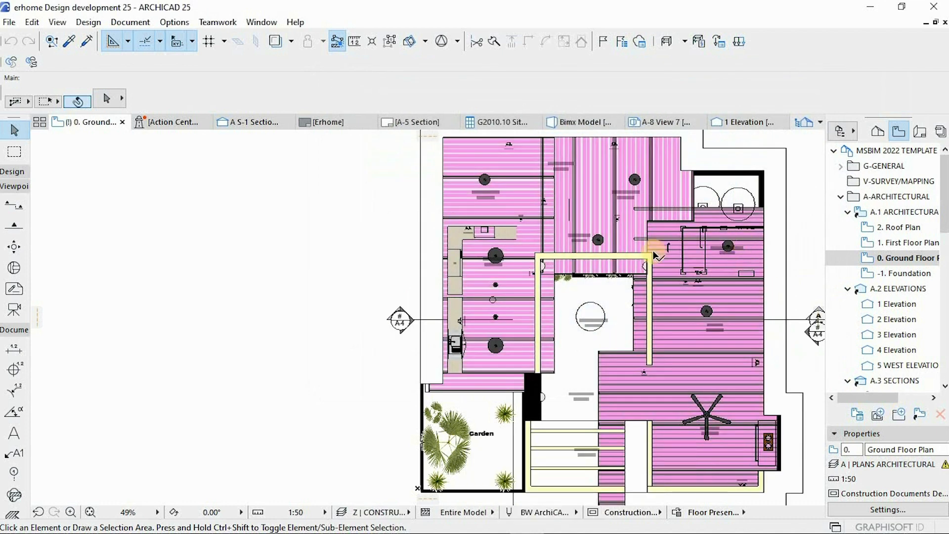
scroll(down, 3)
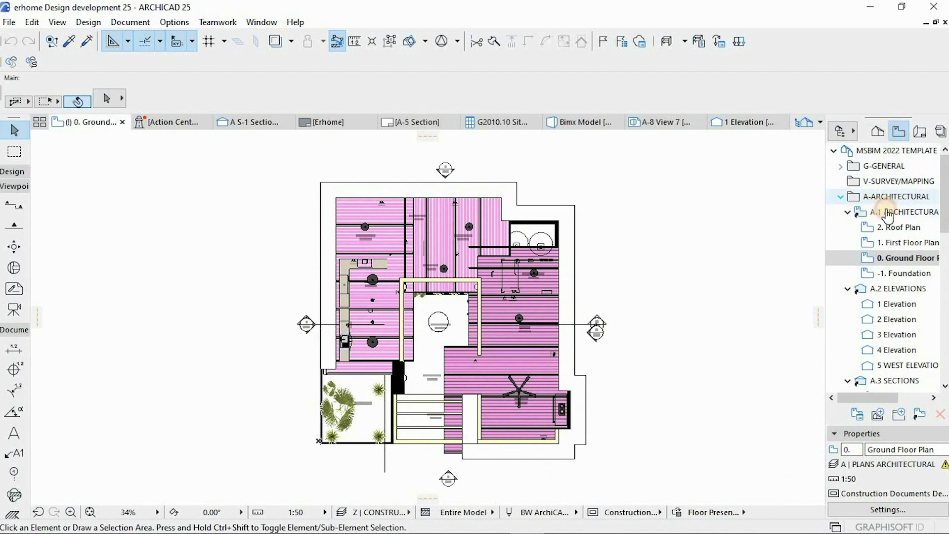
click(840, 196)
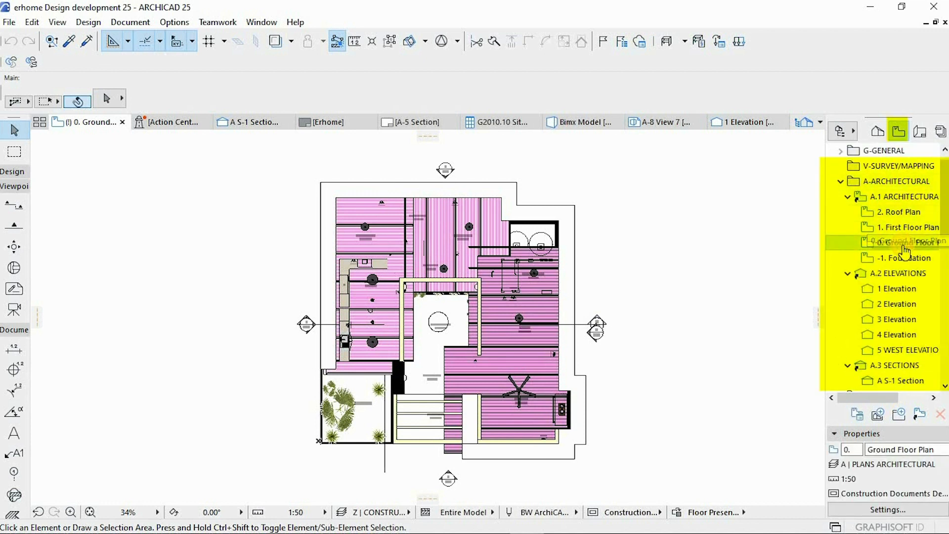
double_click(904, 240)
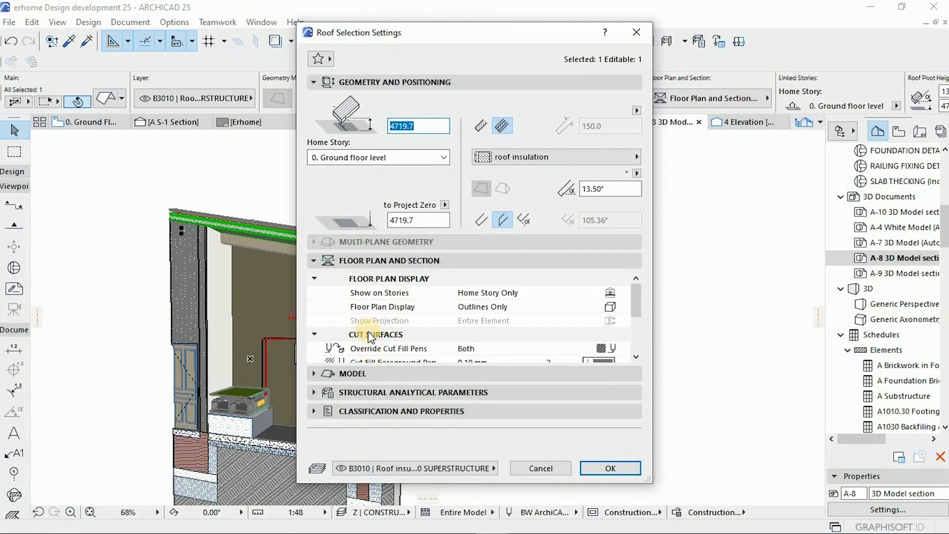
mouse_move(366, 301)
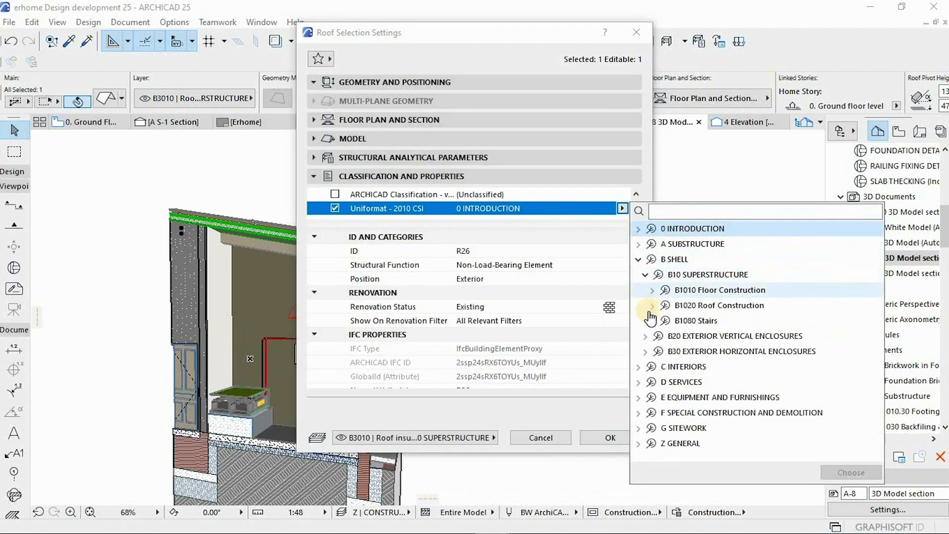
Expand B1020 Roof Construction in the roof's Uniformat 2010 CSI classification list
click(653, 306)
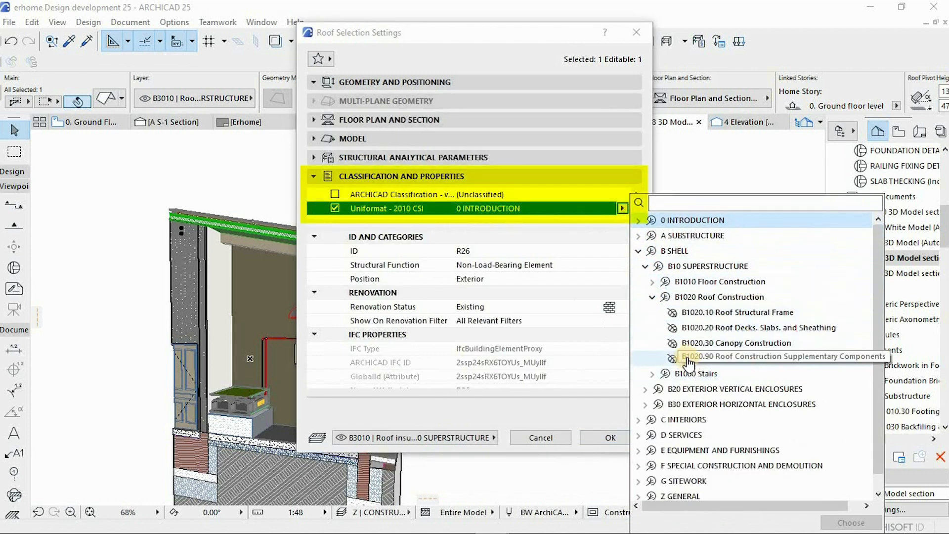
mouse_move(718, 327)
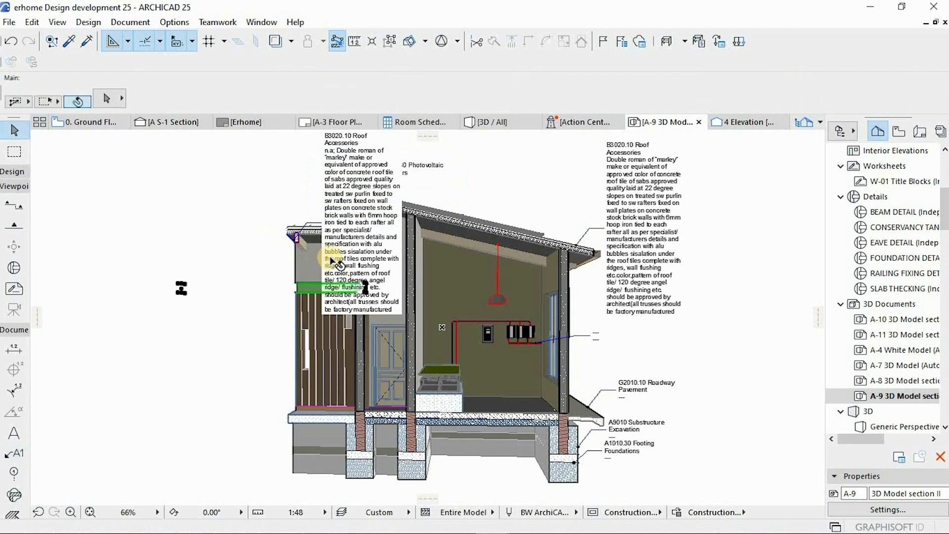
mouse_move(334, 261)
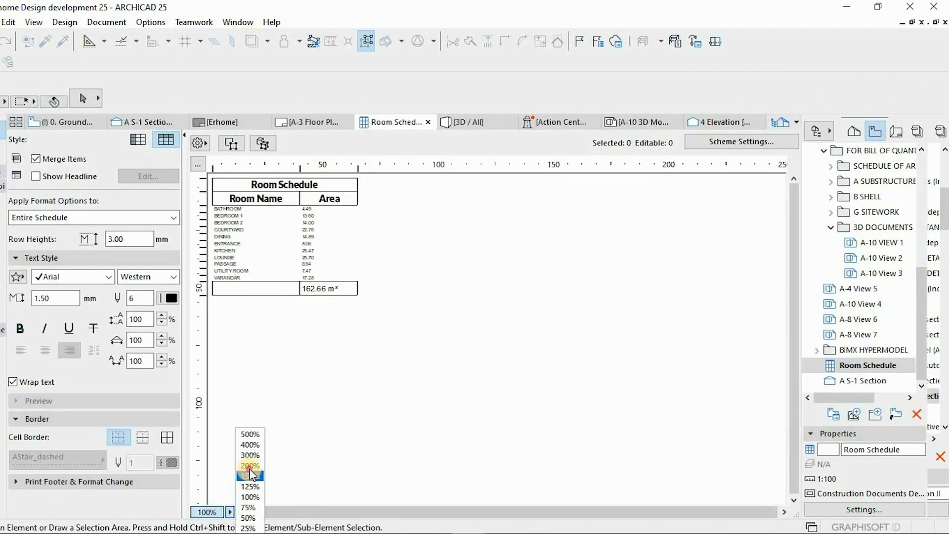
Enlarge the schedule to 200%, expand G SITEWORK in the Project Map and show the G2010.10 Sitework schedule
click(250, 466)
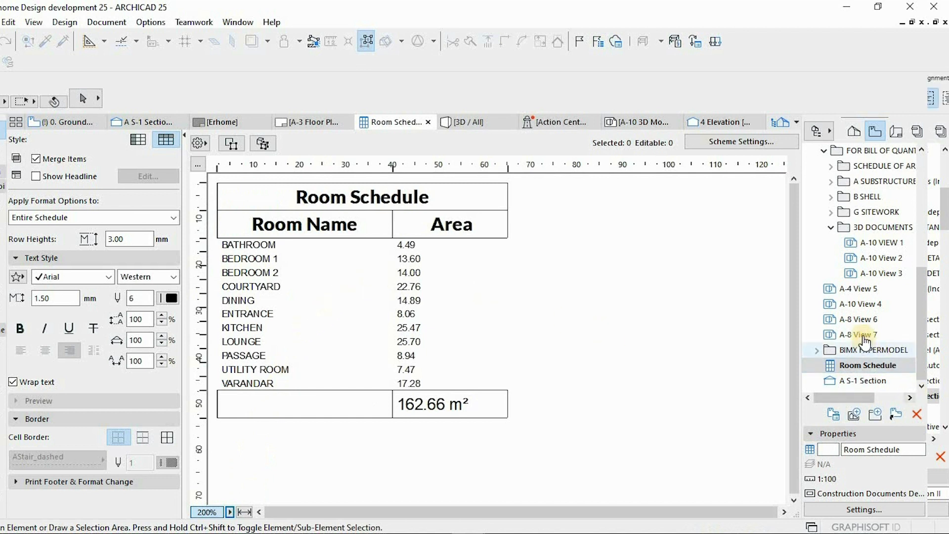
click(859, 335)
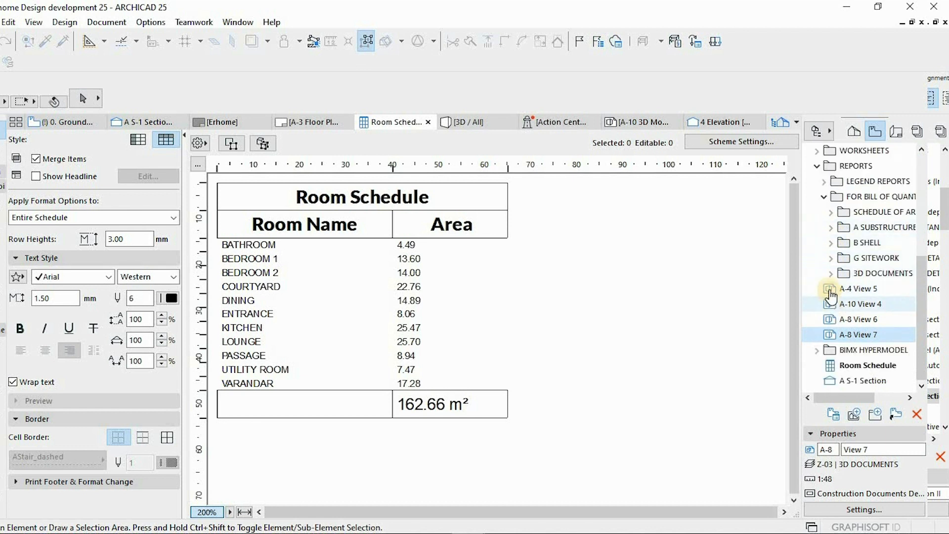
click(830, 273)
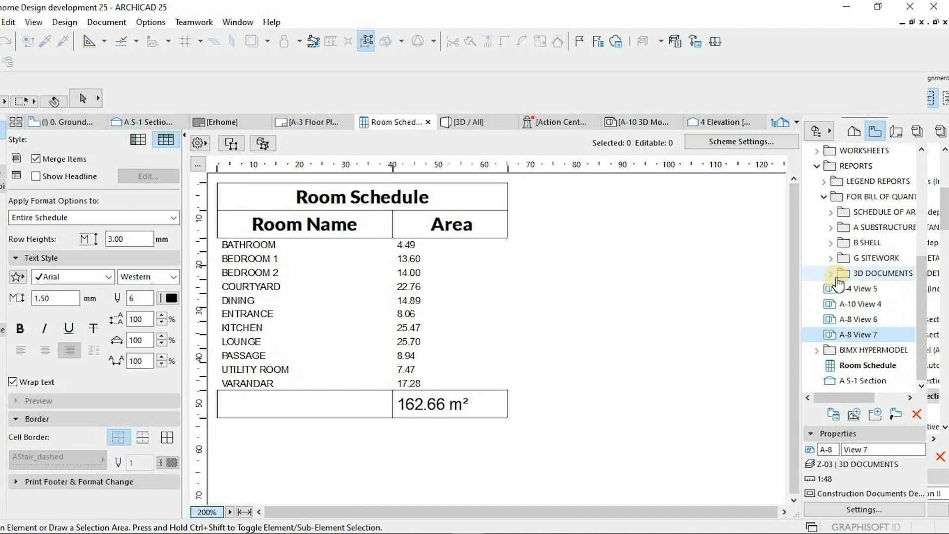
click(830, 258)
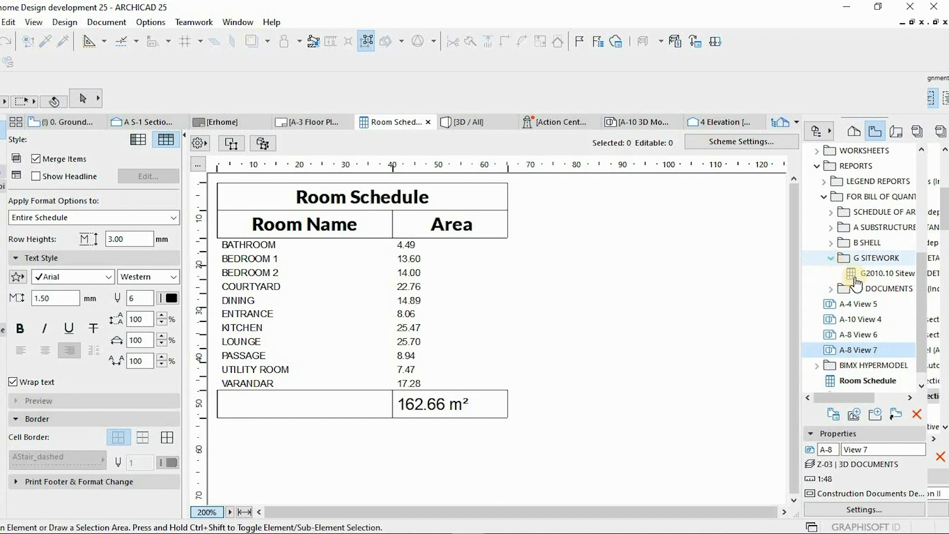
click(880, 273)
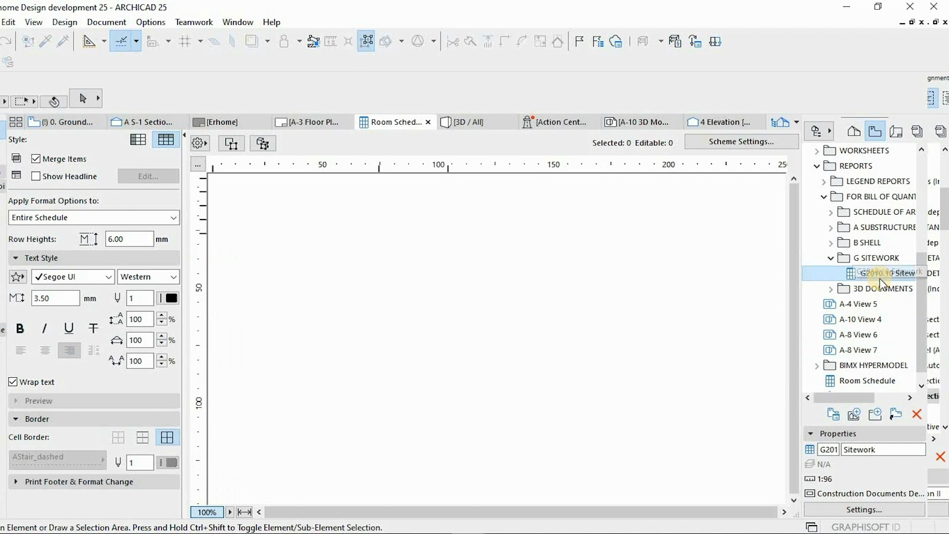
double_click(882, 273)
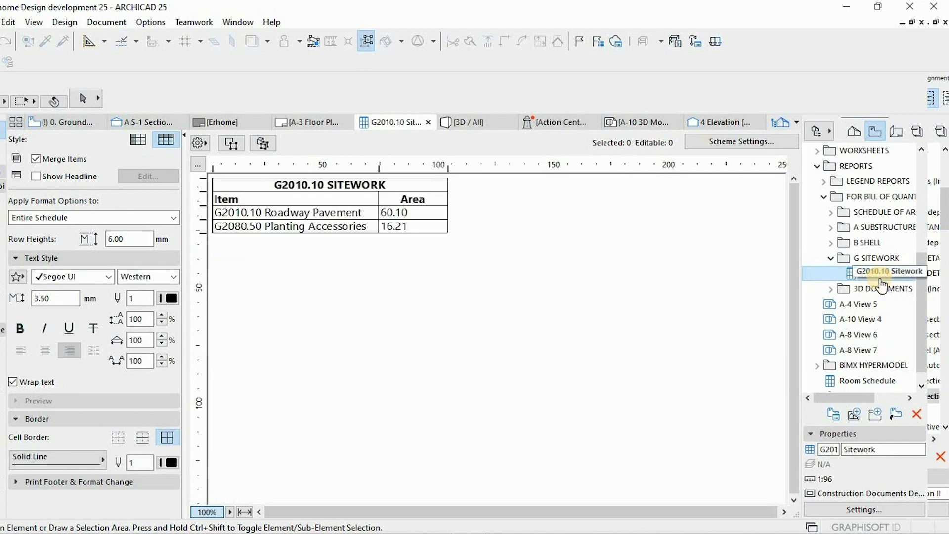
mouse_move(736, 275)
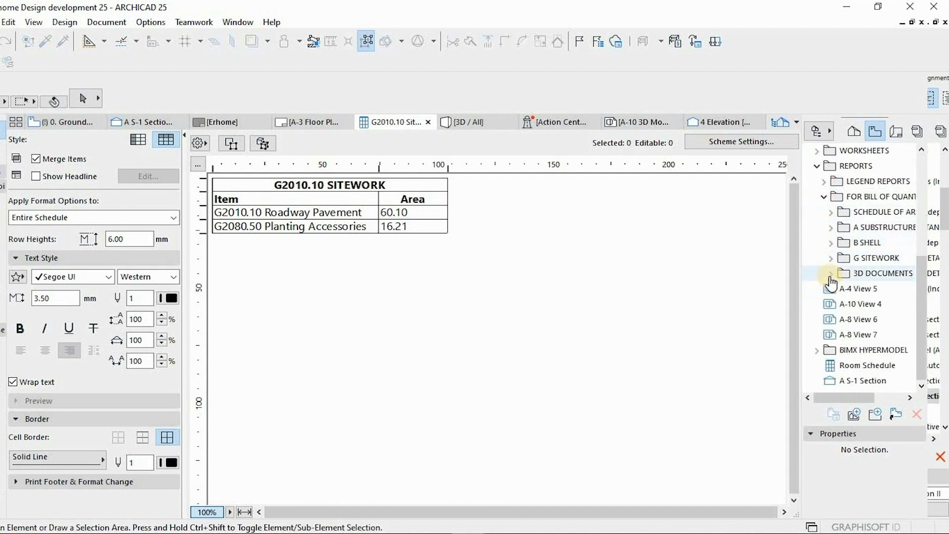
Expand the B SHELL schedules and show the B1010.10 Ring Beam/Column Formwork schedule
click(831, 273)
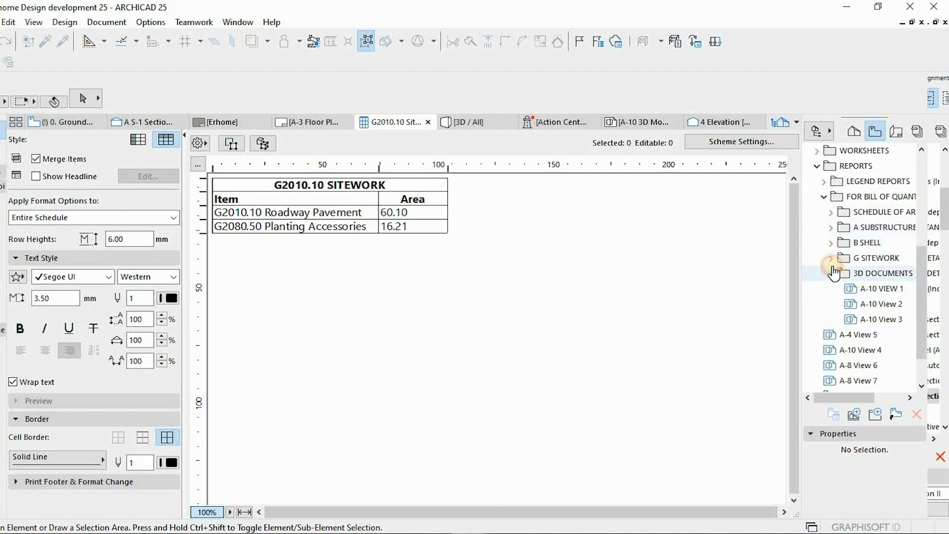
click(831, 243)
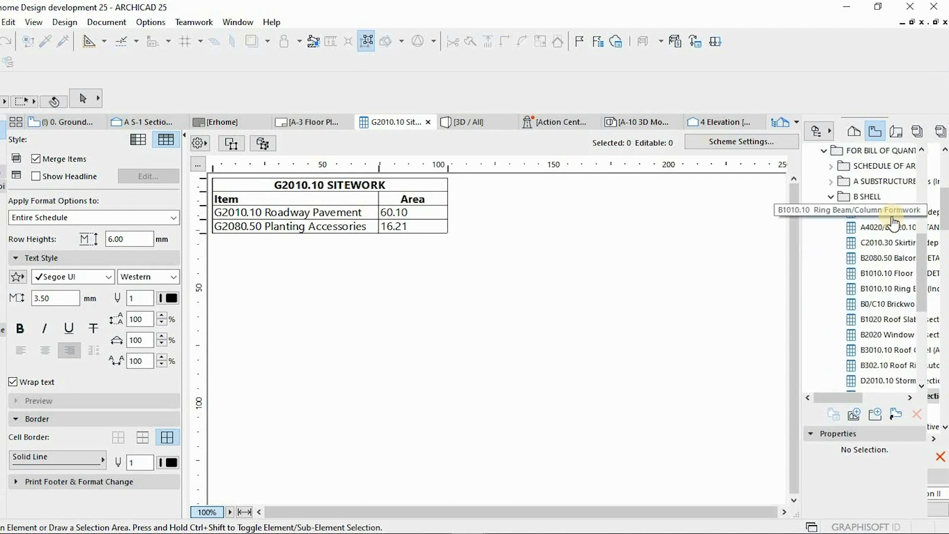
click(886, 211)
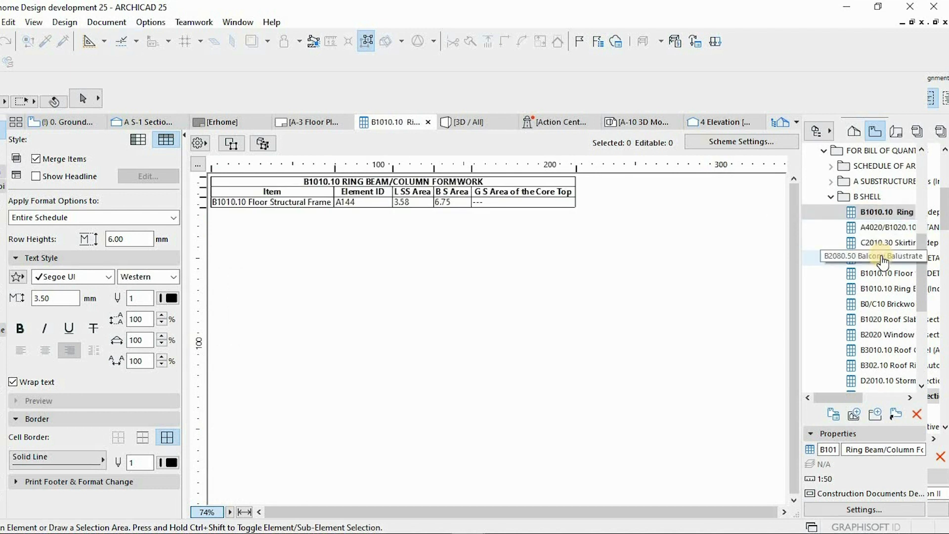
mouse_move(881, 236)
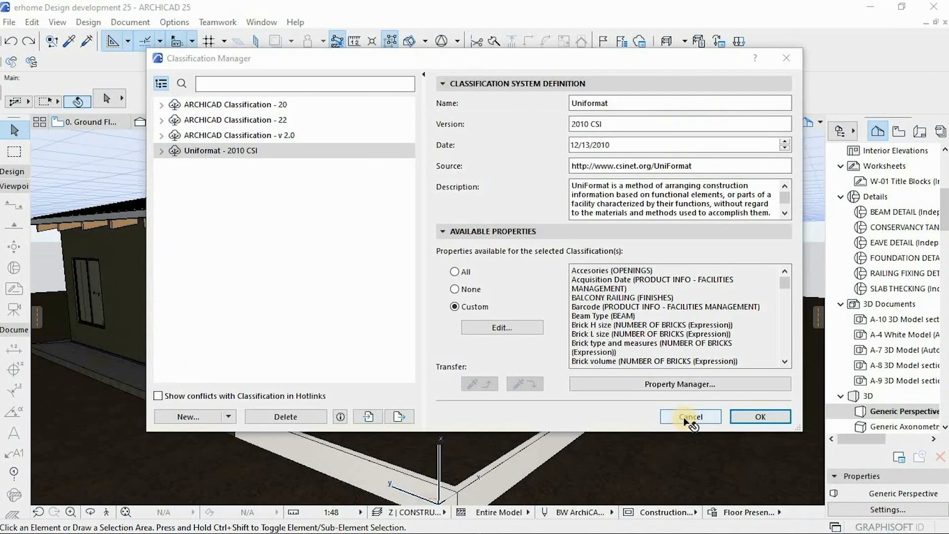
Cancel the Classification Manager and browse the Document and Options menus from the 3D view
click(690, 416)
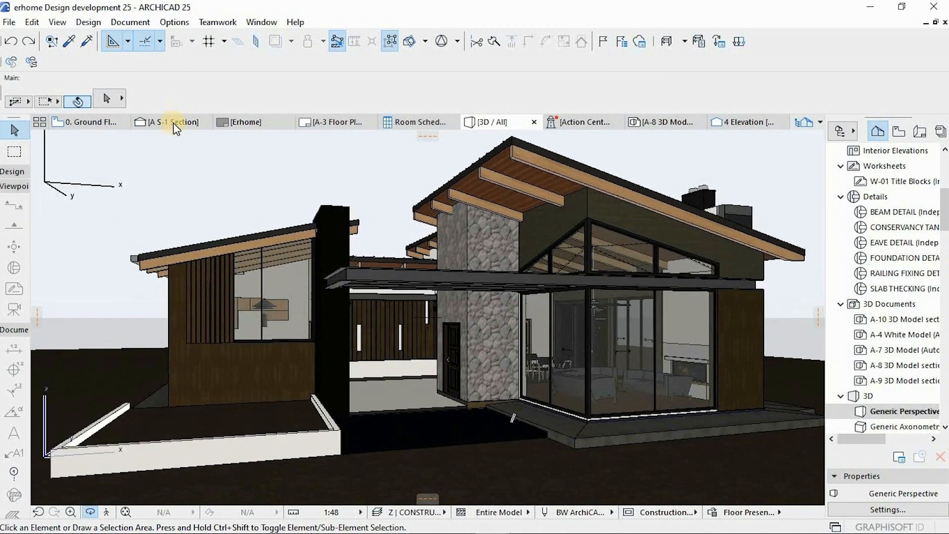
click(130, 22)
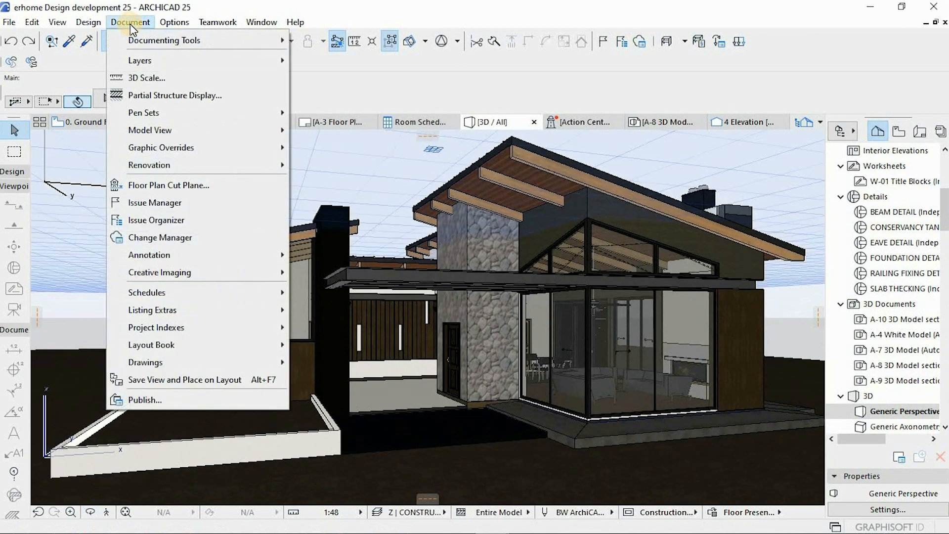
click(174, 22)
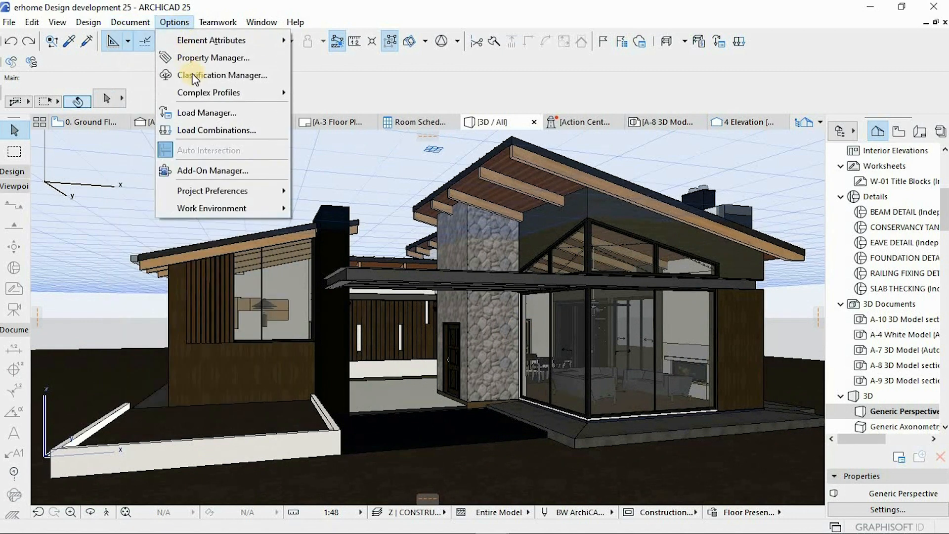
In Classification Manager expand Uniformat > Procurement and set 3010.10 Project Delivery Methods properties to All
click(222, 75)
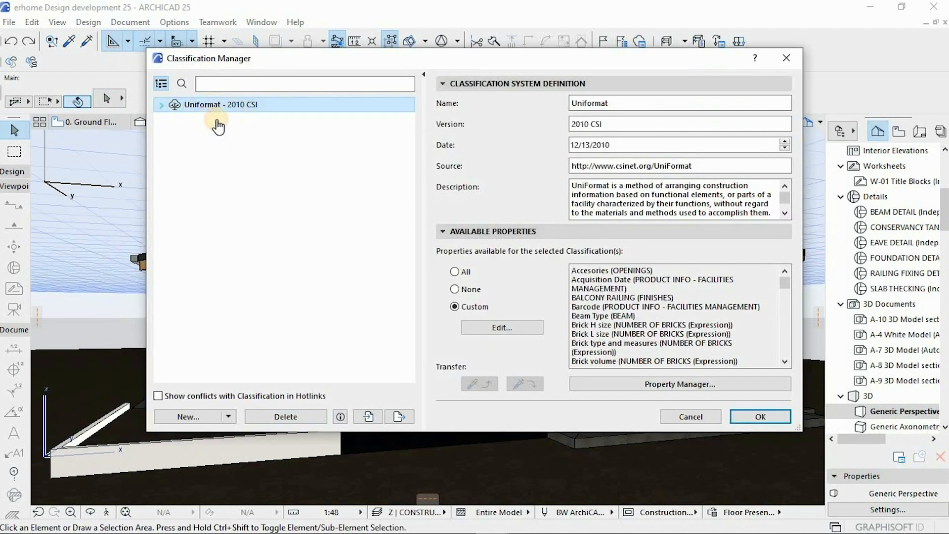
click(161, 105)
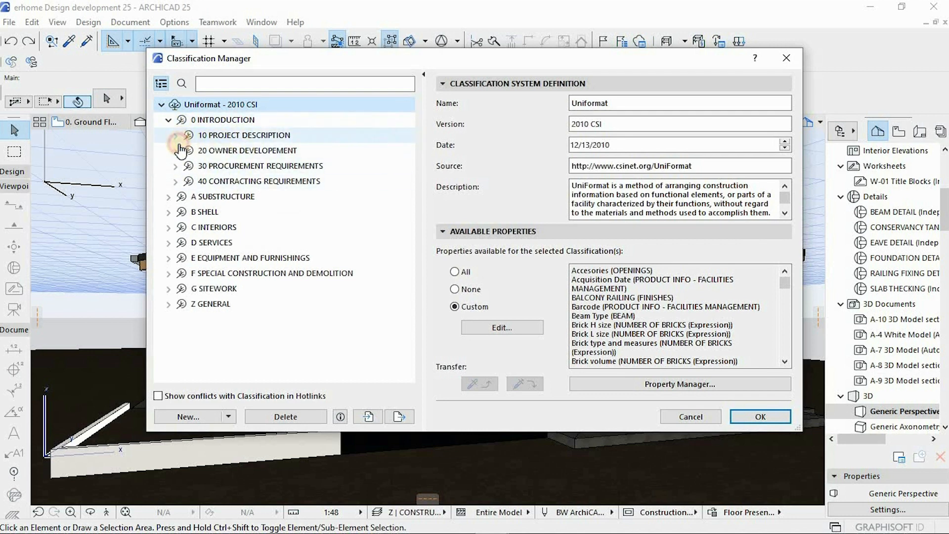
click(176, 135)
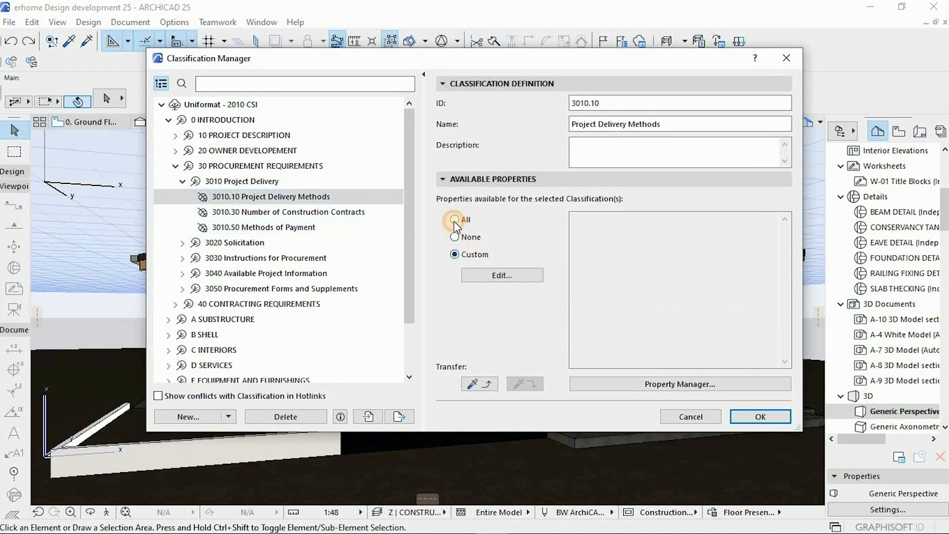
click(454, 220)
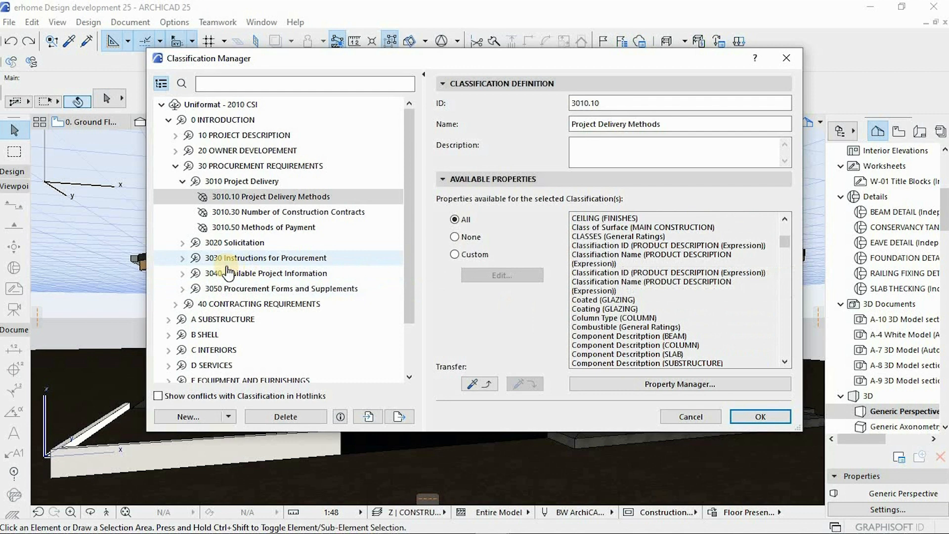
click(266, 196)
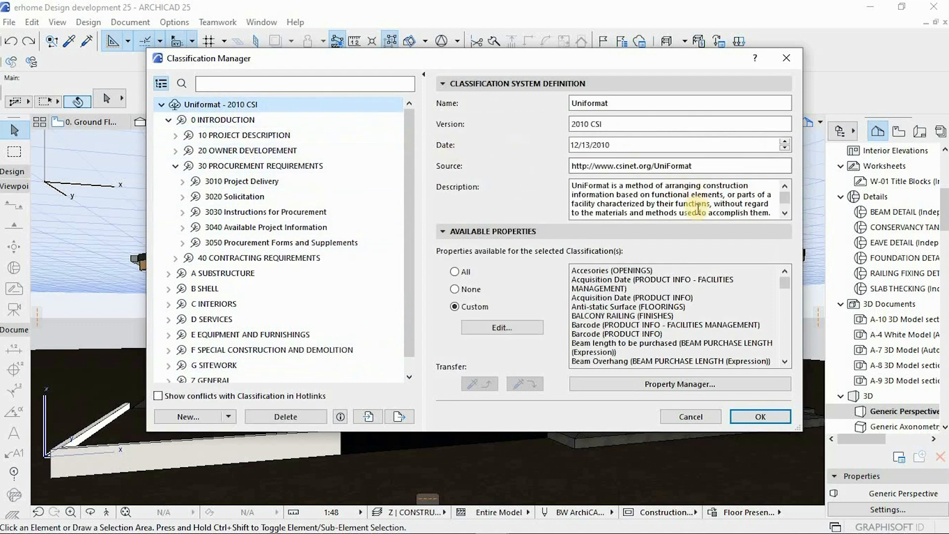
mouse_move(786, 216)
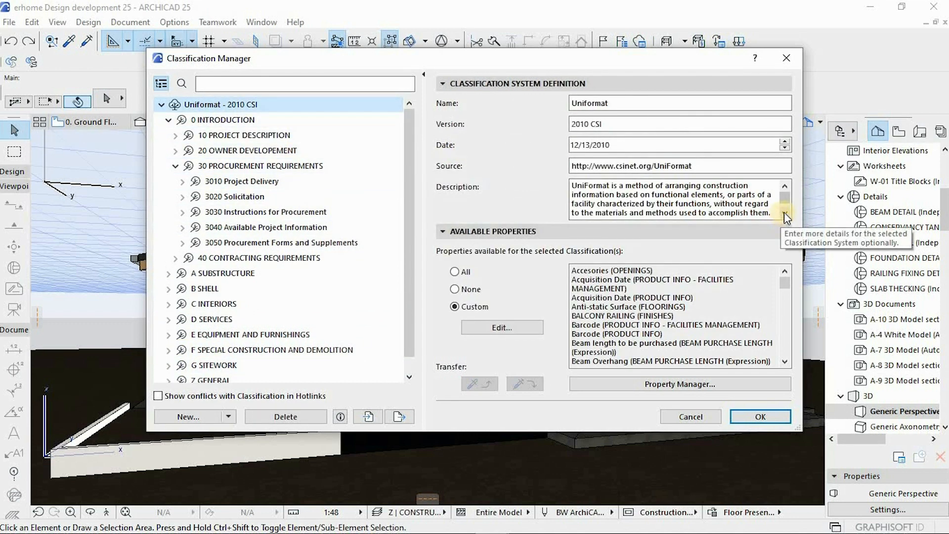
scroll(down, 3)
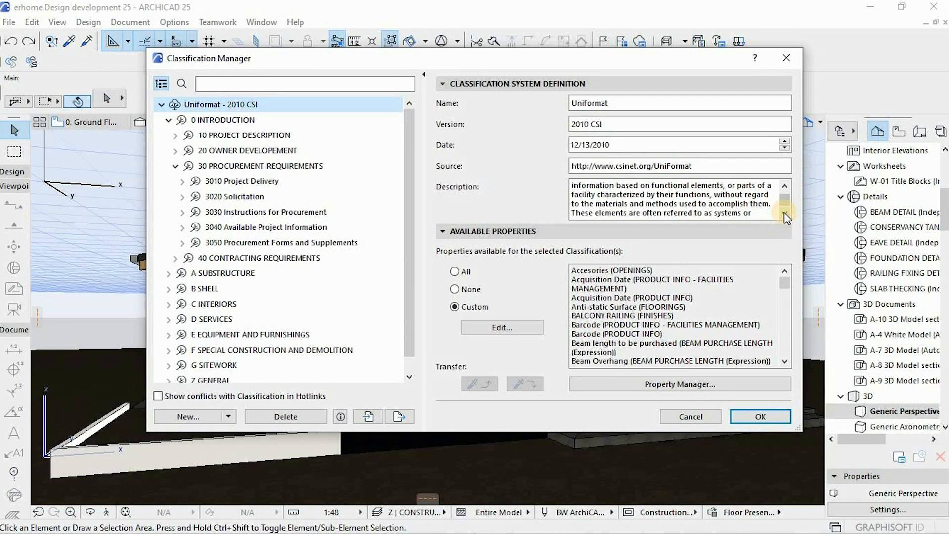
scroll(down, 3)
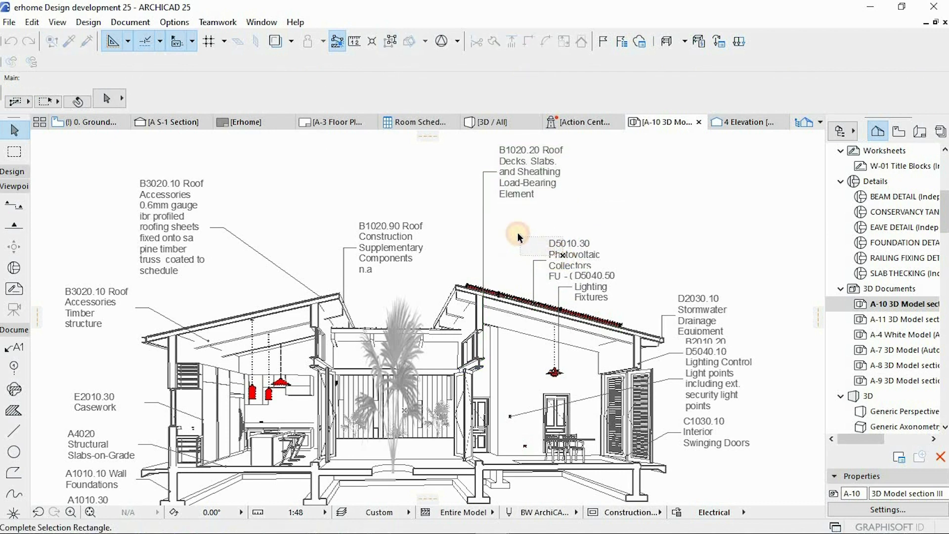
Select the D2030.10 Stormwater Drainage Equipment classification label in the A-10 section
click(570, 259)
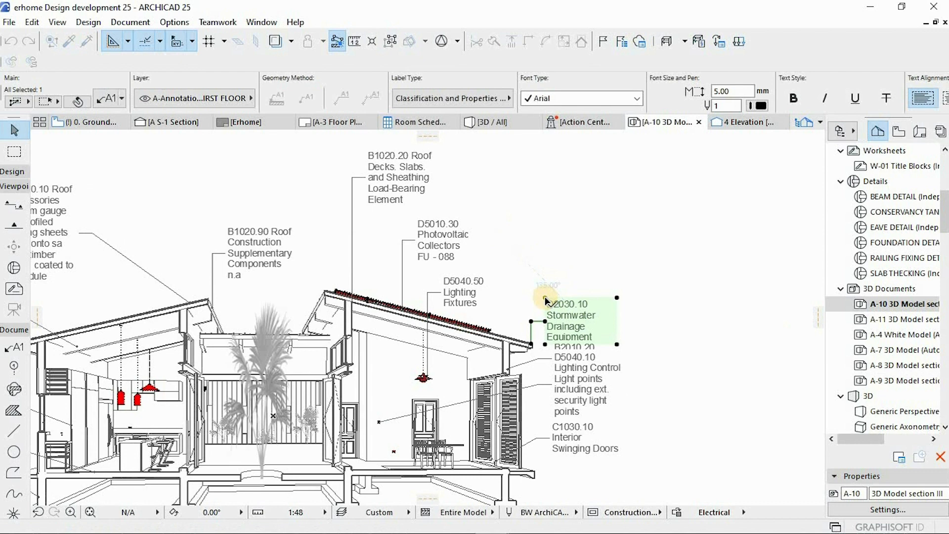
mouse_move(545, 288)
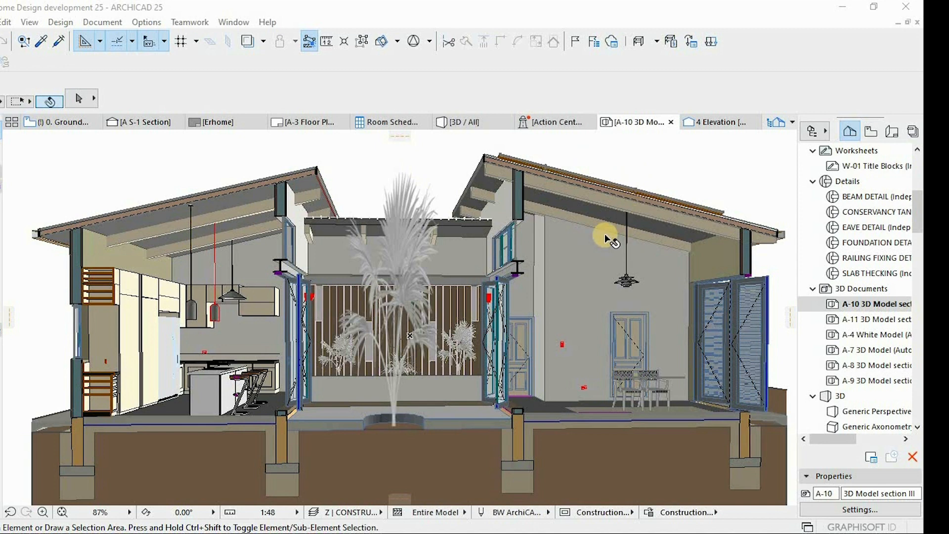
Zoom out on the A-10 section shown as a coloured cutaway without labels
scroll(down, 3)
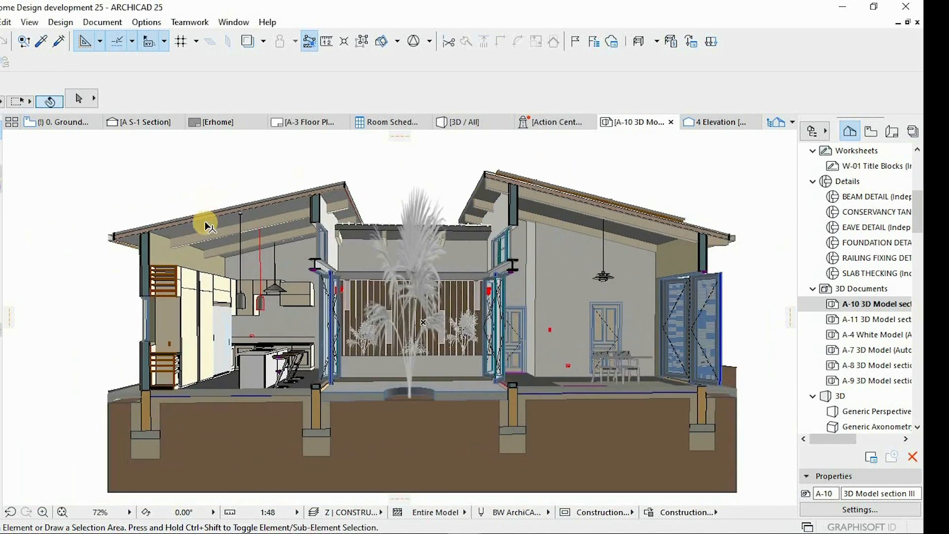
mouse_move(462, 246)
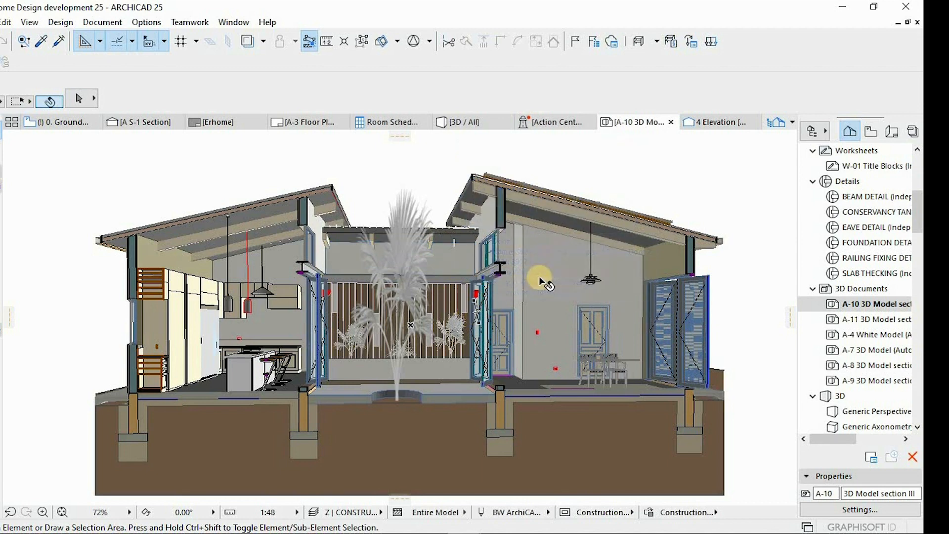
mouse_move(388, 291)
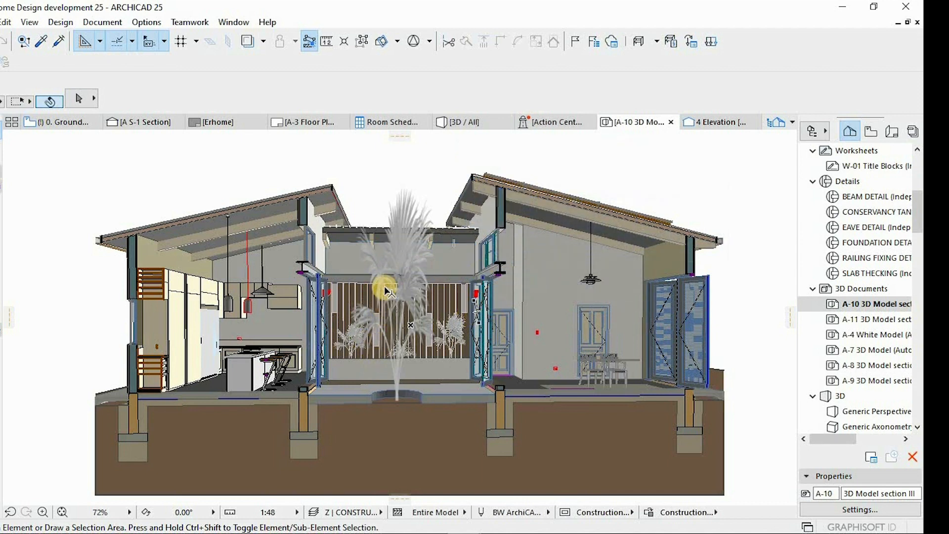
mouse_move(382, 285)
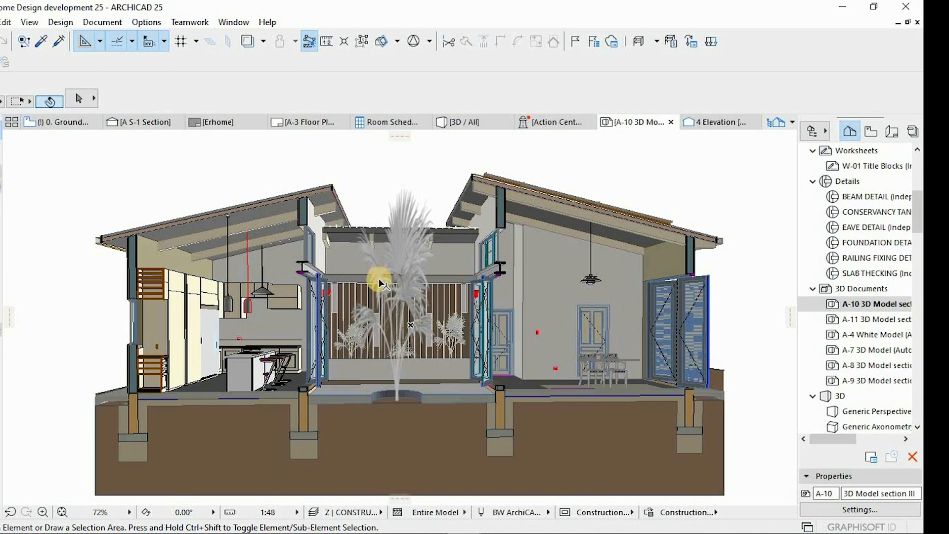
mouse_move(372, 289)
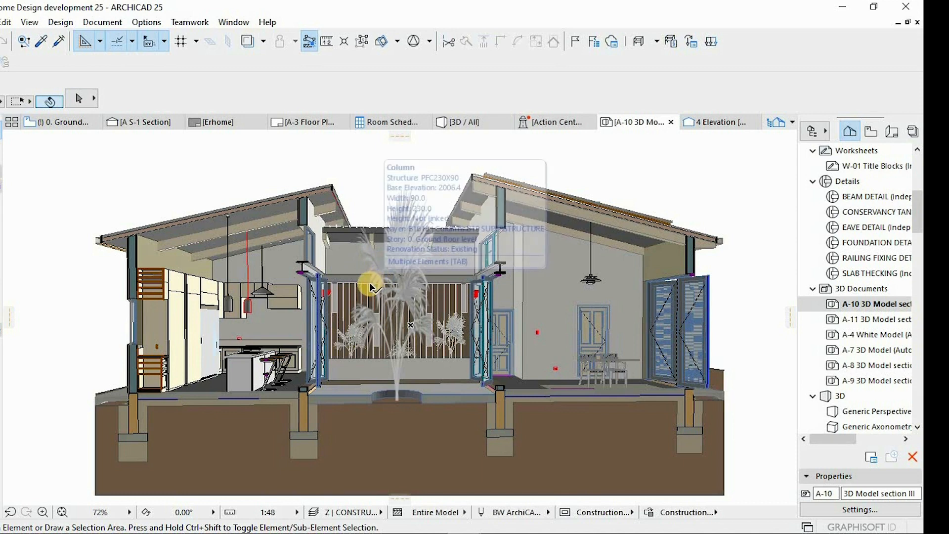
mouse_move(398, 358)
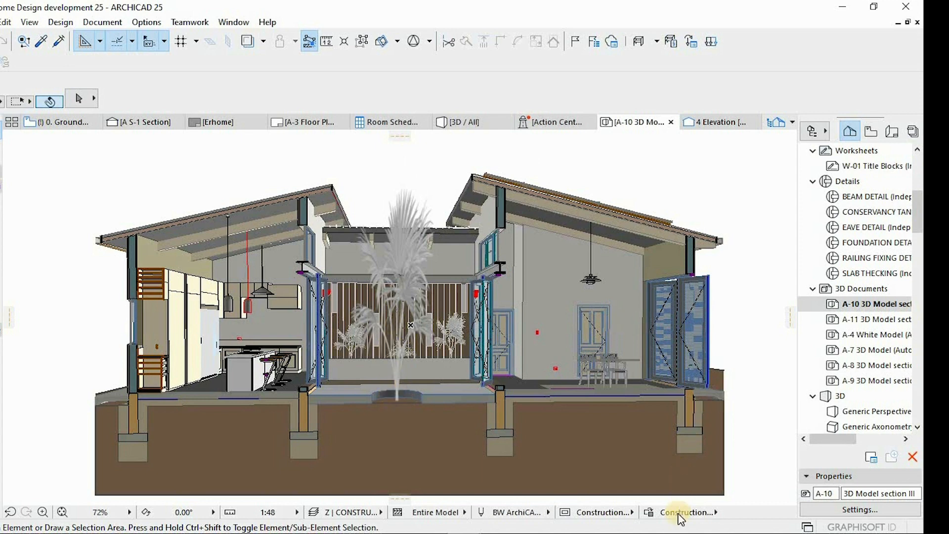
Apply the Floor Presentation - Solid graphic override to the A-10 section
click(684, 513)
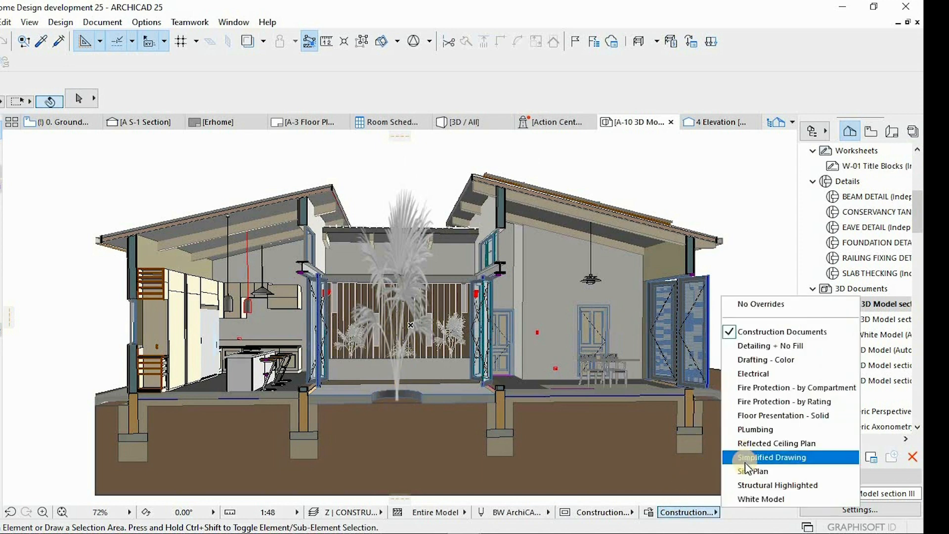
mouse_move(767, 421)
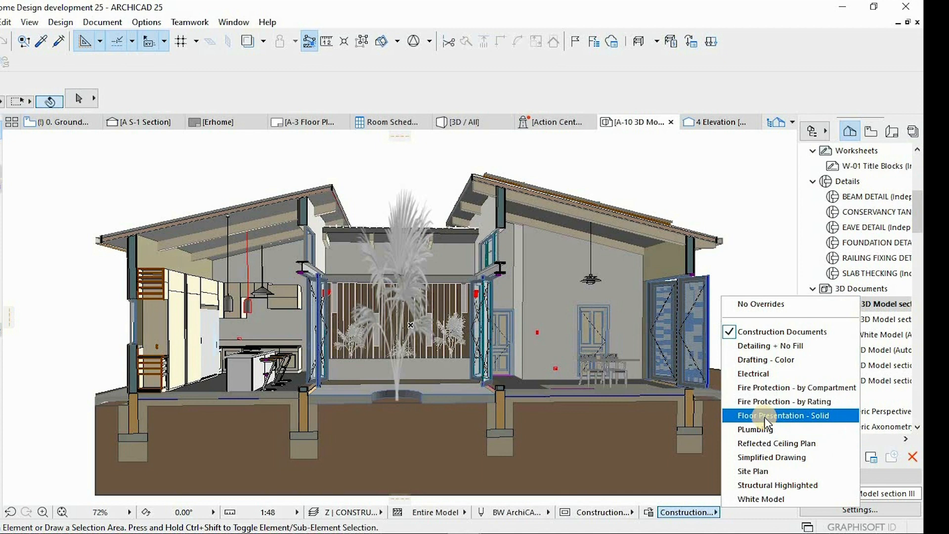
click(781, 415)
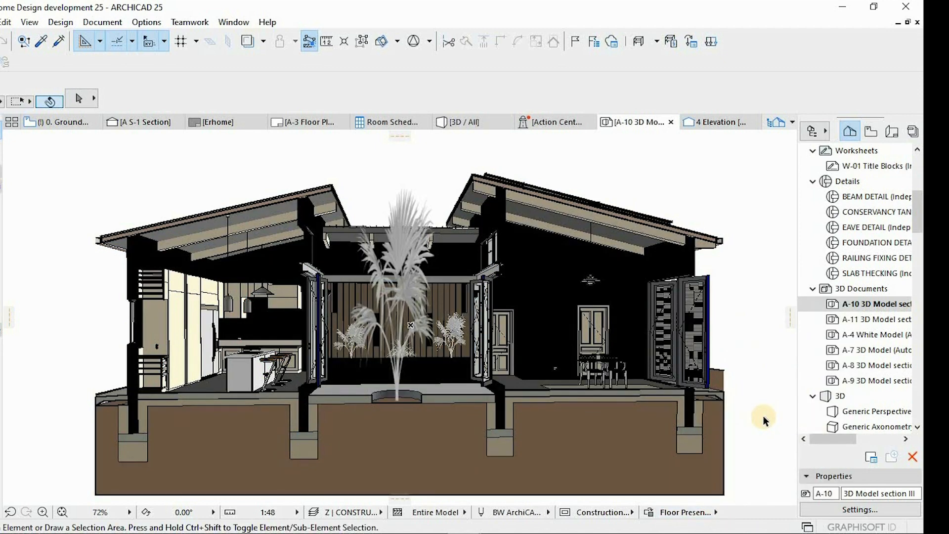
mouse_move(346, 300)
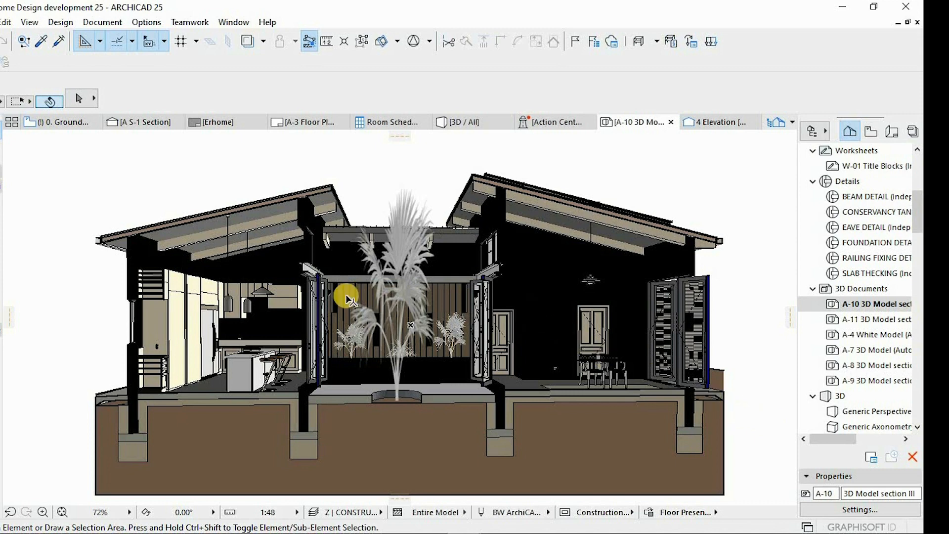
mouse_move(706, 362)
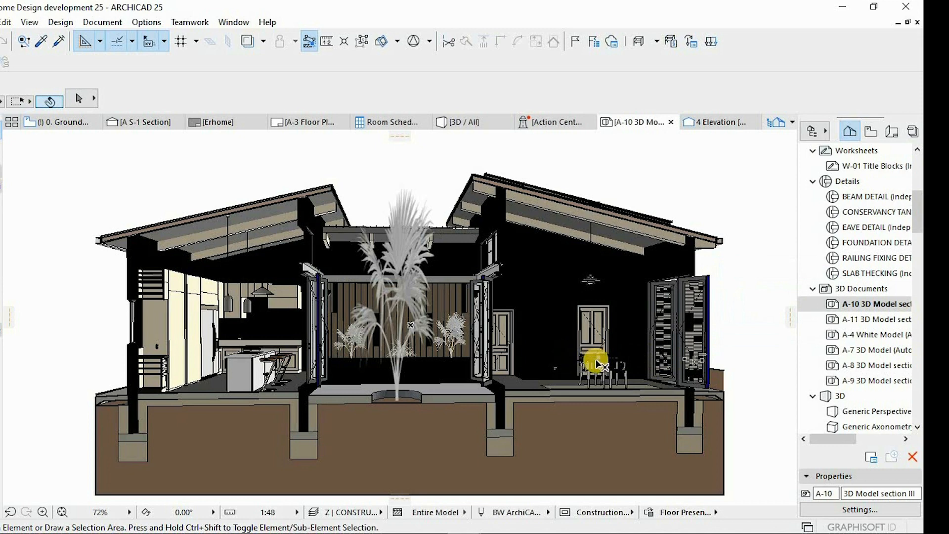
click(874, 303)
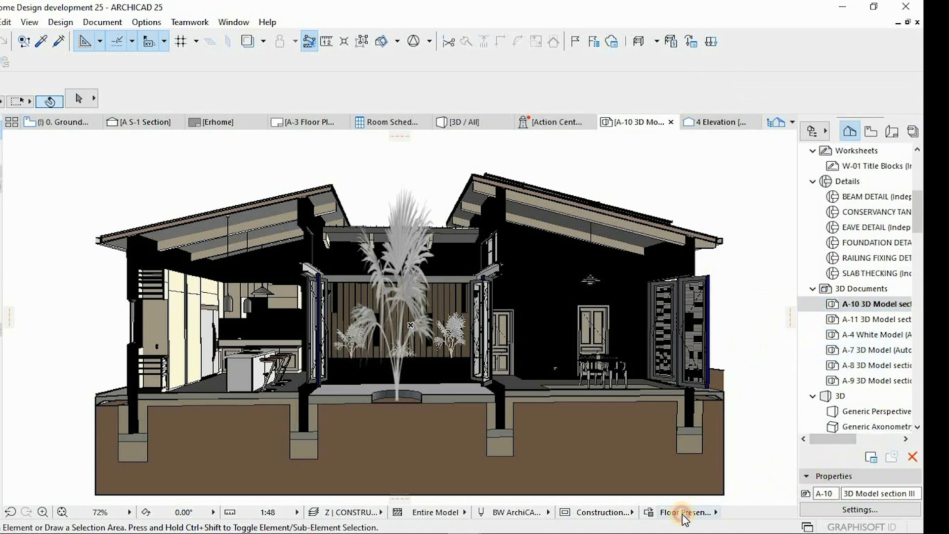
Switch the section to Drafting - Color, then to Simplified Drawing
click(685, 512)
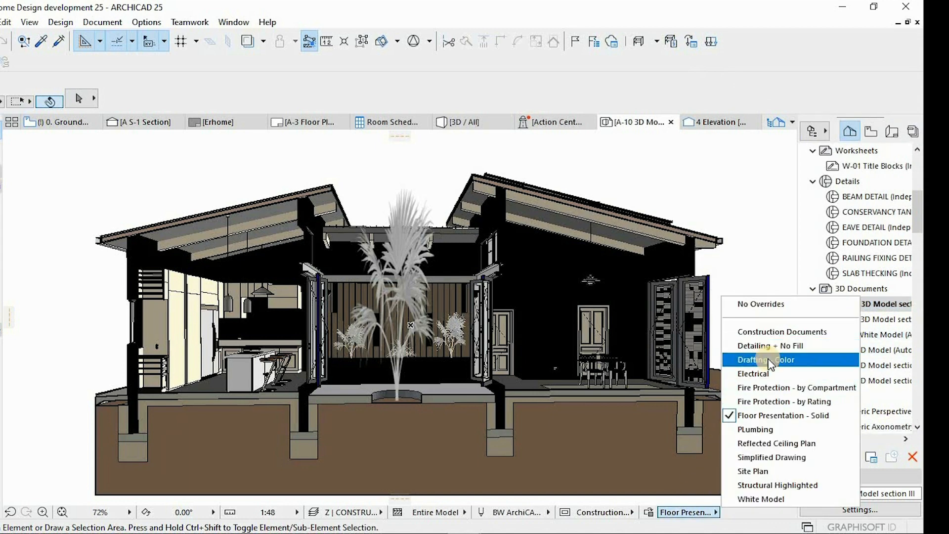
click(767, 360)
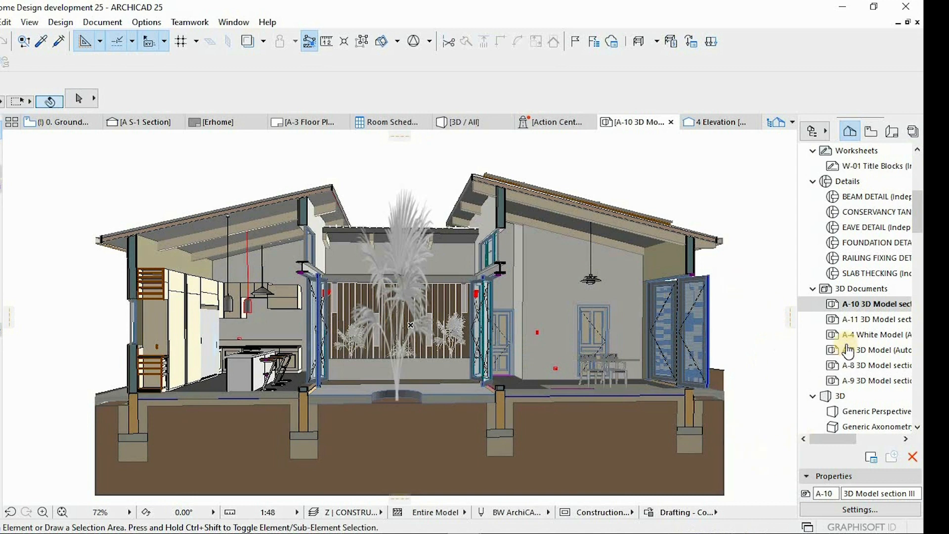
click(688, 513)
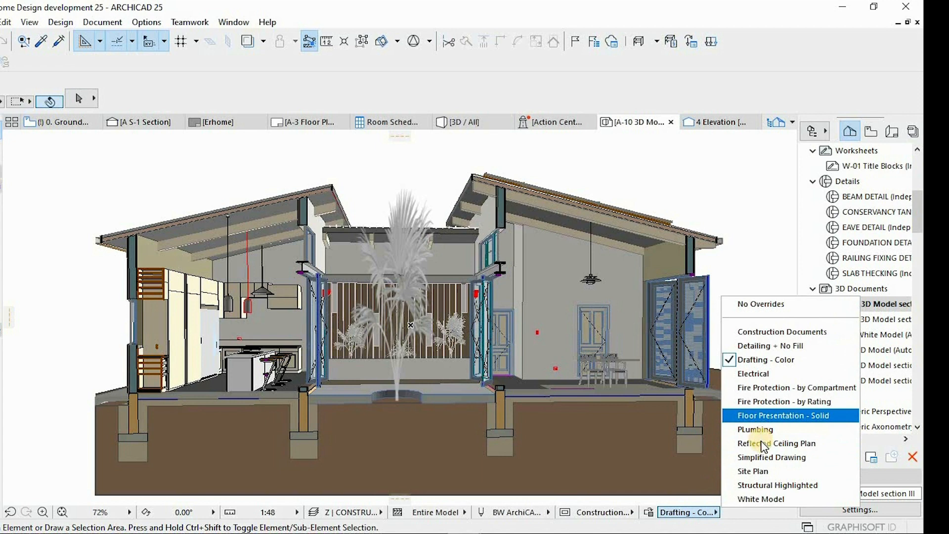
click(772, 457)
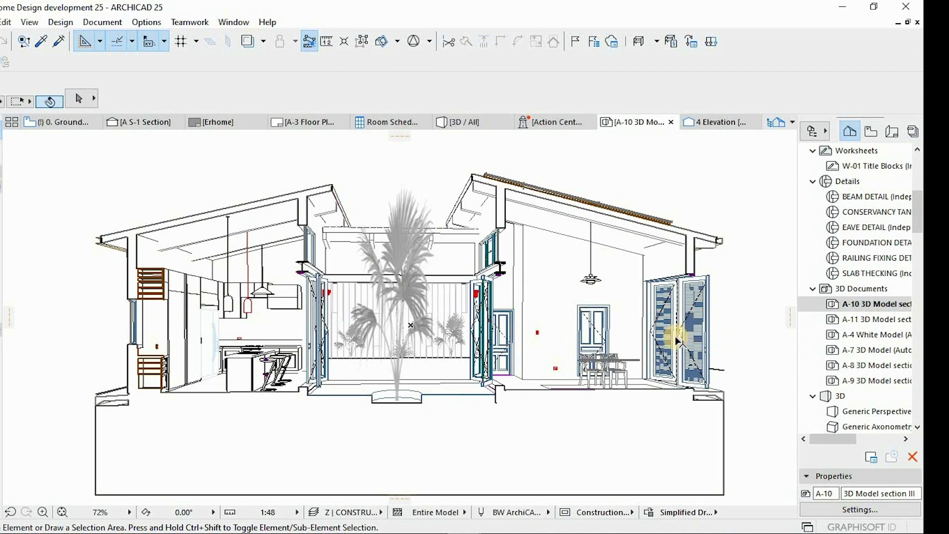
mouse_move(723, 376)
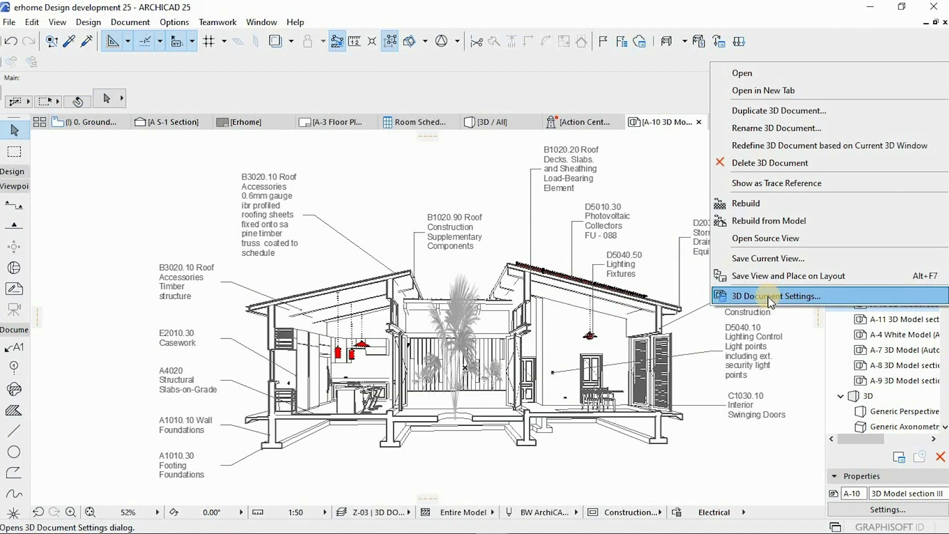
In 3D Document Settings enable Uniform Cut Pens under Model Appearance and confirm
click(773, 296)
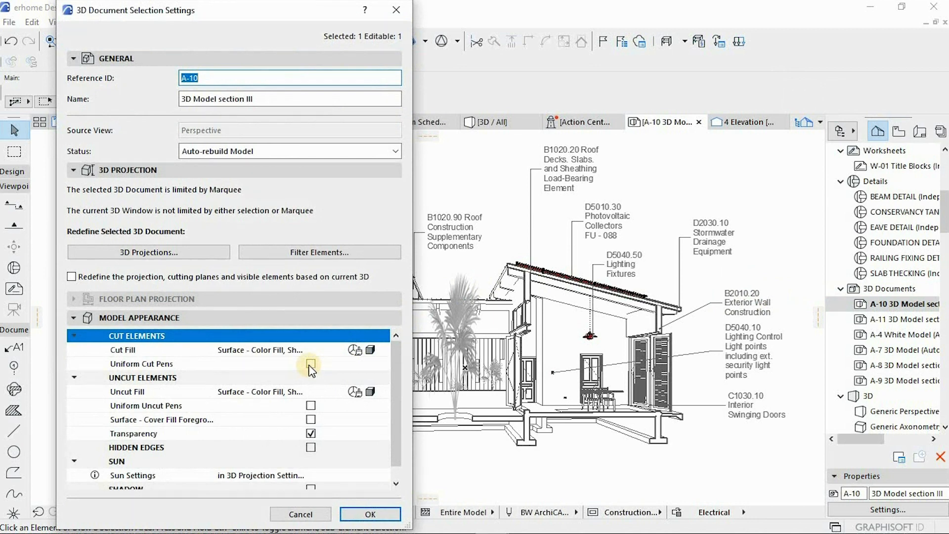
click(310, 364)
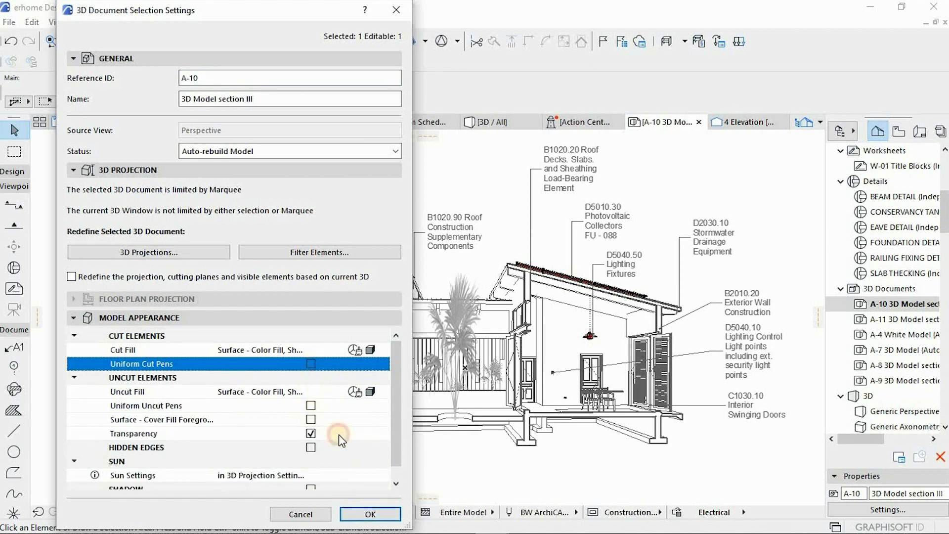
click(370, 514)
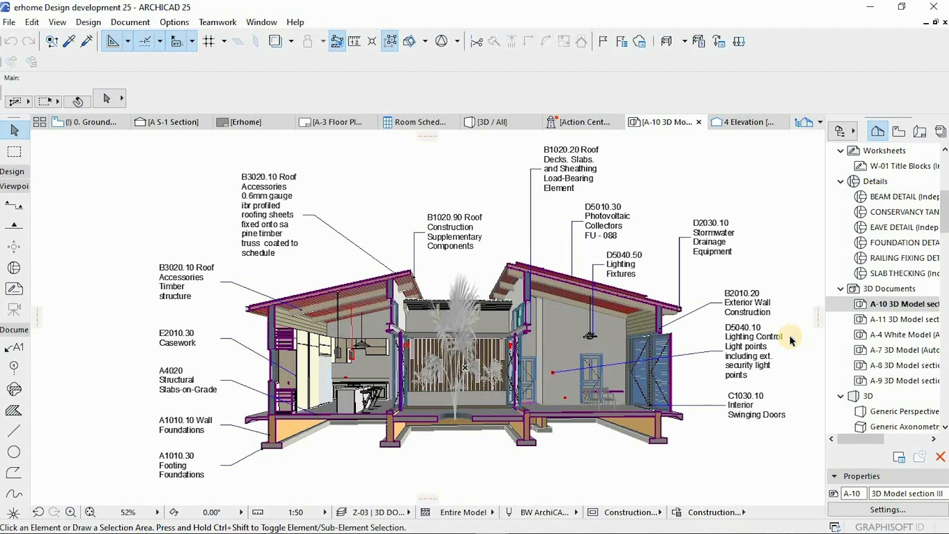
mouse_move(569, 494)
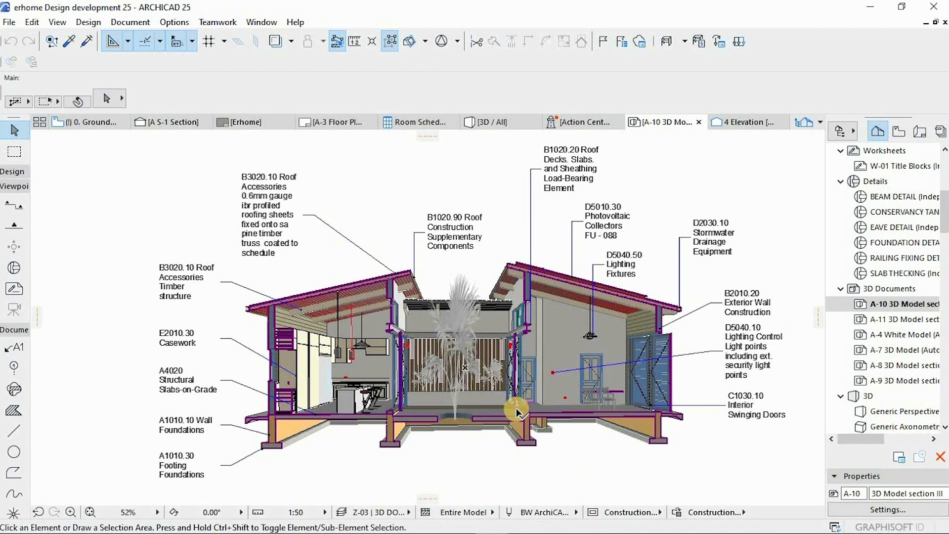
mouse_move(705, 408)
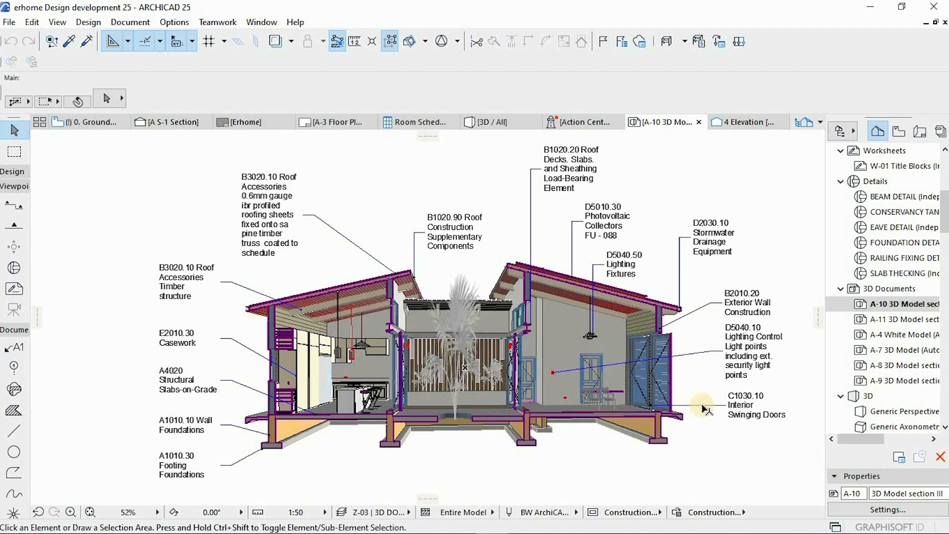
mouse_move(897, 310)
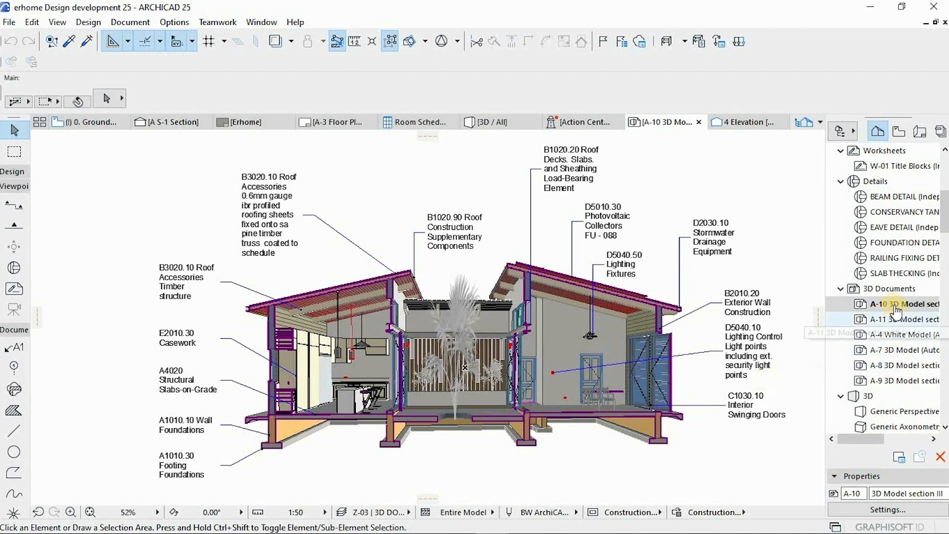
right_click(896, 303)
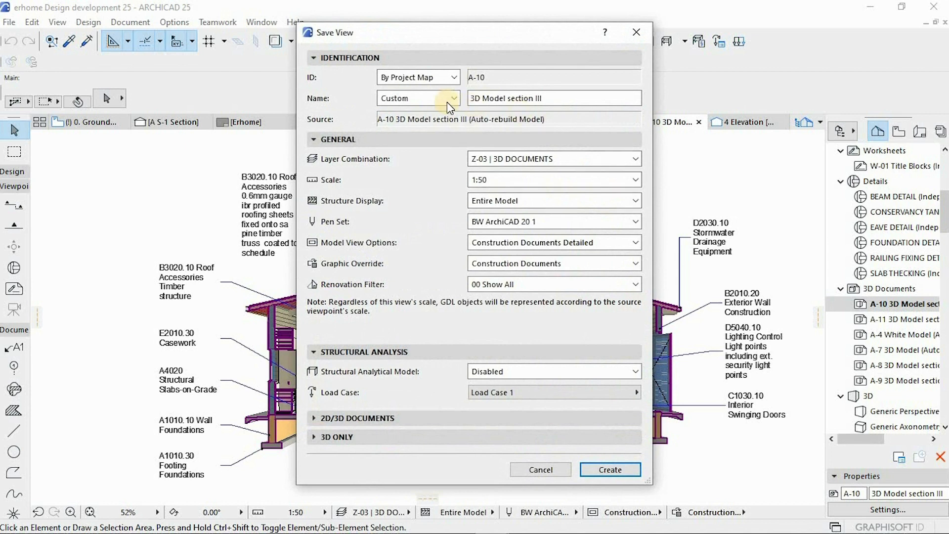
Start saving A-10 as a custom-named view 'View 2', then close the dialog
click(552, 98)
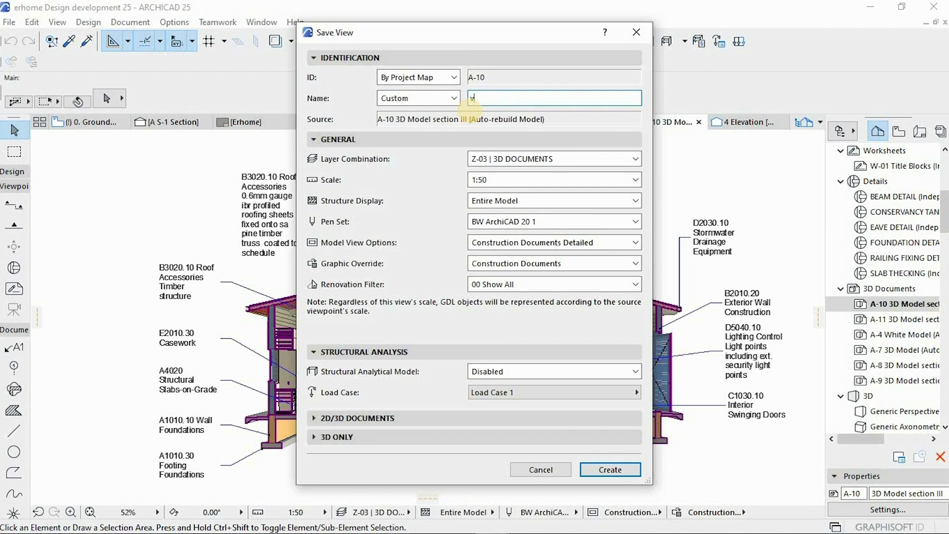
text(V)
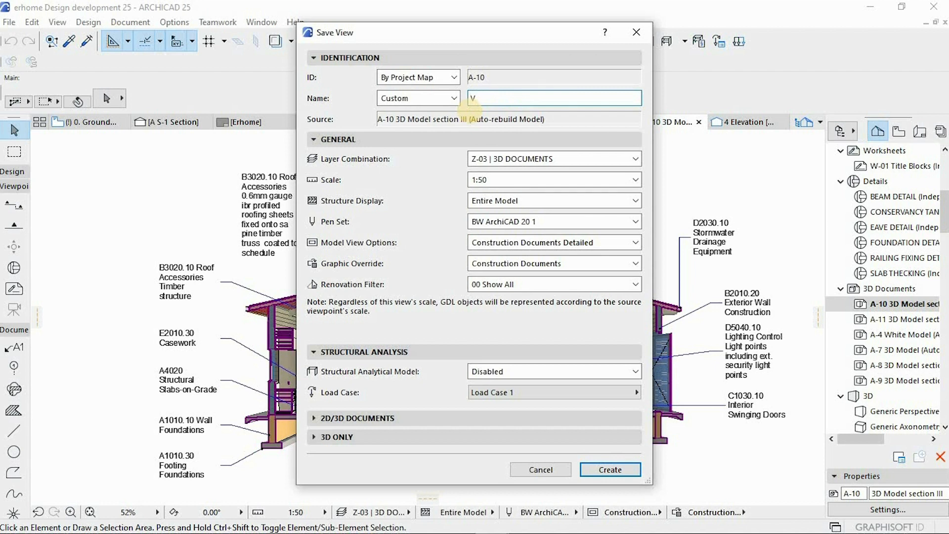
text(View 2)
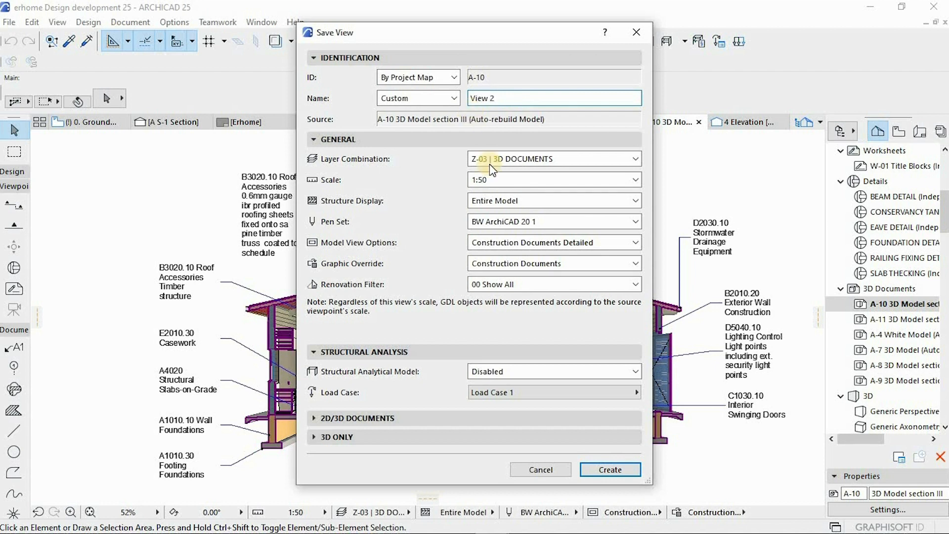
click(612, 469)
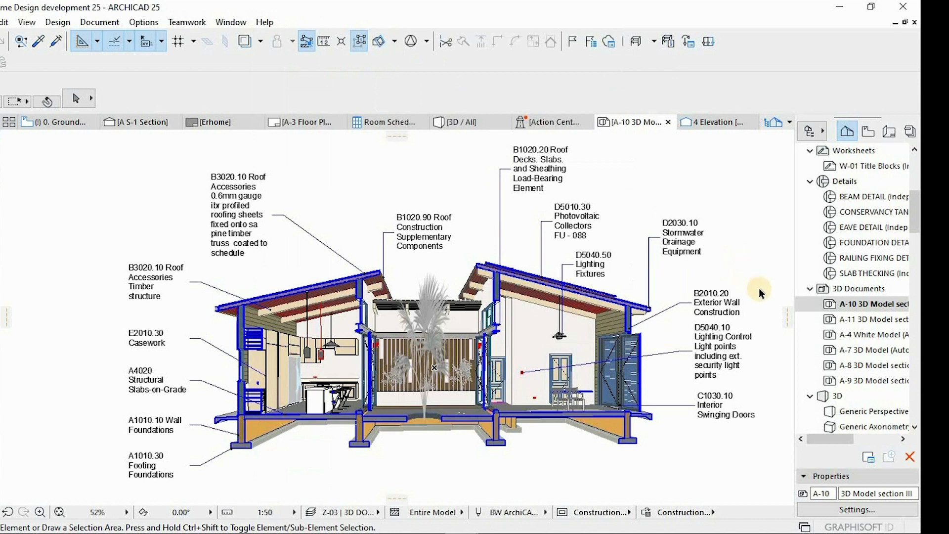
mouse_move(848, 307)
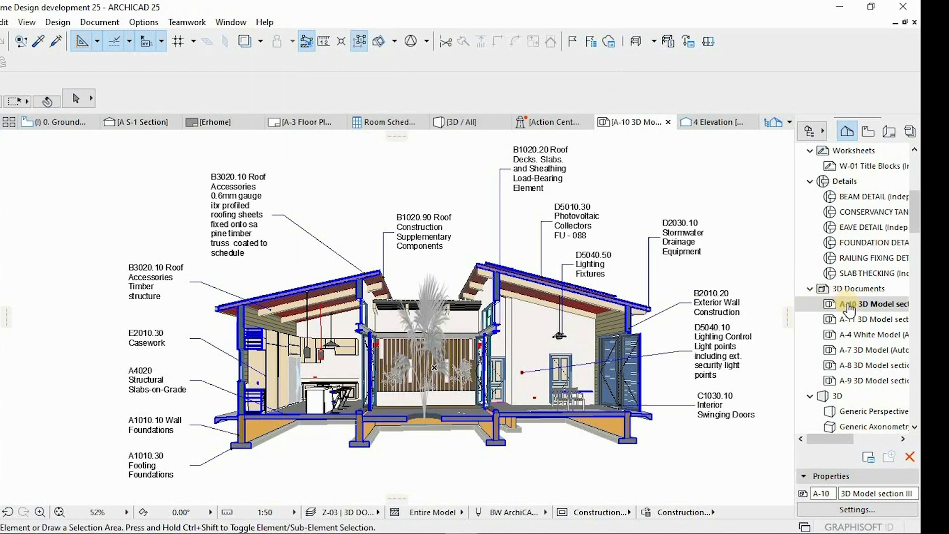
Save the A-10 3D document as a new view named View 3
right_click(854, 304)
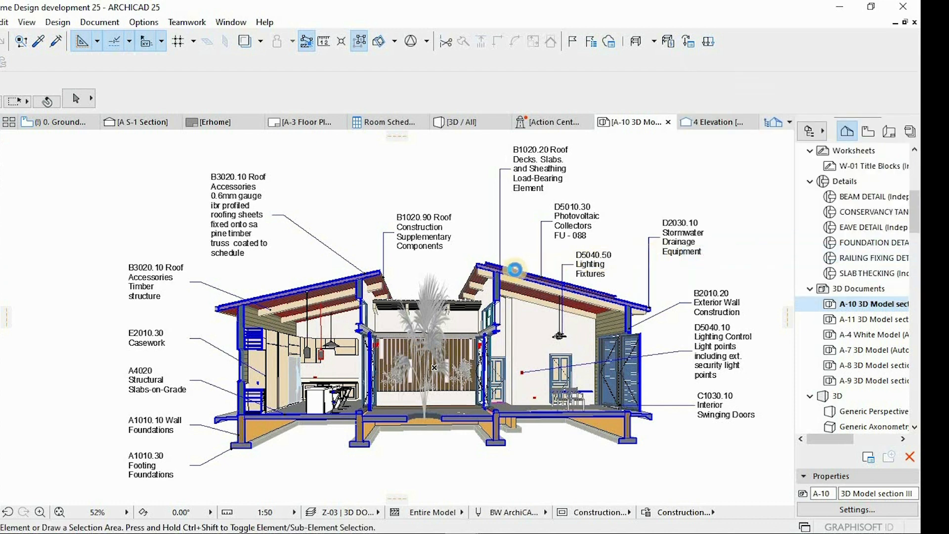
mouse_move(450, 266)
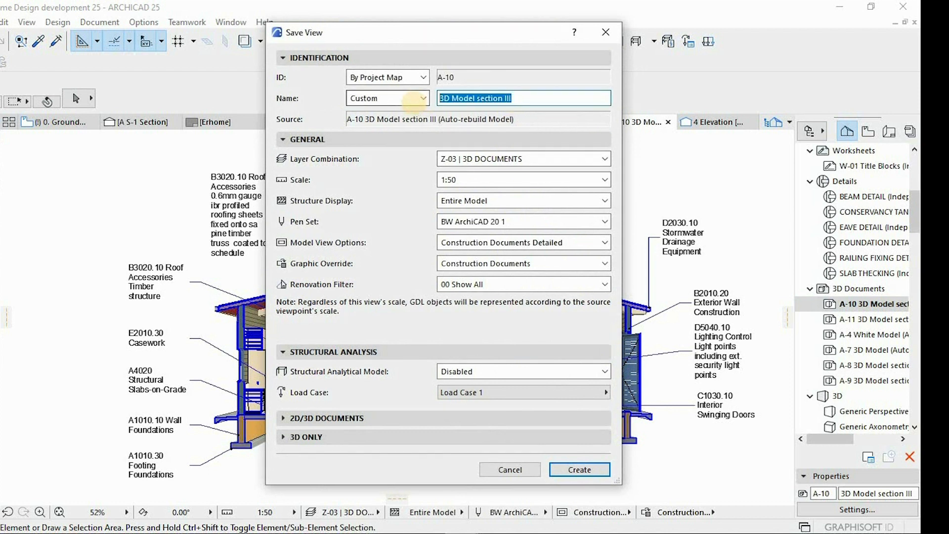
text(V)
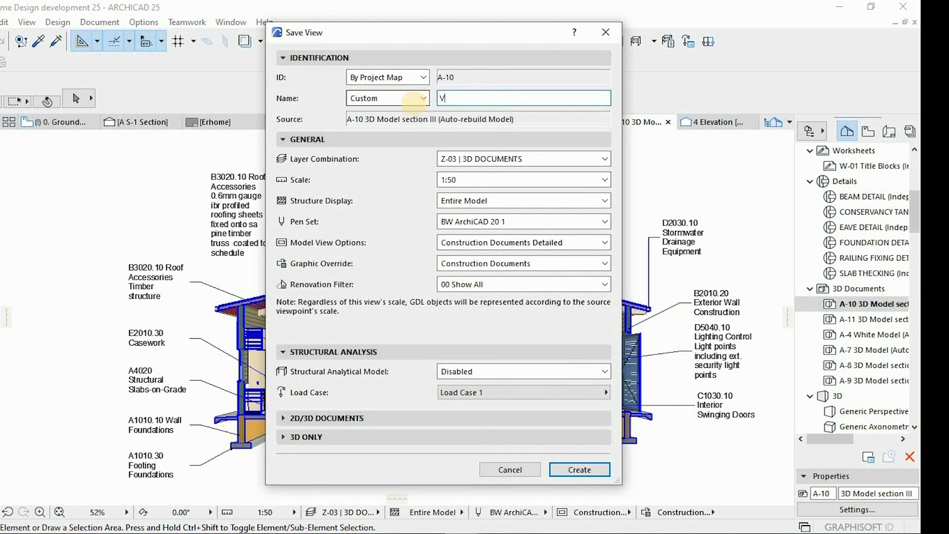
text(iew 3)
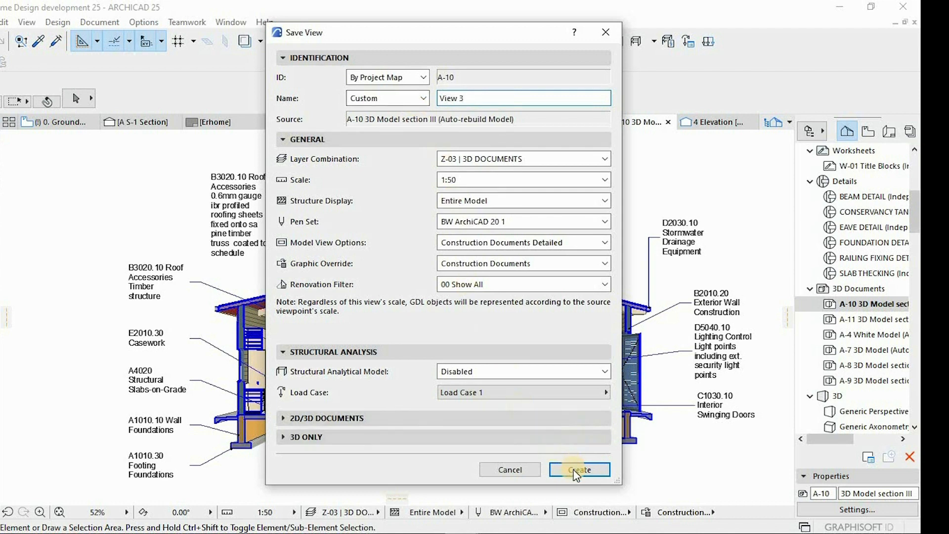
click(579, 470)
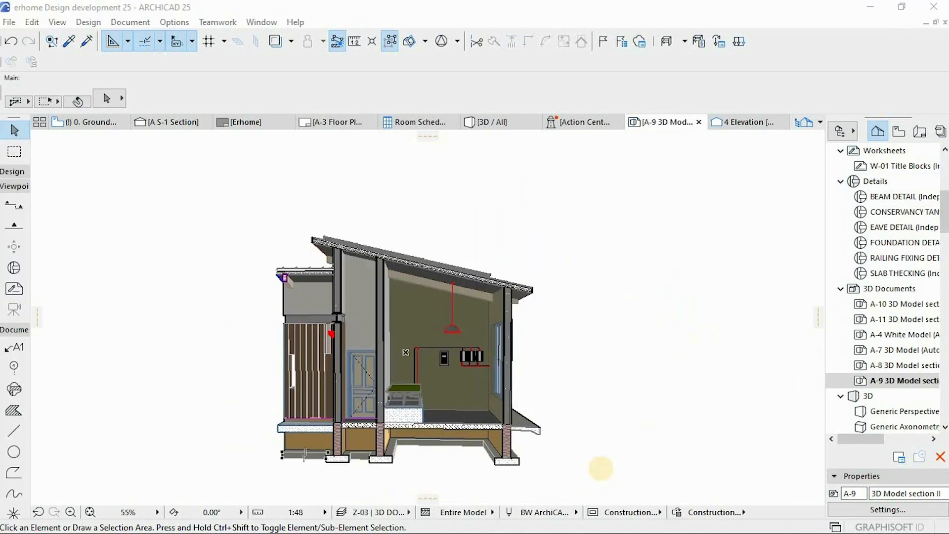
mouse_move(507, 381)
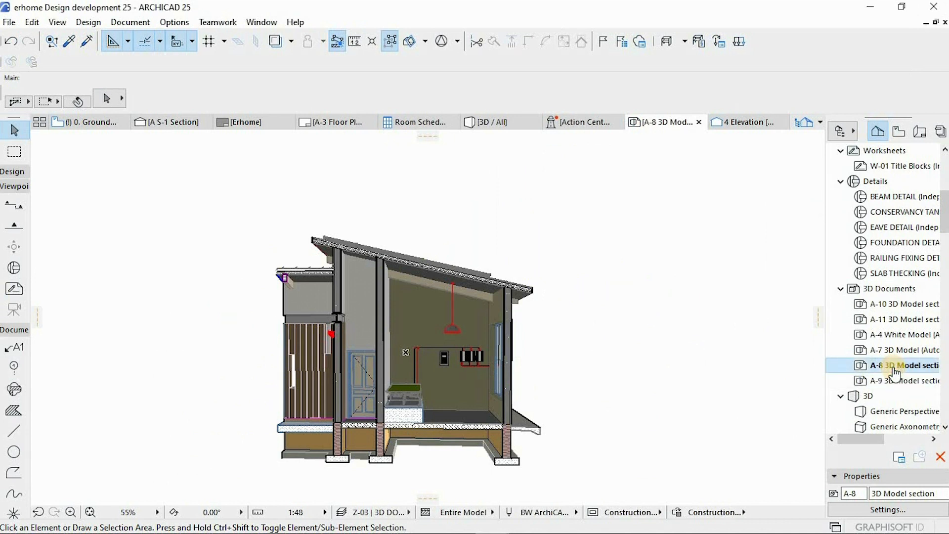
Open the A-8 then the A-10 3D model section documents from the Project Map
double_click(892, 366)
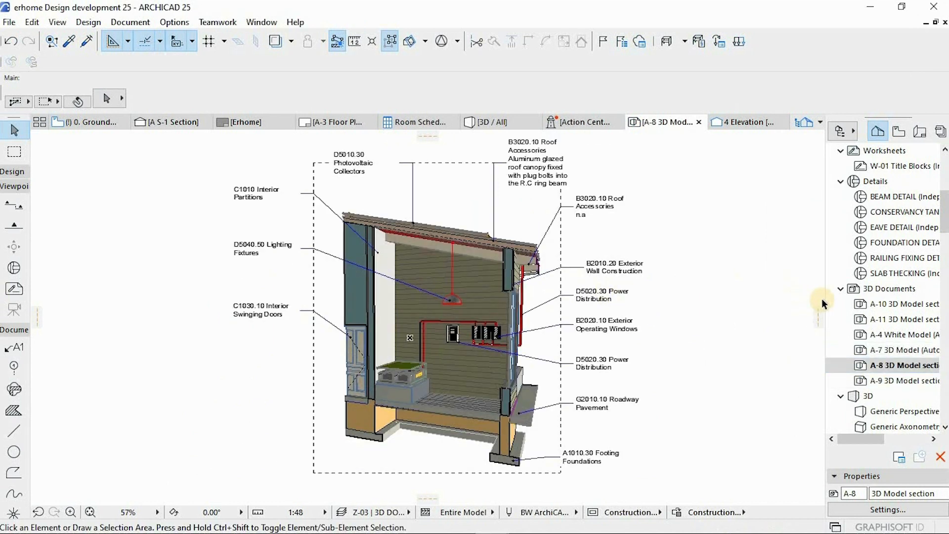
mouse_move(918, 324)
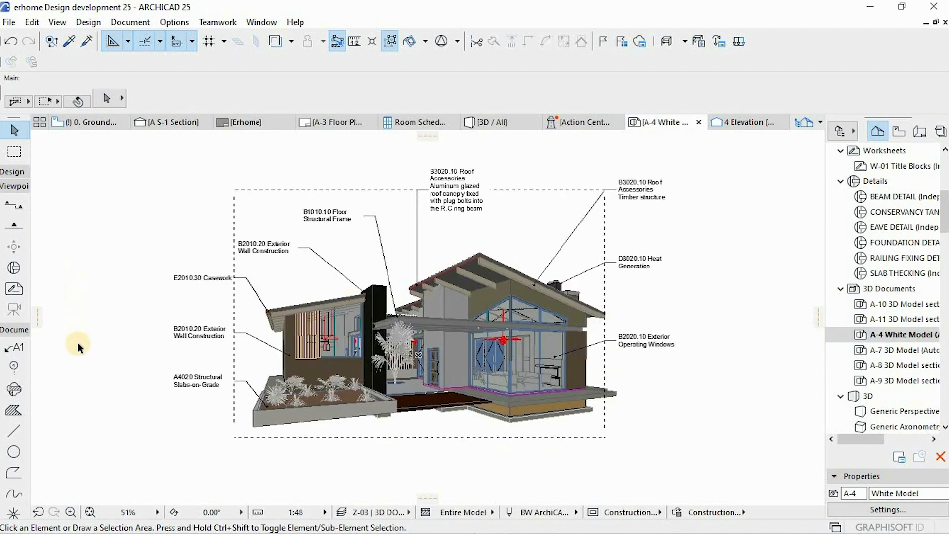
mouse_move(744, 383)
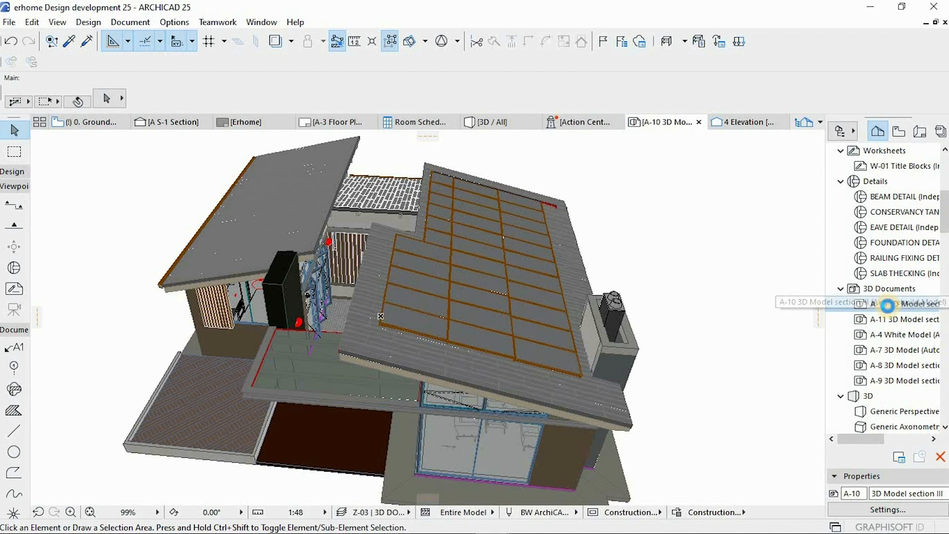
double_click(869, 350)
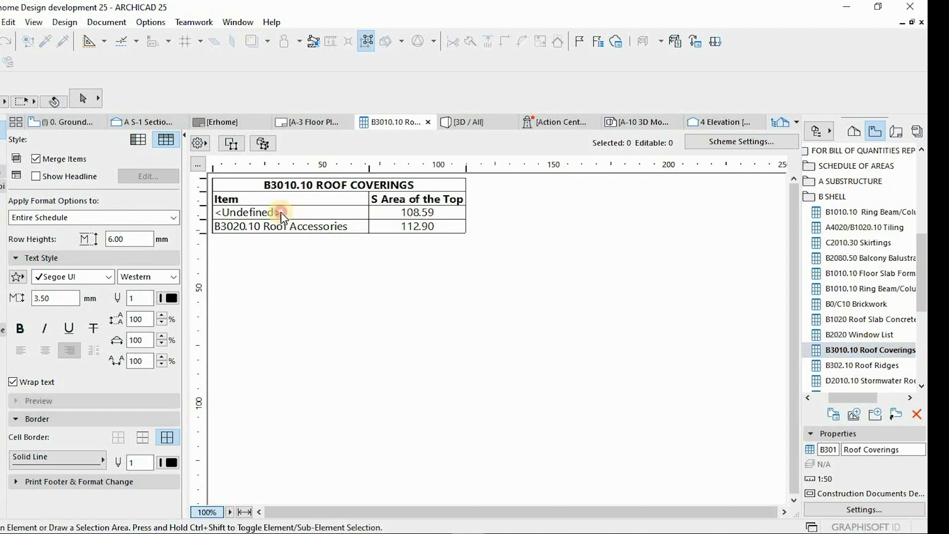
Show the classification choices for the Undefined item in the Roof Coverings schedule
click(279, 212)
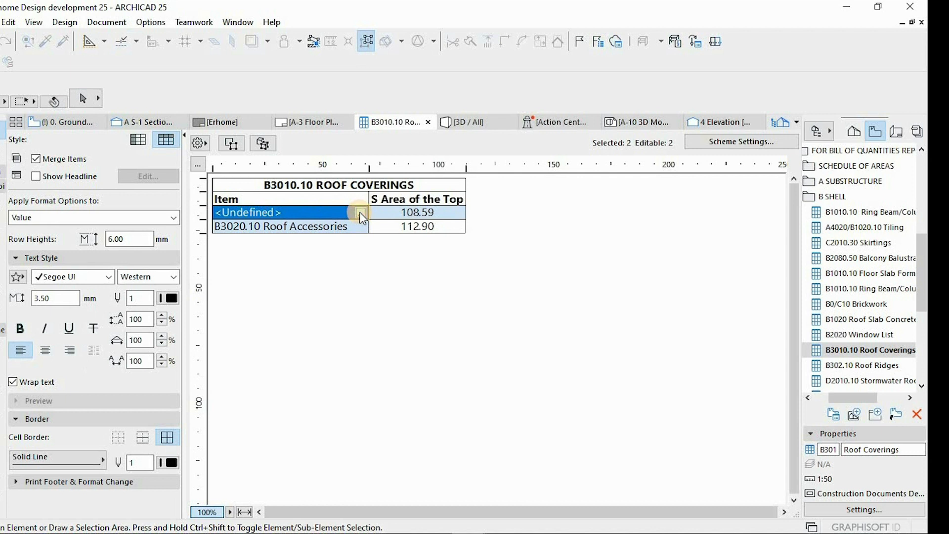
click(360, 213)
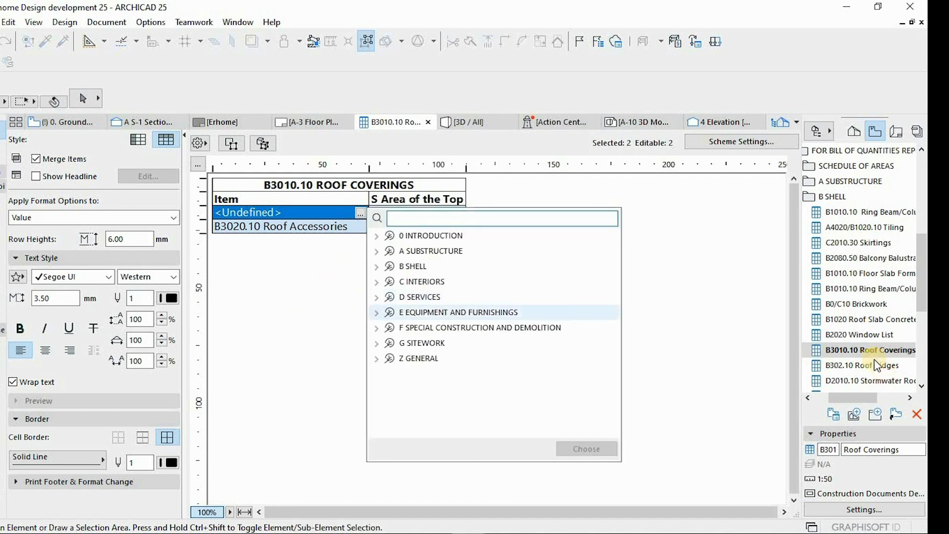
Open the B2020 Window List schedule from the View Map
click(858, 334)
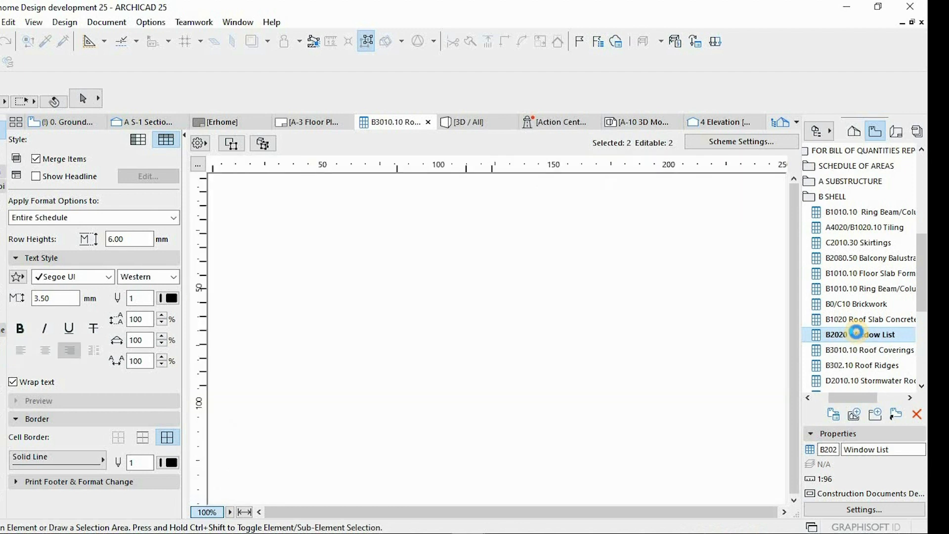
double_click(865, 334)
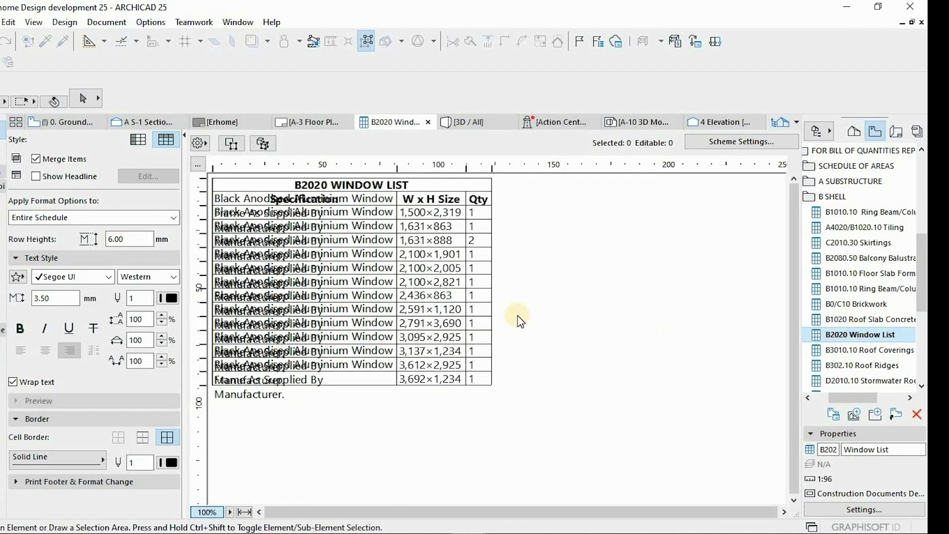
mouse_move(206, 221)
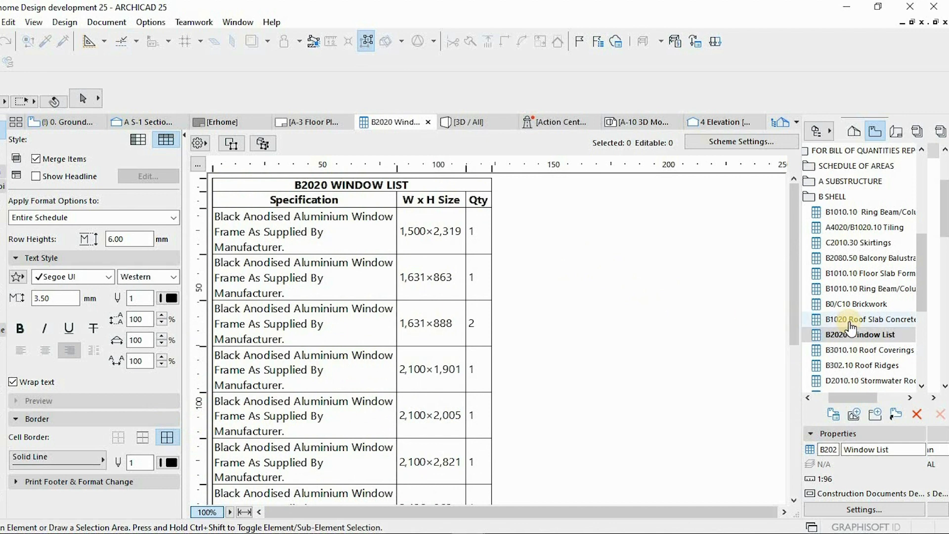
click(870, 318)
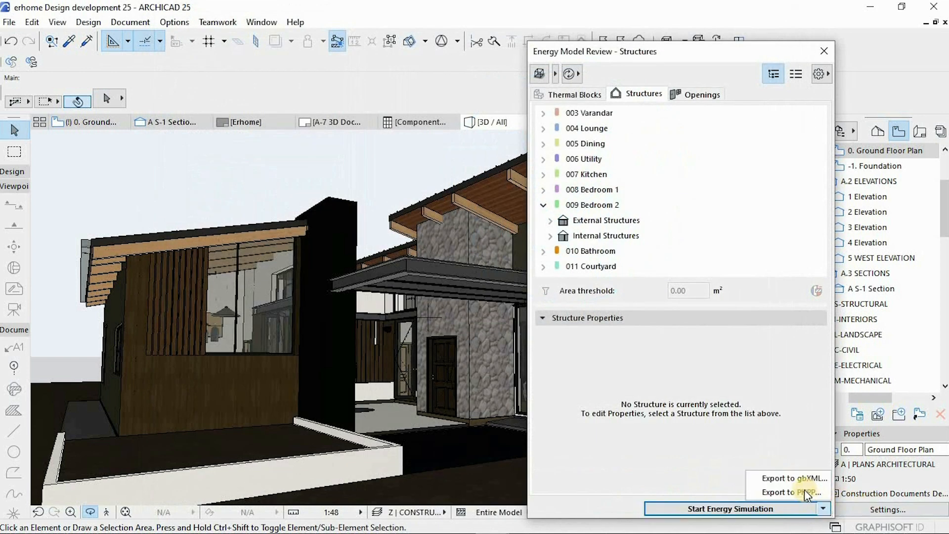
Start the PHPP export from Energy Model Review, cancel it, and close the review palette
click(789, 493)
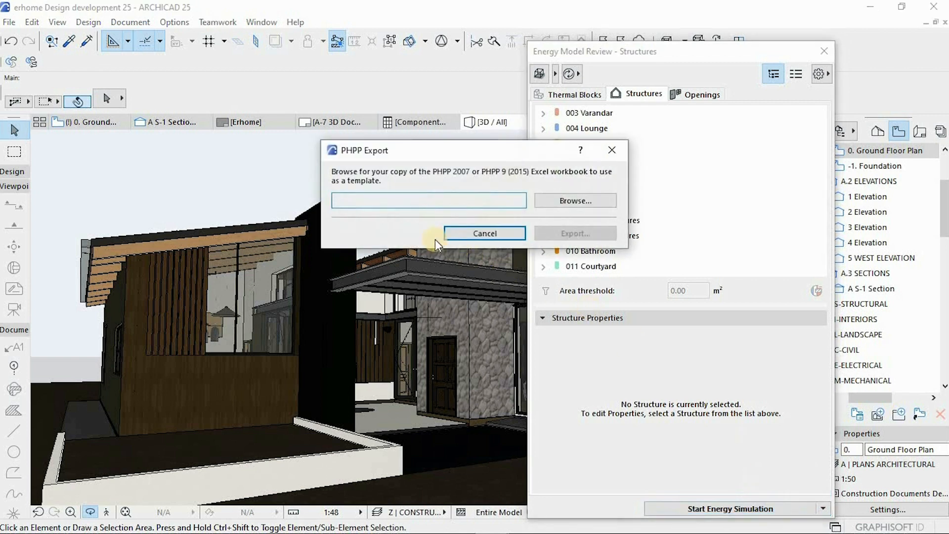
click(429, 200)
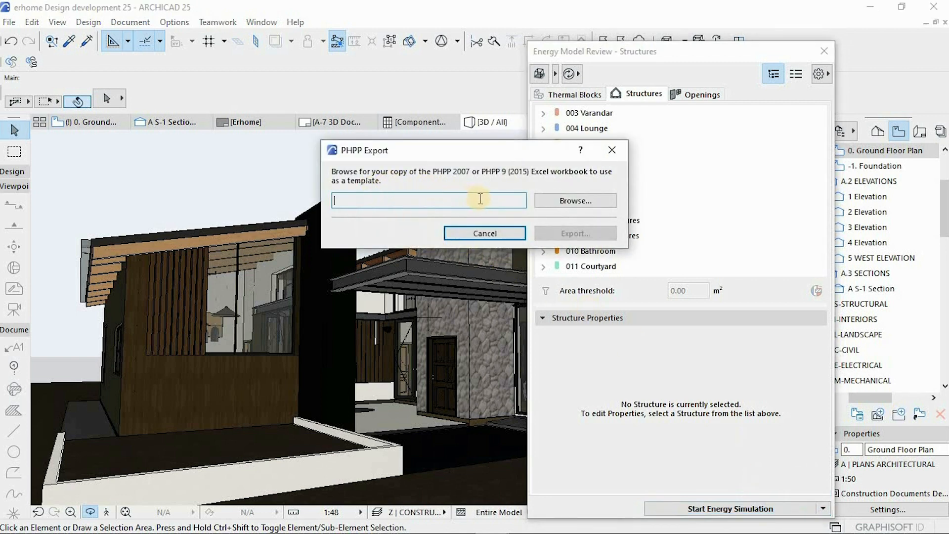
mouse_move(609, 179)
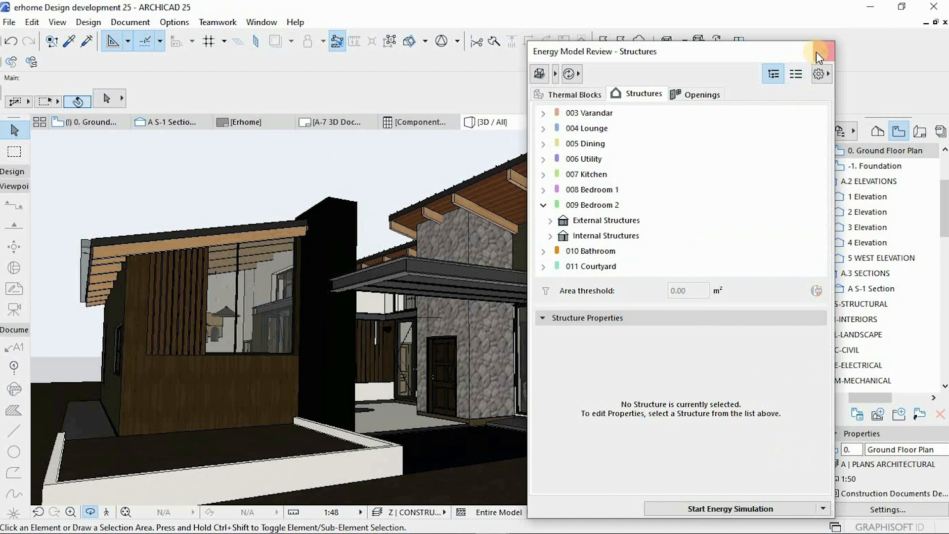
mouse_move(821, 53)
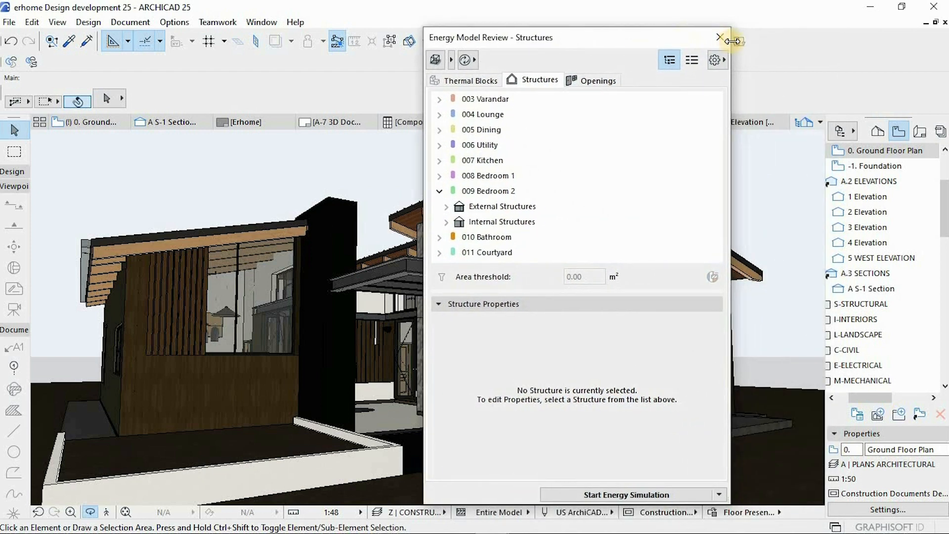
click(717, 37)
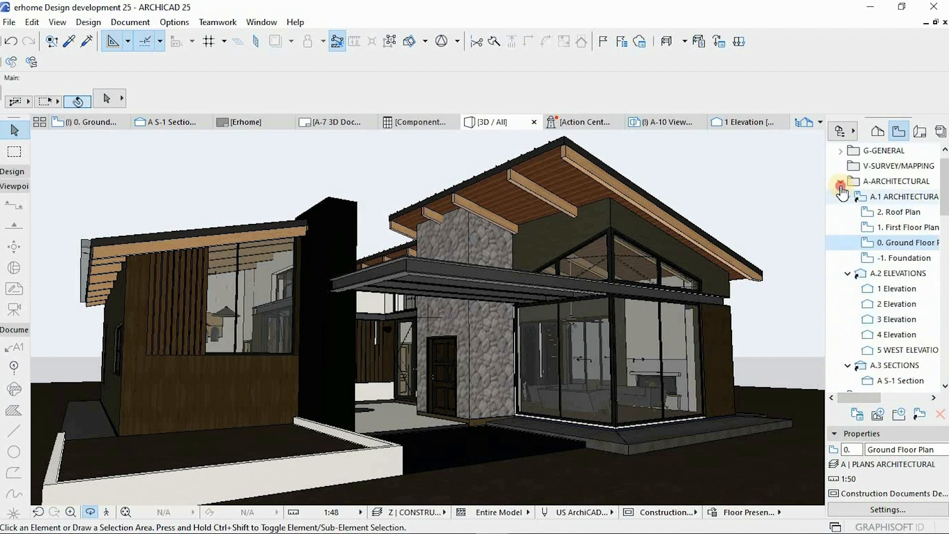
click(419, 121)
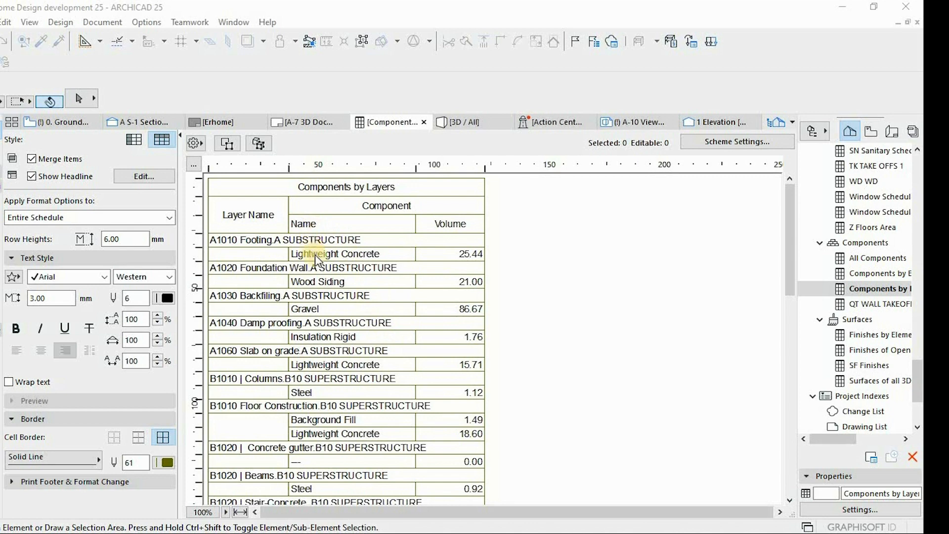
scroll(down, 3)
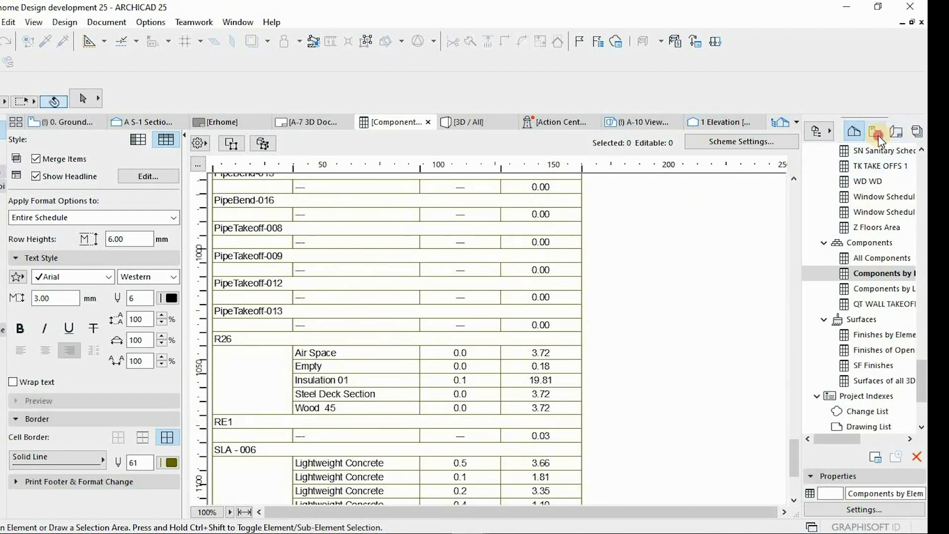
click(874, 132)
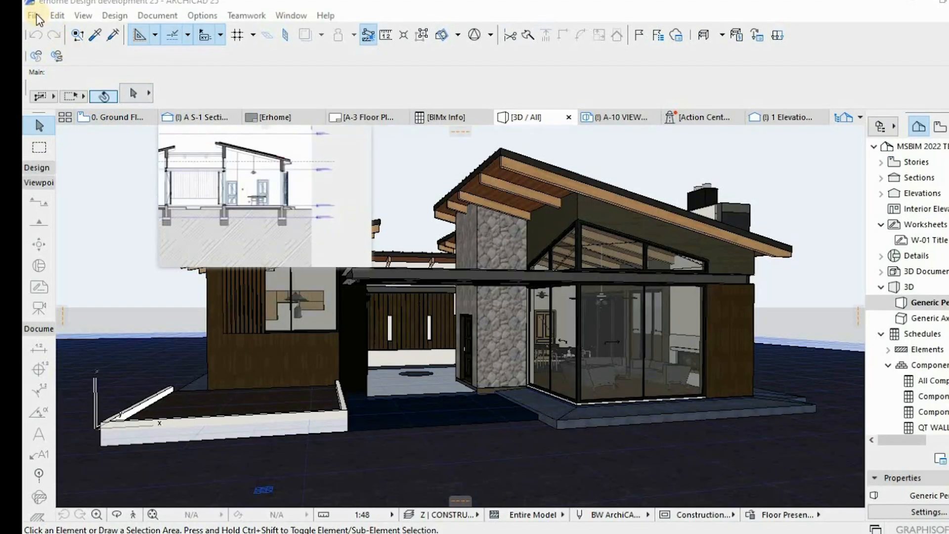
Start Publish BIMx Hyper-model from the File menu and include the Bimx Model item
click(30, 16)
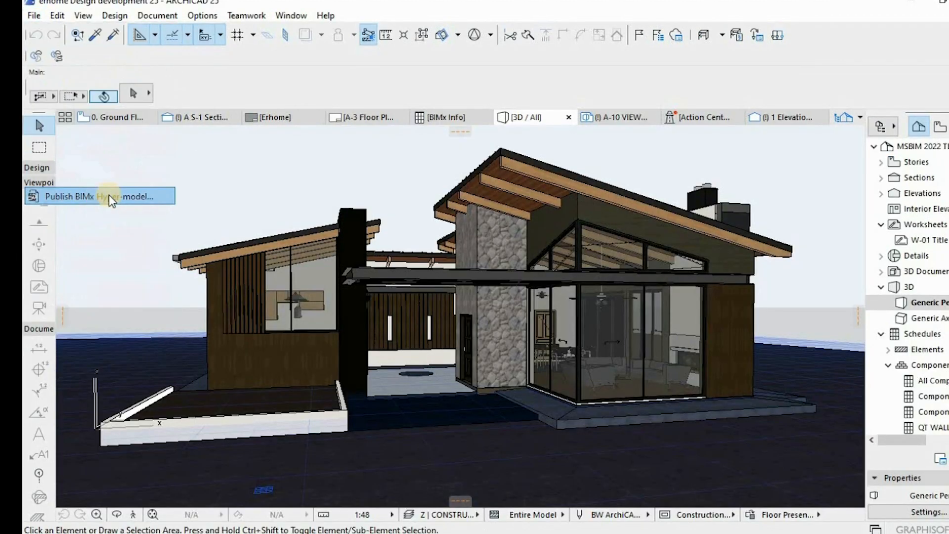
click(99, 196)
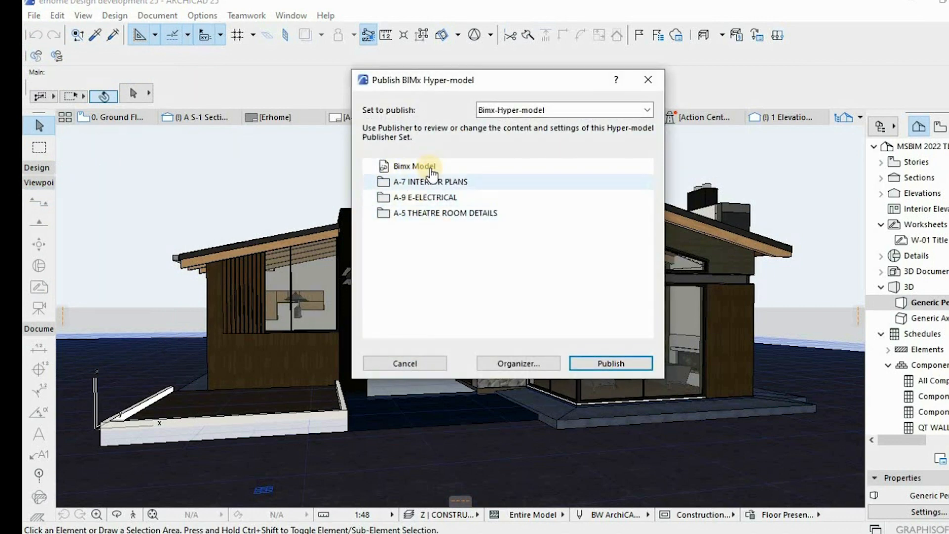
click(410, 166)
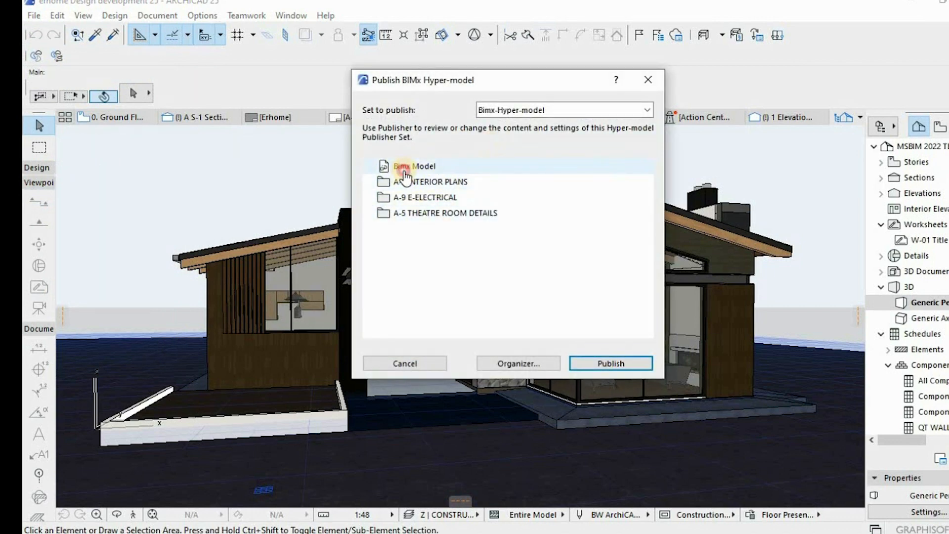
click(397, 213)
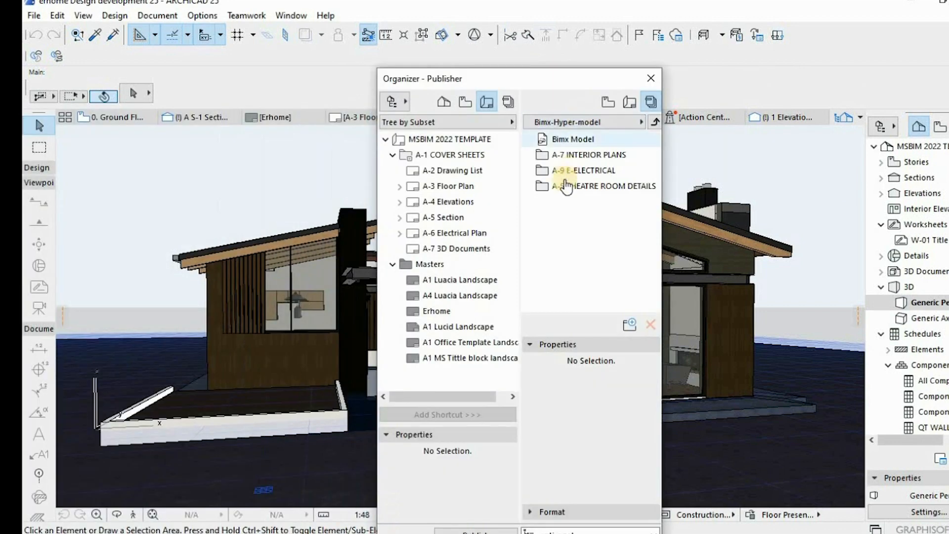
Bring up the organizer options for the A-7 INTERIOR PLANS folder in the publisher set
click(588, 154)
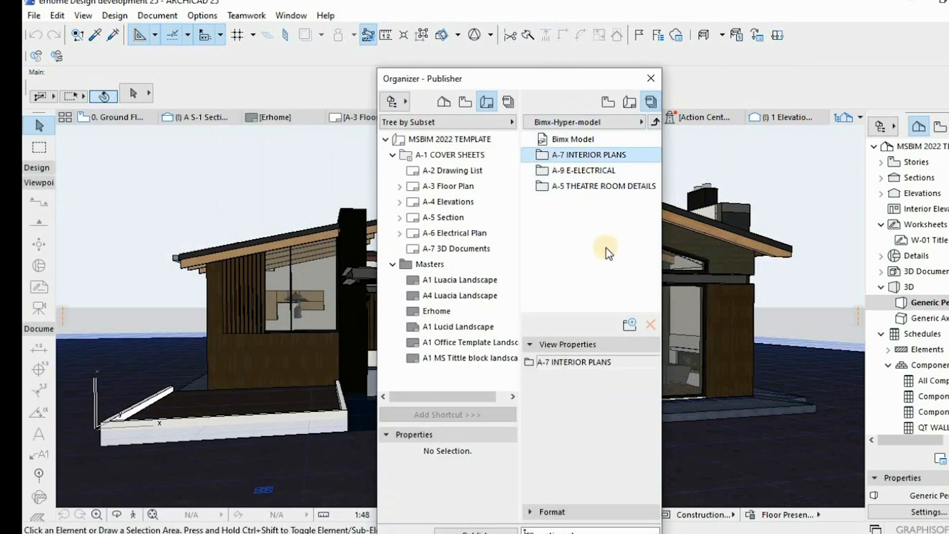
right_click(589, 154)
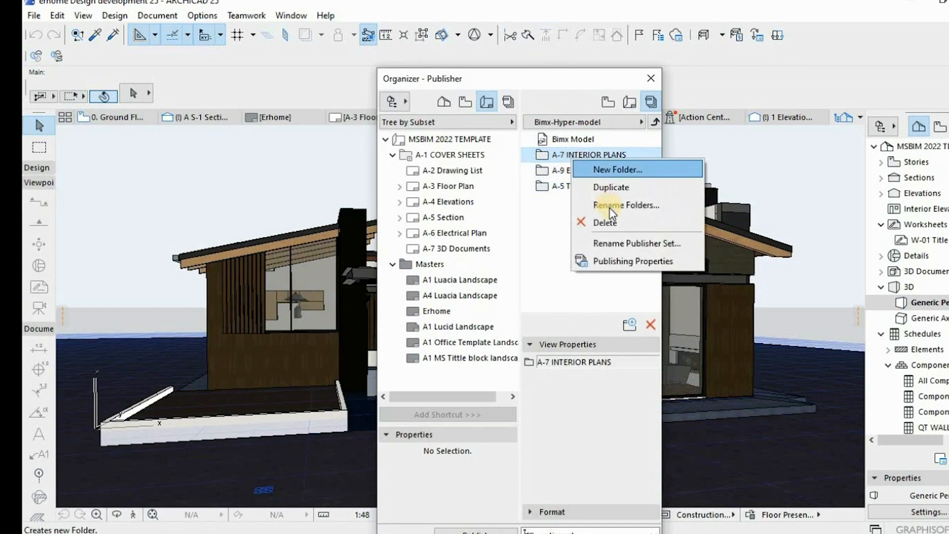
mouse_move(624, 214)
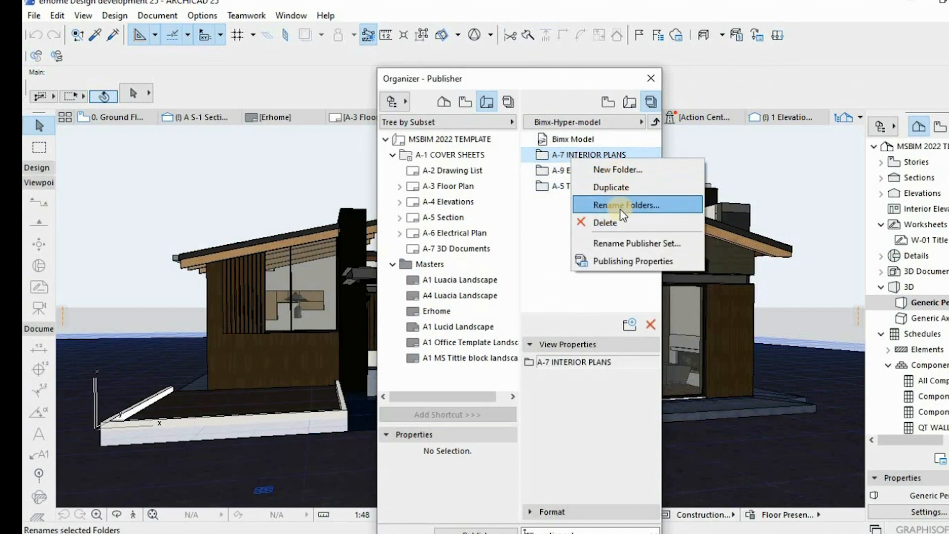
mouse_move(607, 185)
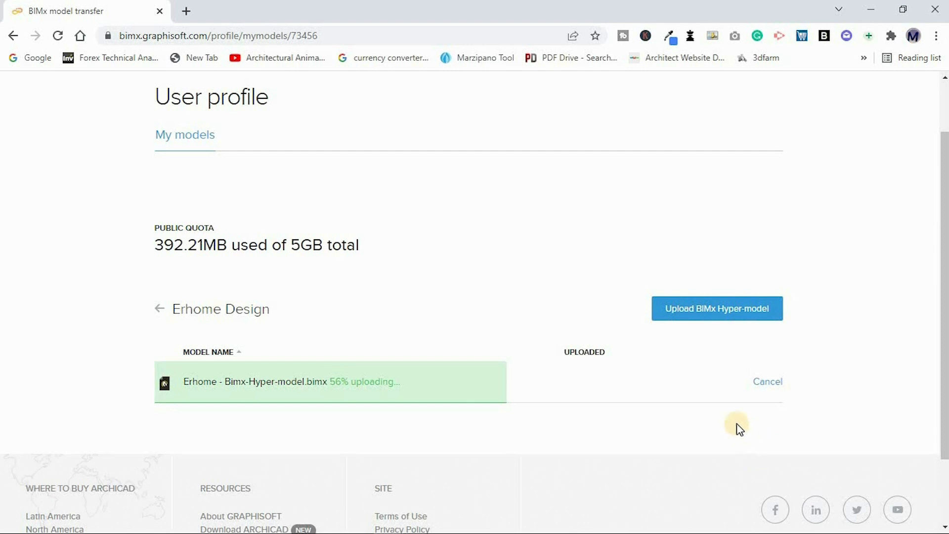
mouse_move(706, 340)
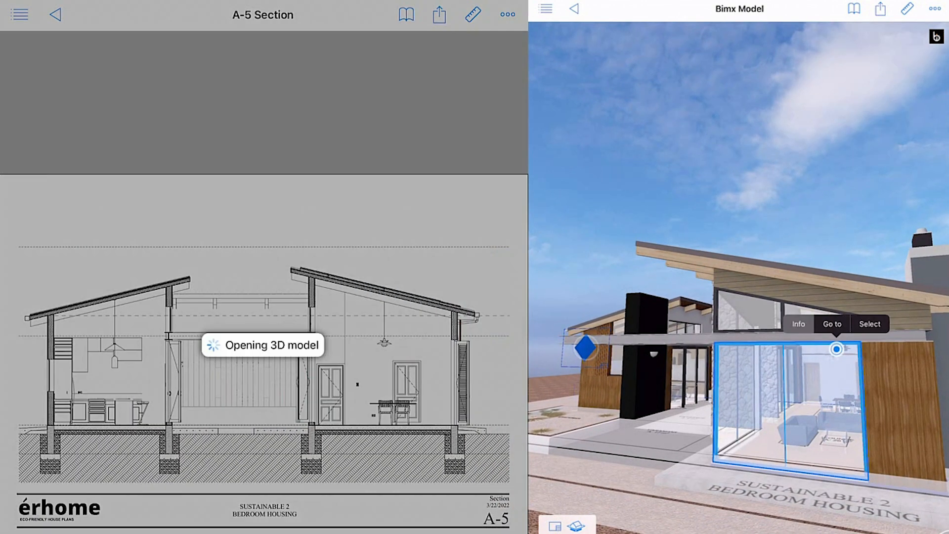
Show Element Info for the selected window and review the A-5 section beside the 3D model
click(801, 323)
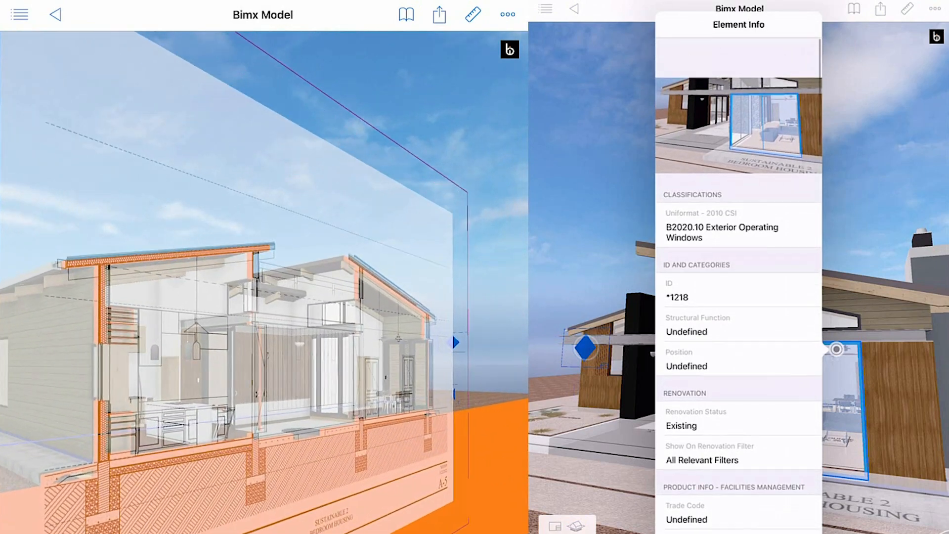
scroll(down, 3)
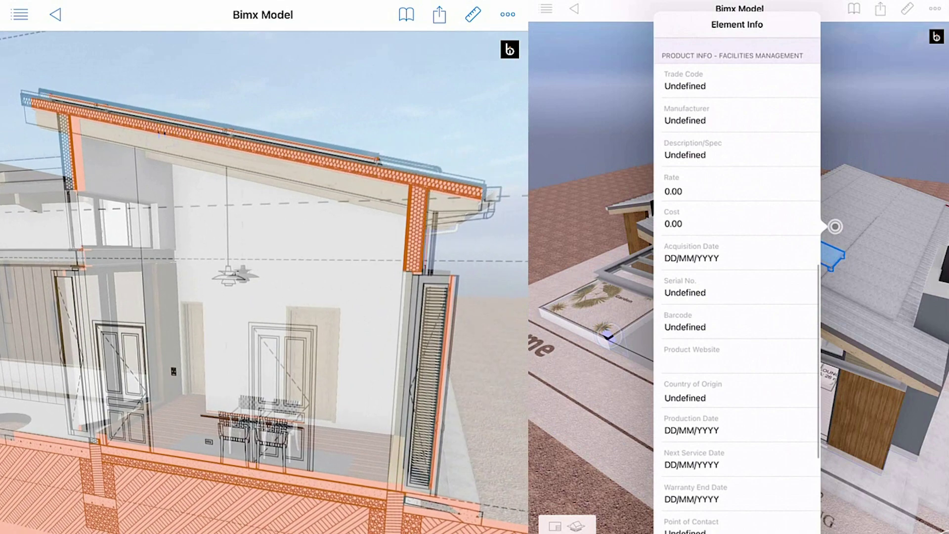
scroll(down, 3)
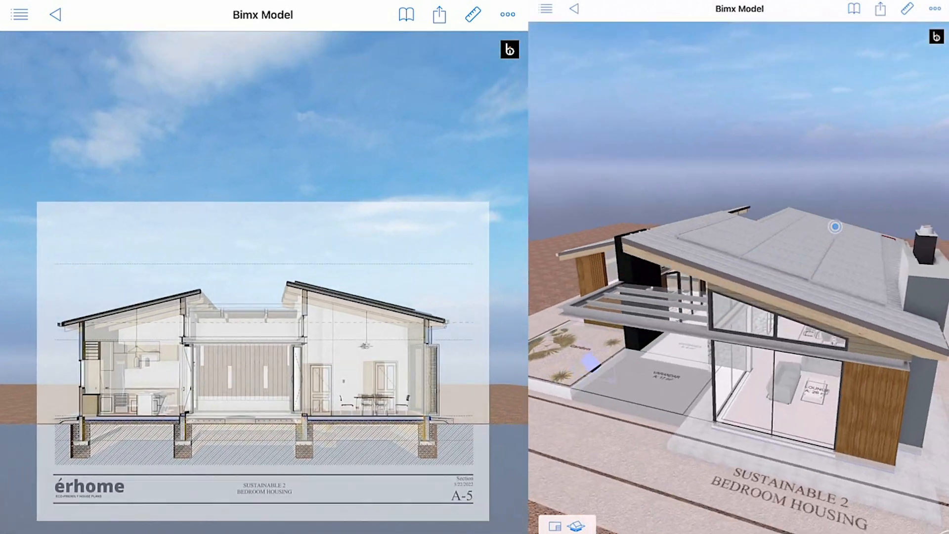
scroll(down, 3)
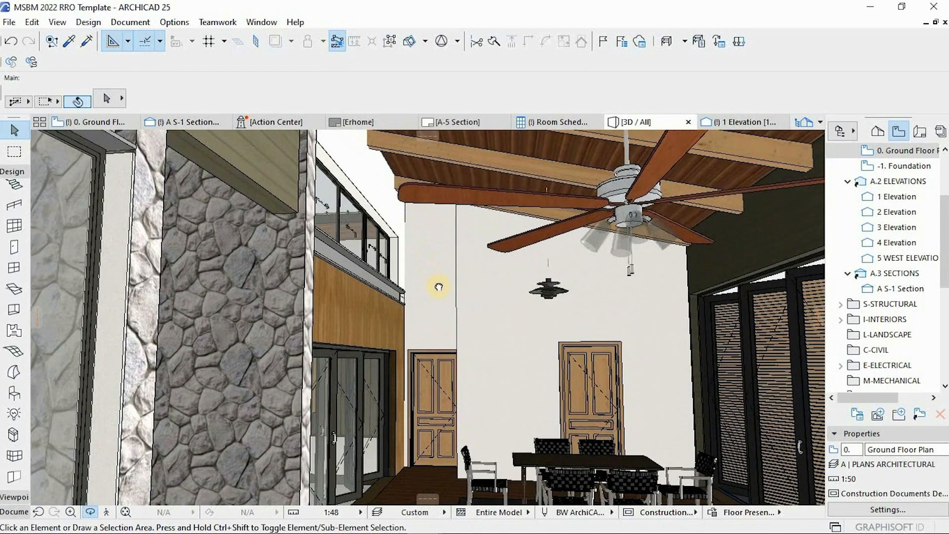
Orbit from the living room interior out around the glazed front and stone wall exterior
drag(438, 287, 460, 323)
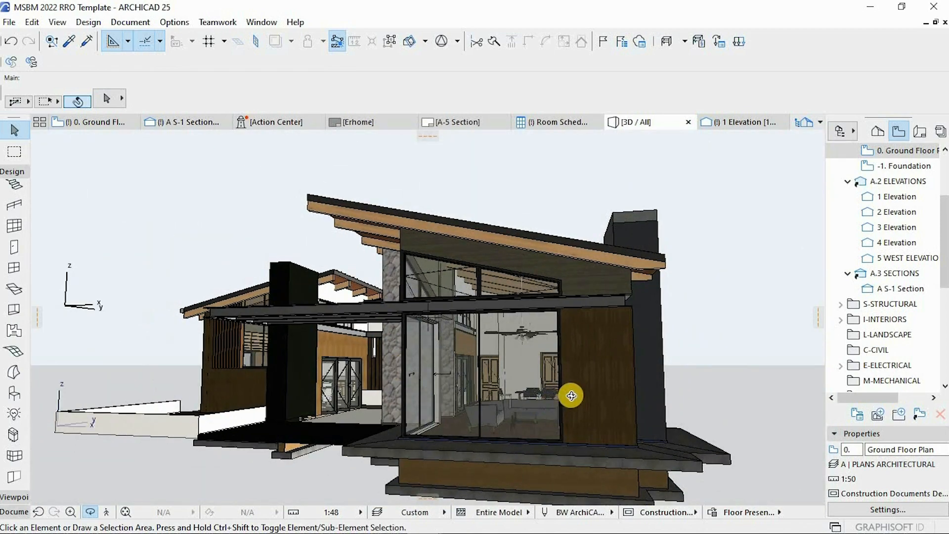
drag(571, 395, 542, 382)
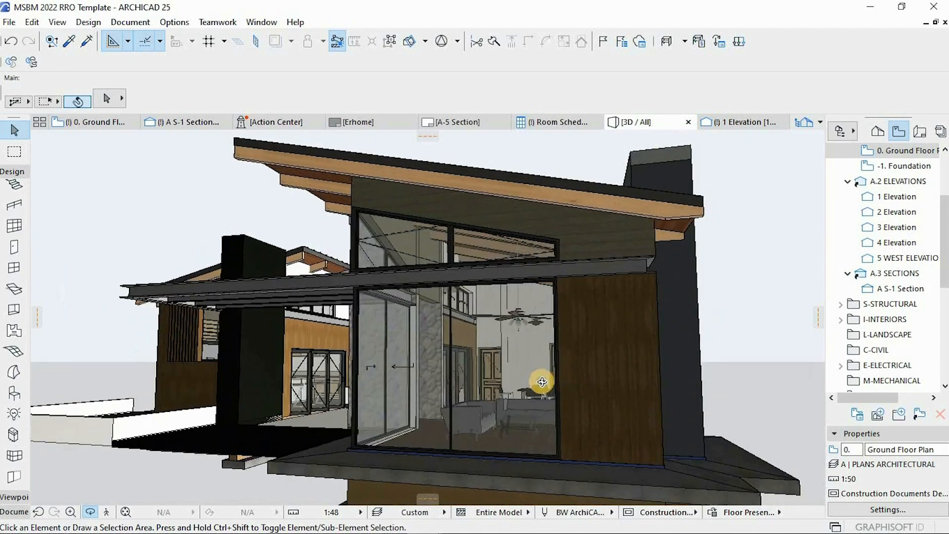
drag(542, 382, 539, 361)
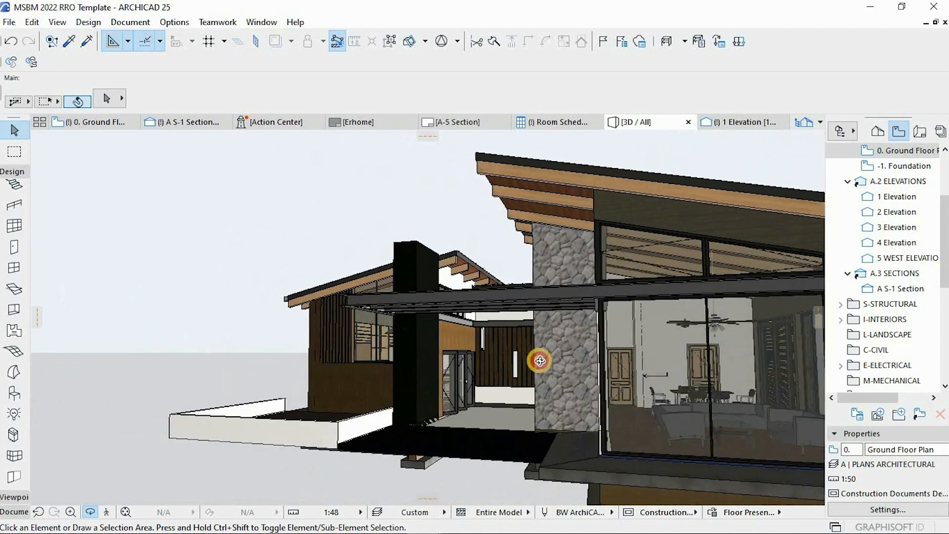
drag(539, 362, 485, 370)
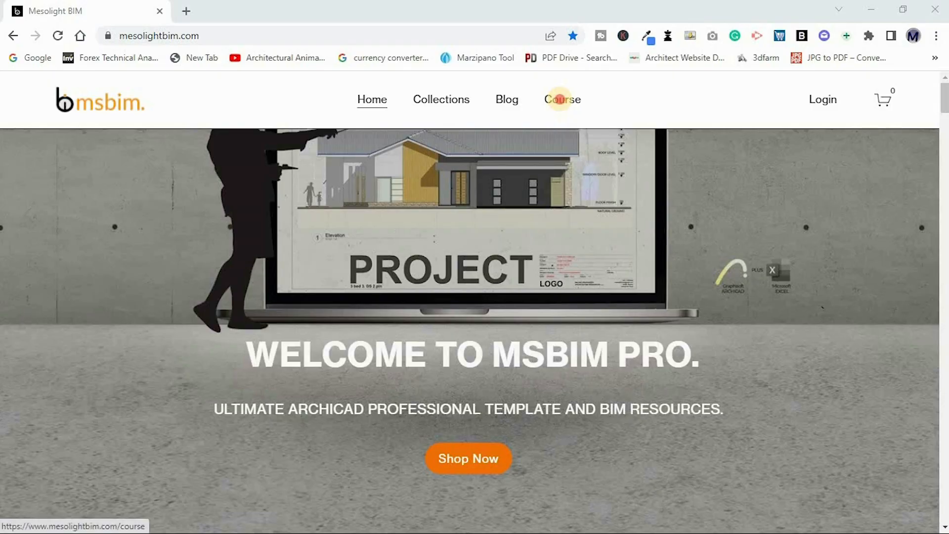
Go to the Course page and scroll through the deliverables list to the 26/03/2022 release date
click(562, 99)
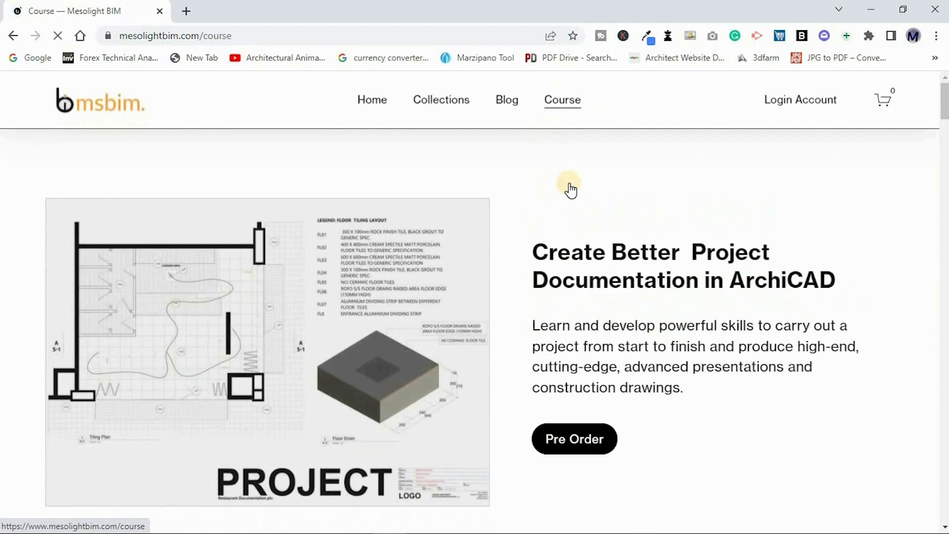
scroll(down, 3)
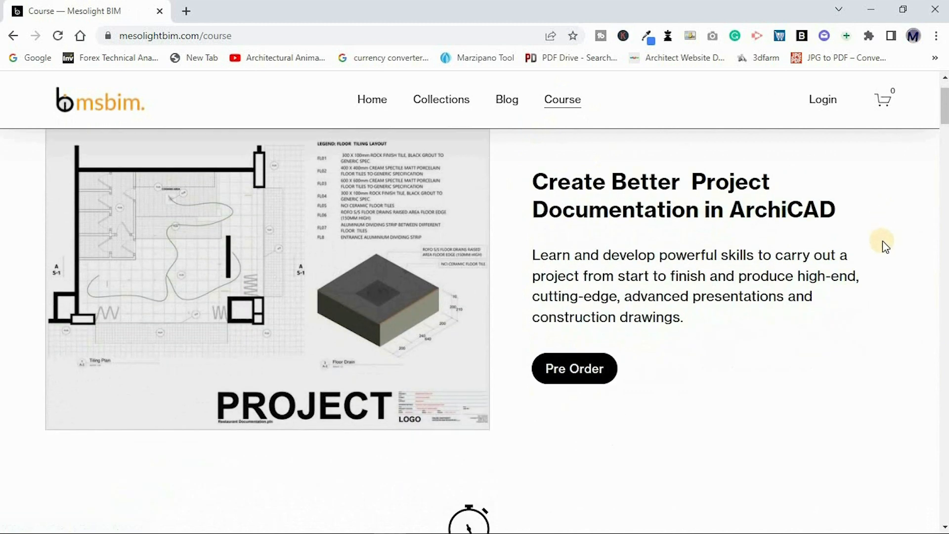
scroll(down, 3)
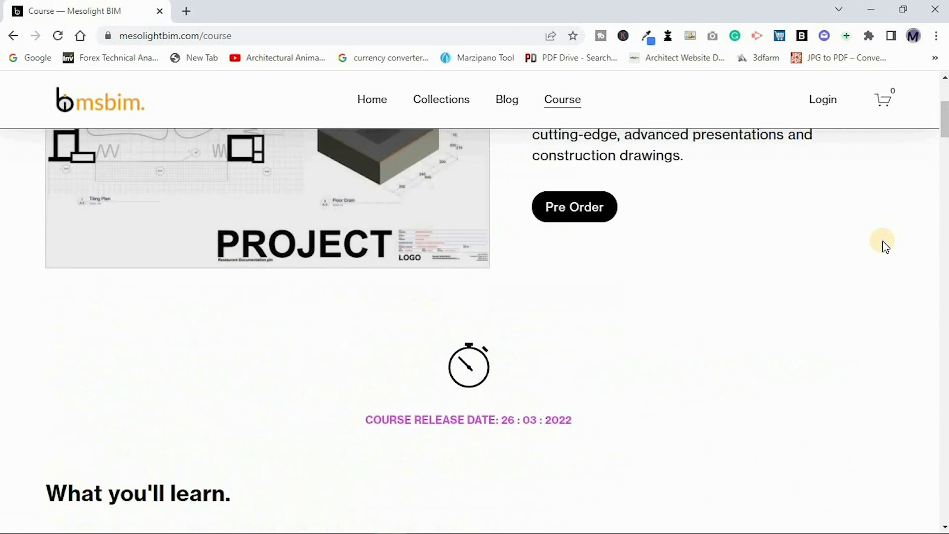
scroll(up, 3)
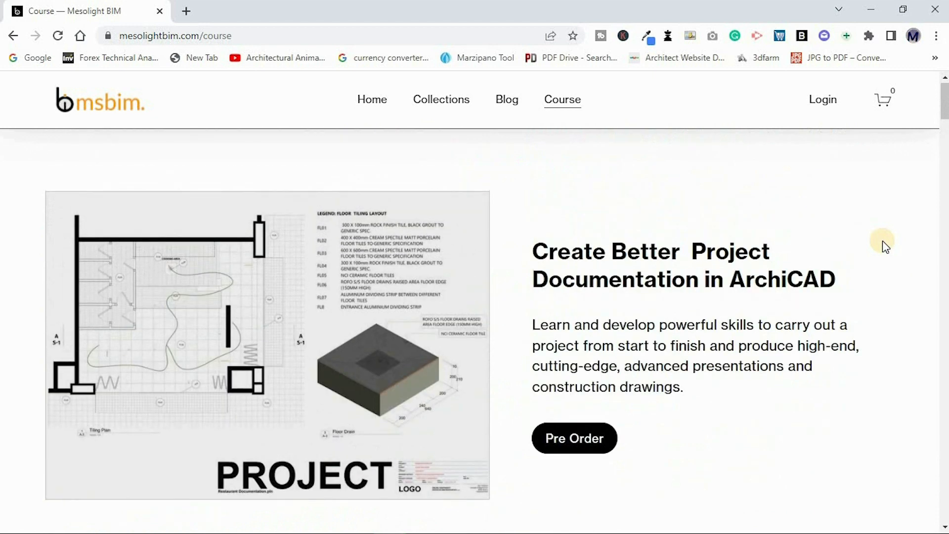
scroll(down, 3)
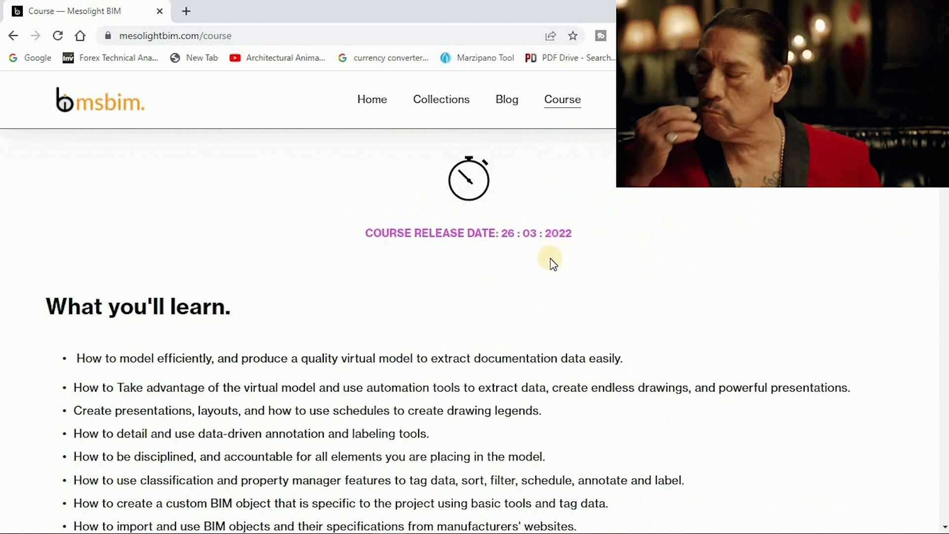
scroll(down, 3)
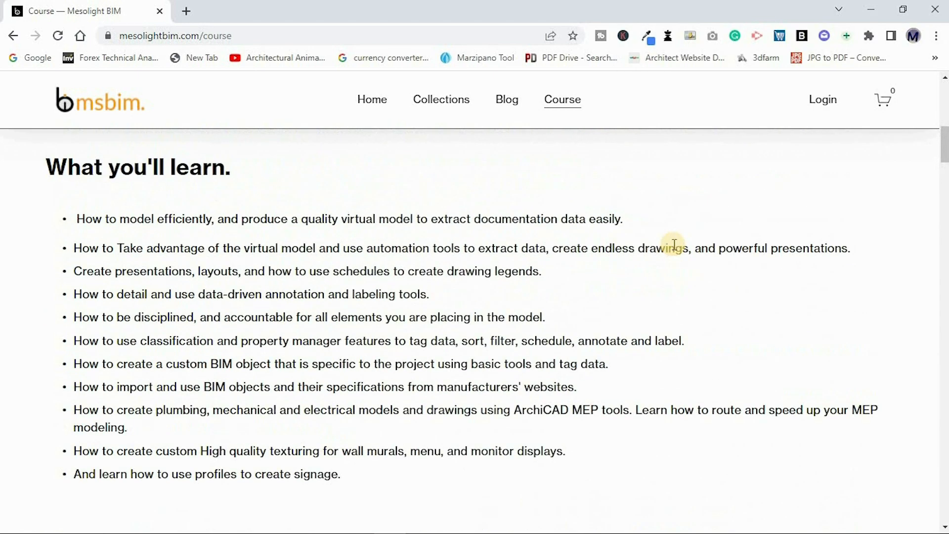
scroll(down, 3)
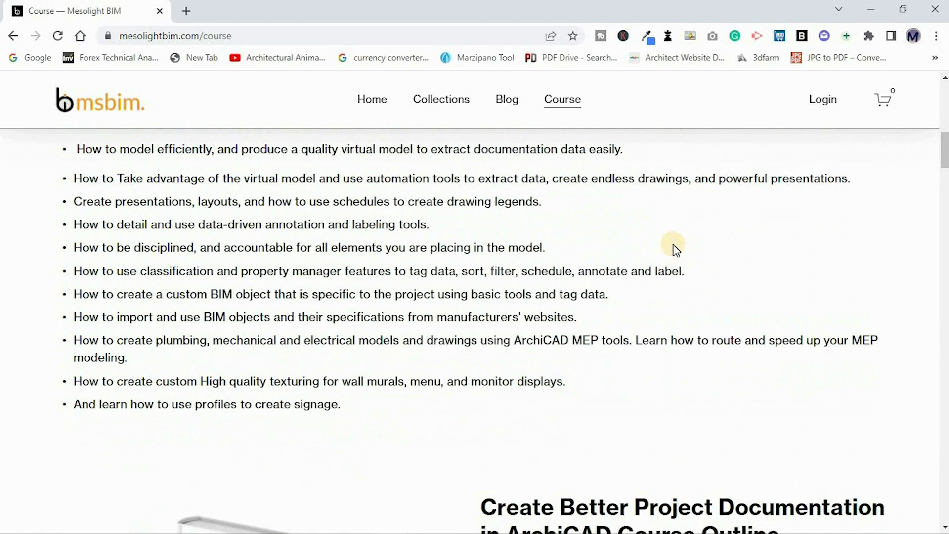
scroll(down, 3)
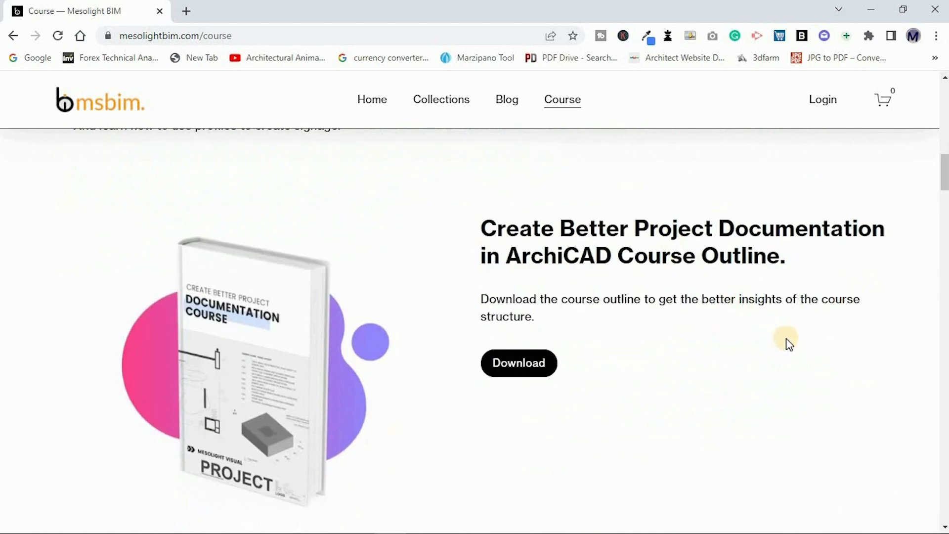
scroll(down, 3)
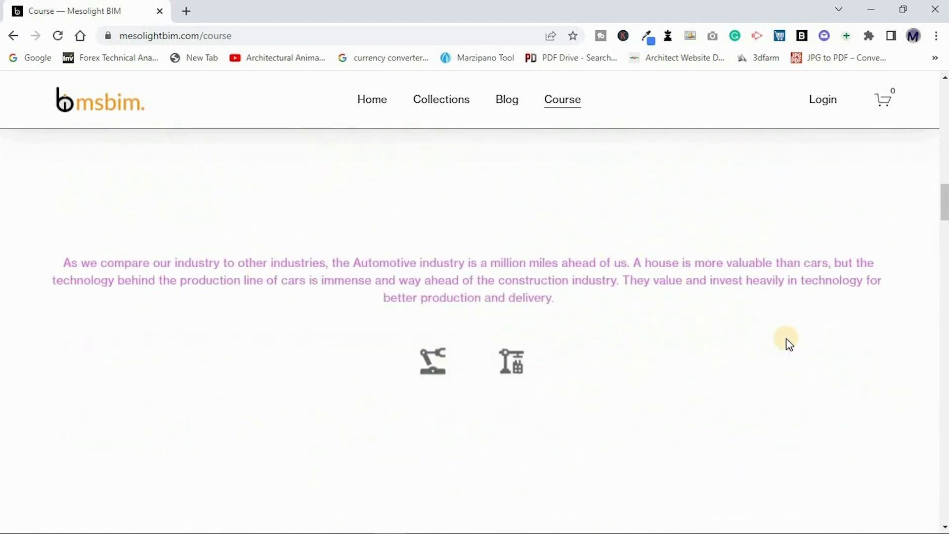
scroll(down, 3)
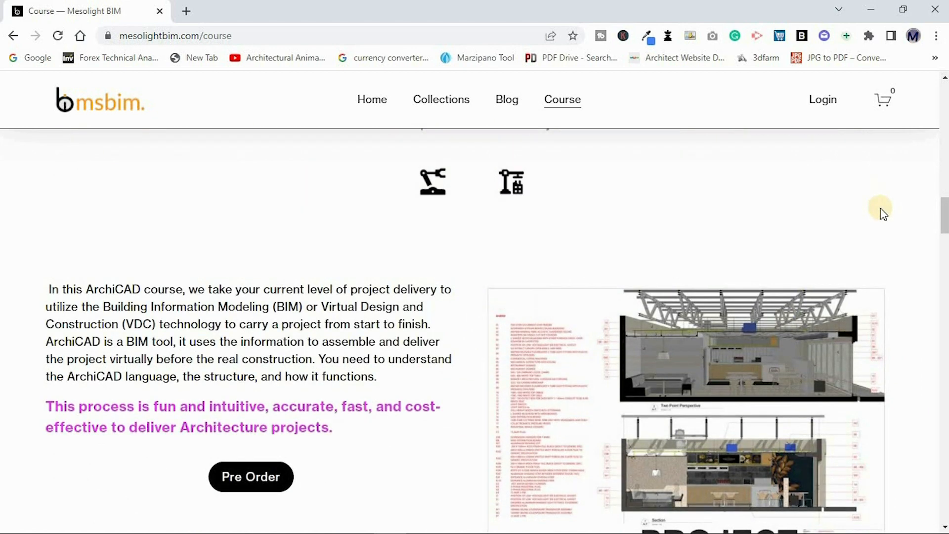
scroll(down, 3)
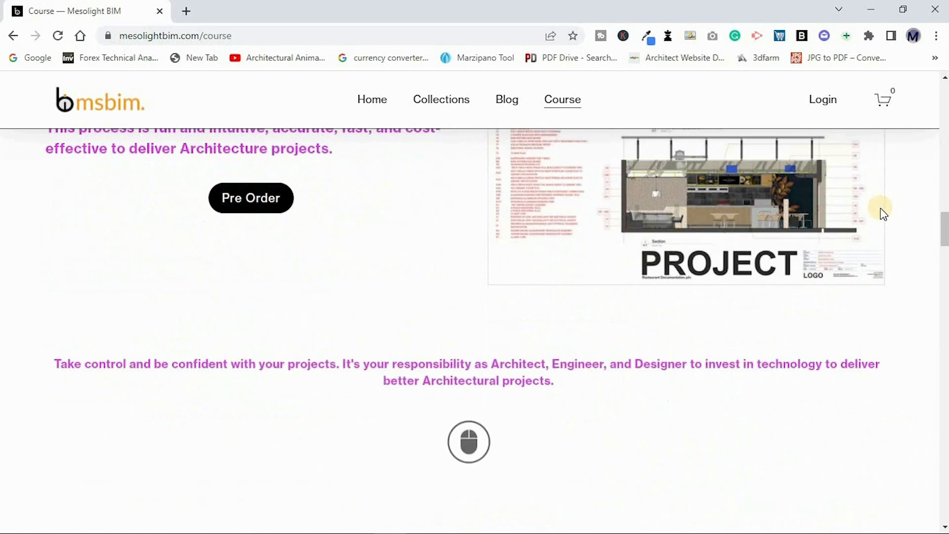
scroll(down, 3)
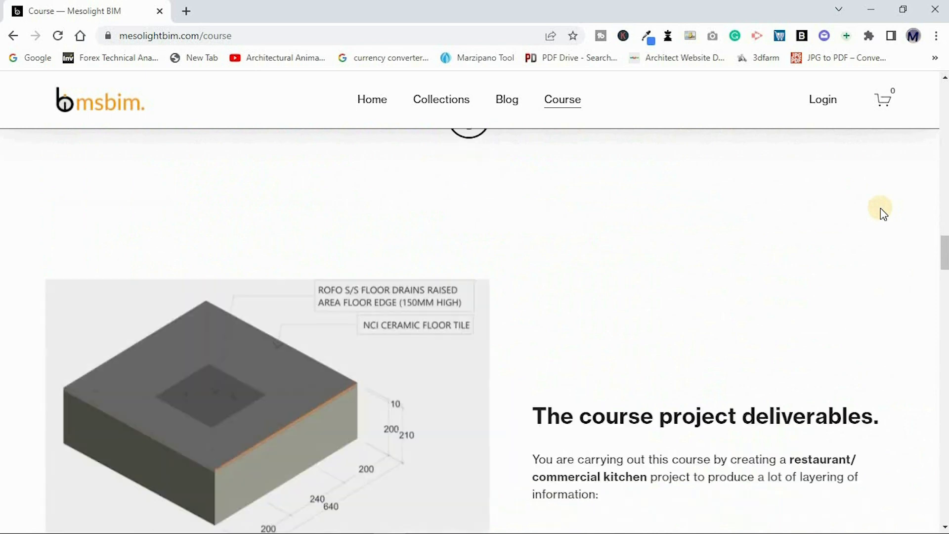
scroll(down, 3)
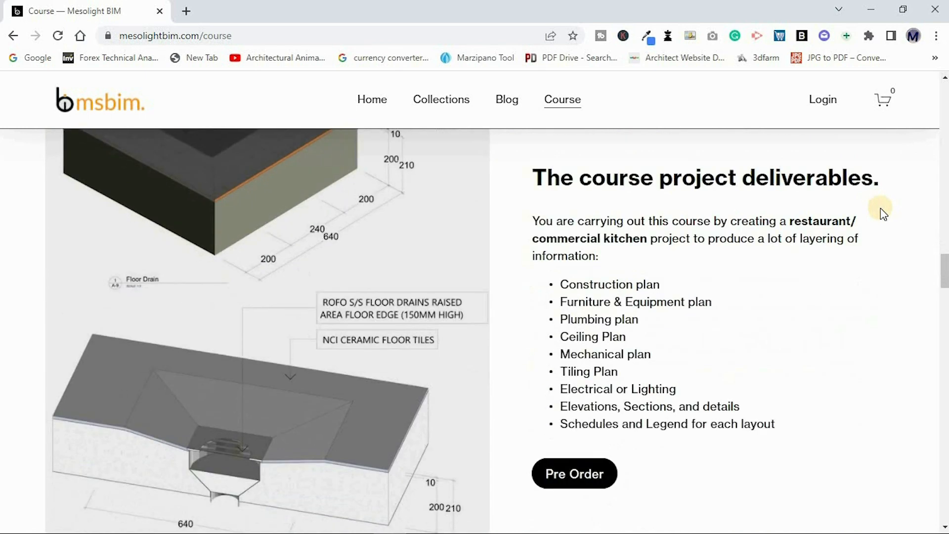
scroll(down, 3)
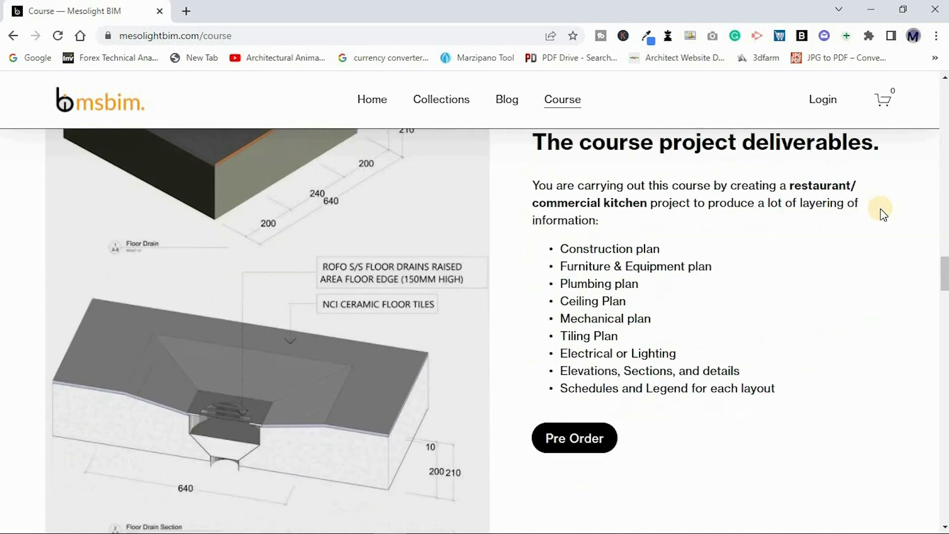
scroll(down, 3)
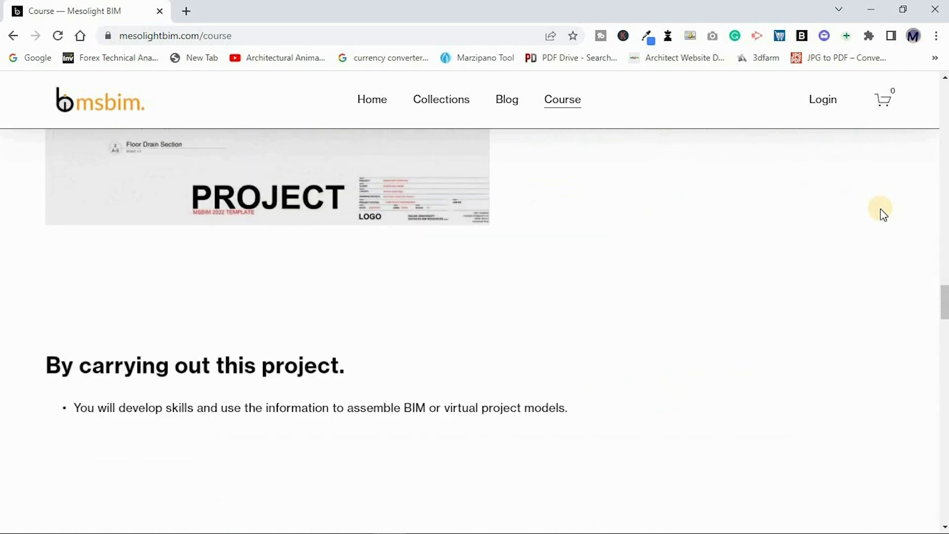
scroll(down, 3)
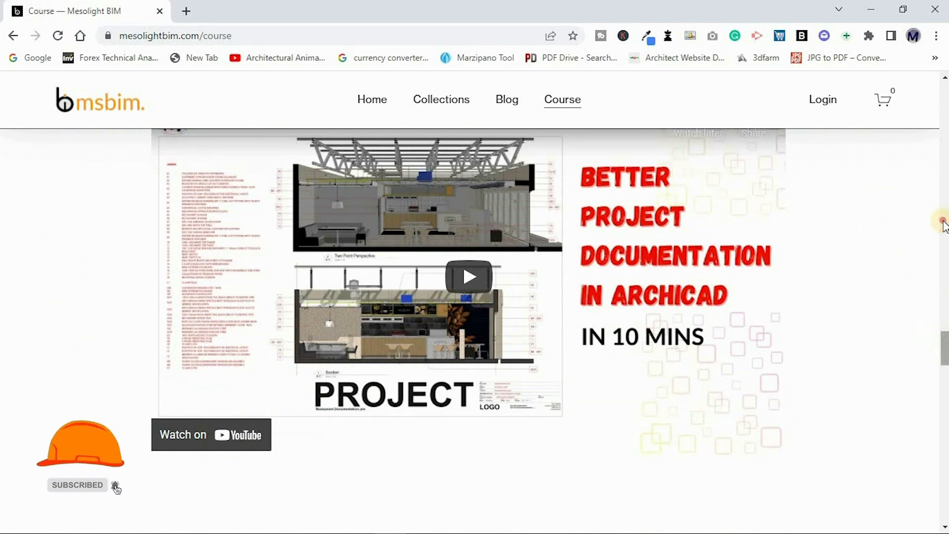
scroll(down, 3)
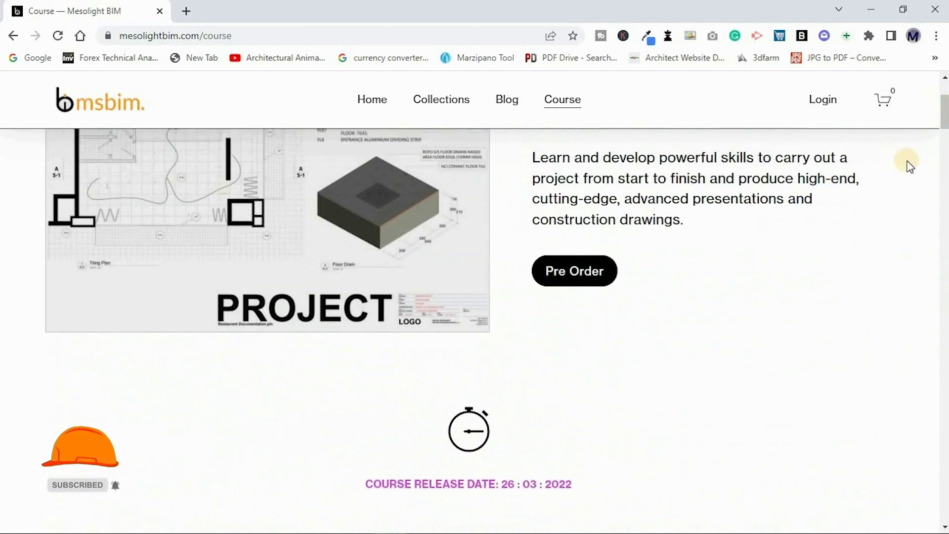